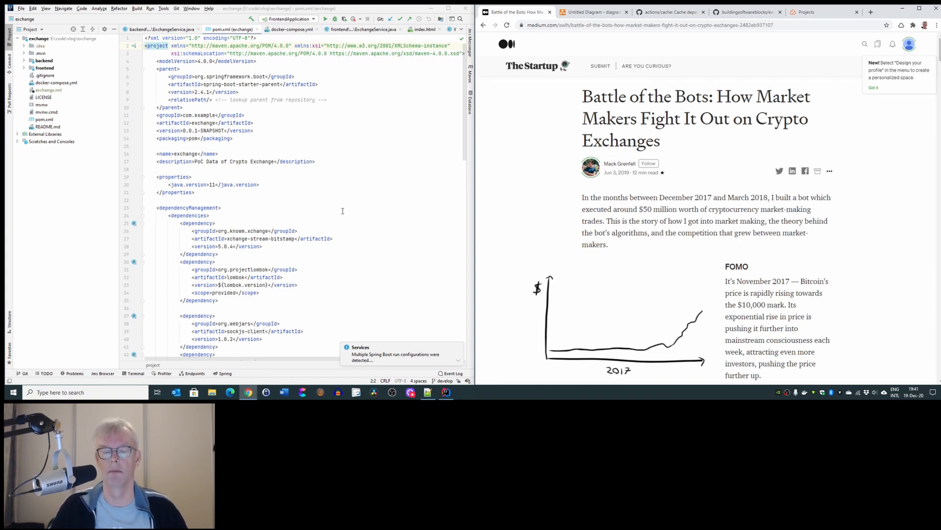
{"action": "mouse_move", "coordinate": [390, 228]}
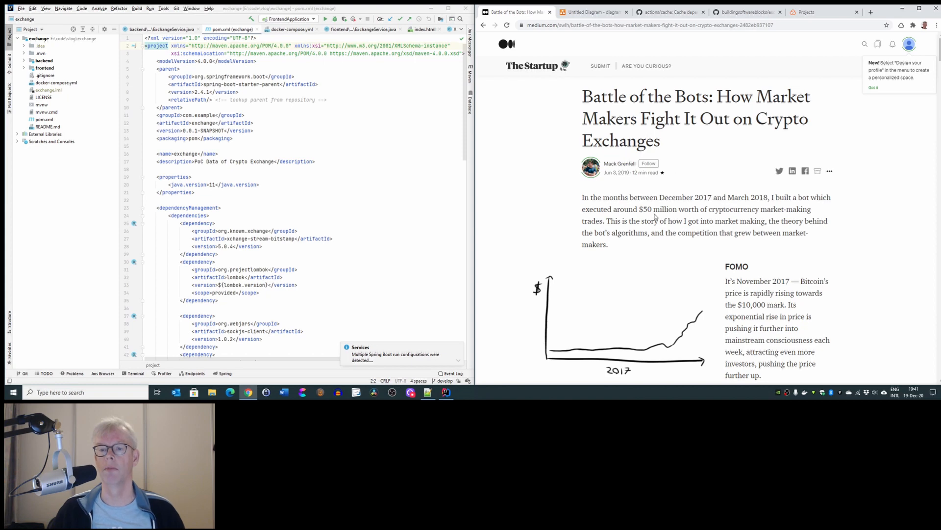
Step: Scroll to the article's Spreads section, then switch to the Untitled Diagram tab
{"action": "scroll", "scroll_direction": "down", "scroll_amount": 3}
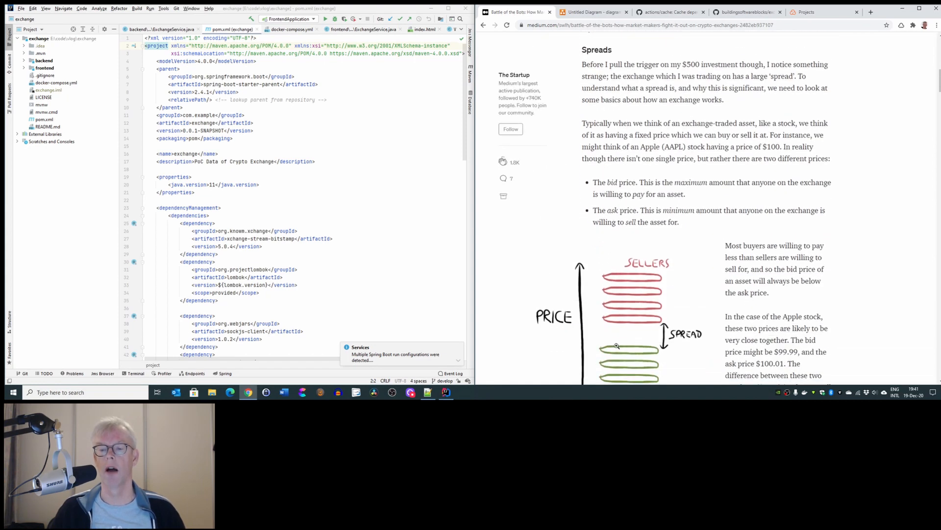
{"action": "scroll", "scroll_direction": "down", "scroll_amount": 3}
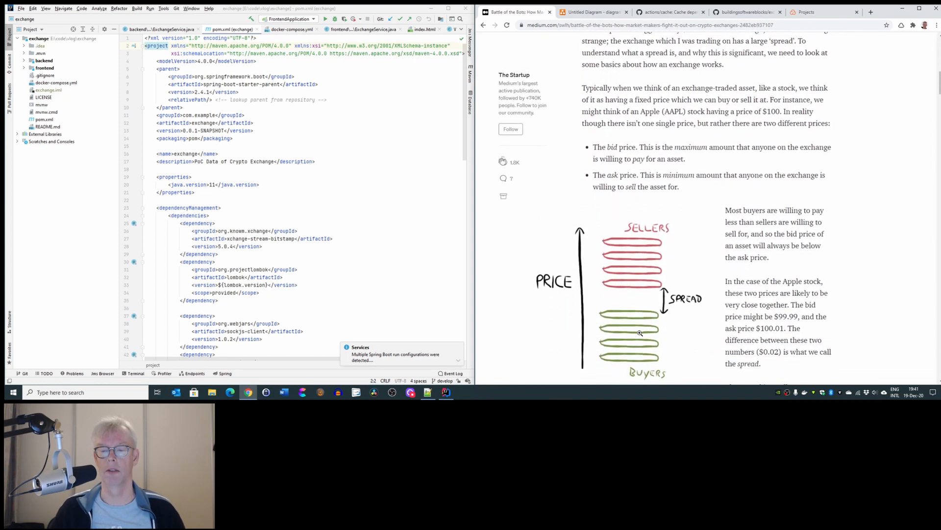
{"action": "left_click", "coordinate": [594, 11]}
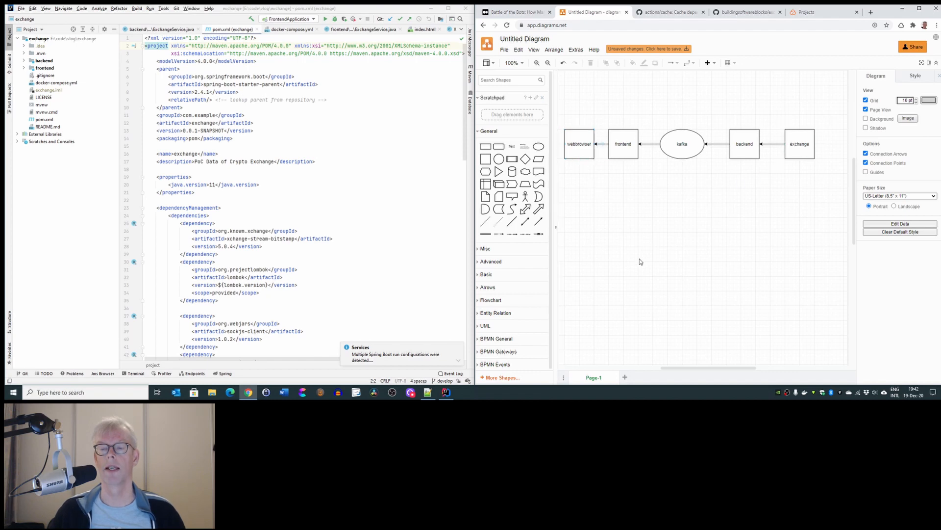
{"action": "mouse_move", "coordinate": [579, 222]}
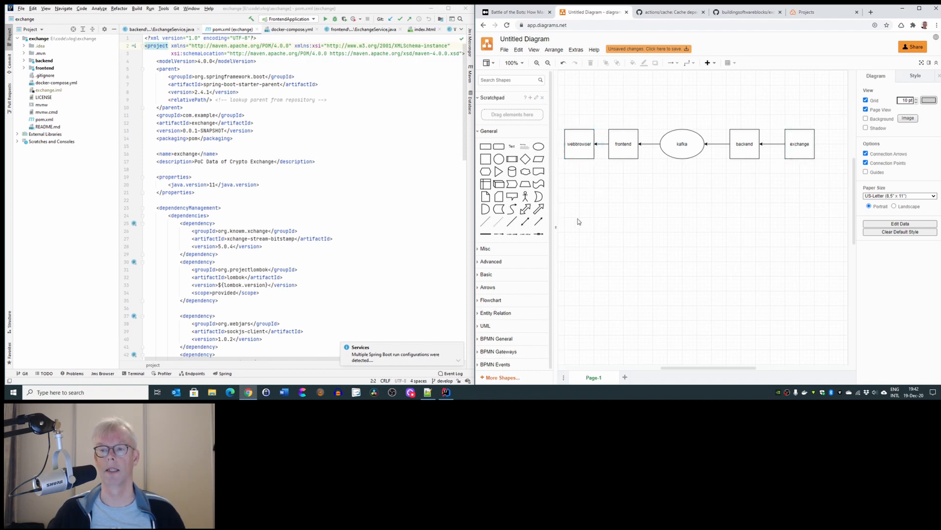
{"action": "mouse_move", "coordinate": [755, 166]}
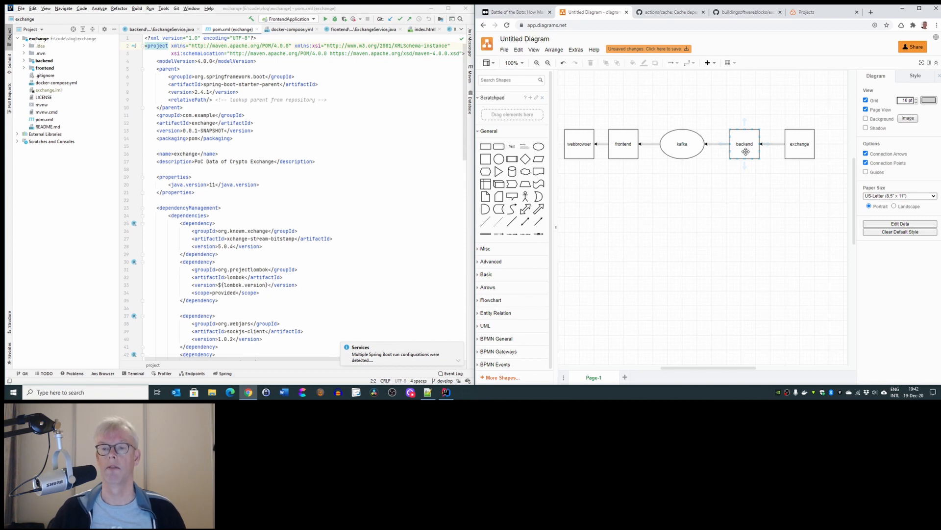
{"action": "left_click", "coordinate": [718, 208]}
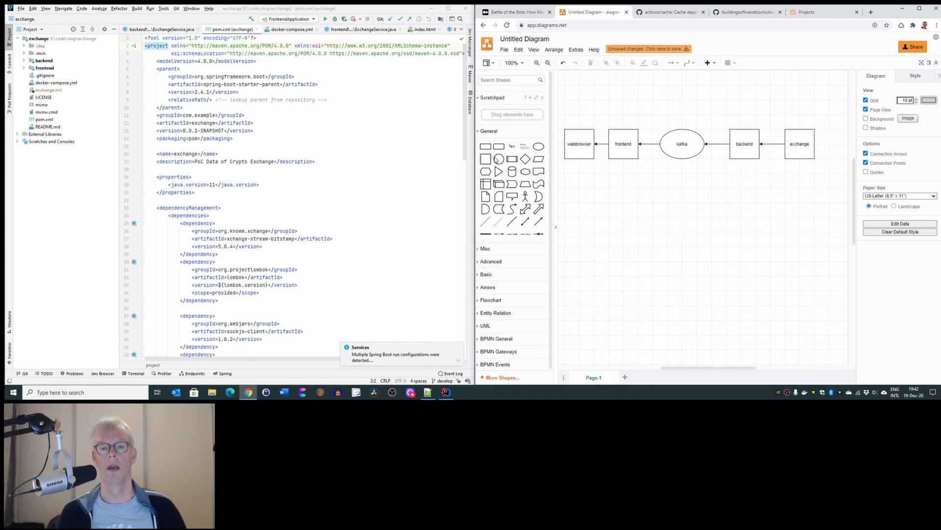
Step: Add circles below the architecture and label them github and sonarcloud
{"action": "left_click", "coordinate": [622, 260]}
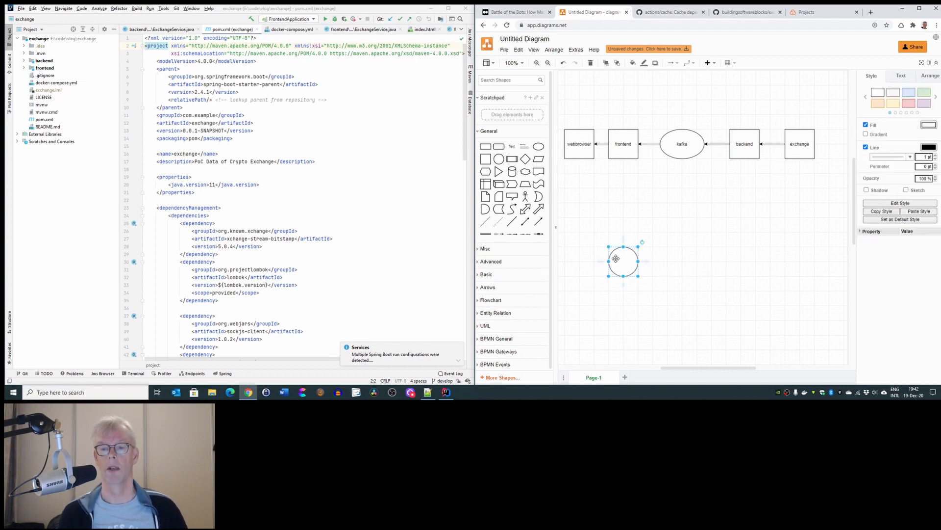
{"action": "double_click", "coordinate": [624, 261]}
{"action": "type", "text": "github"}
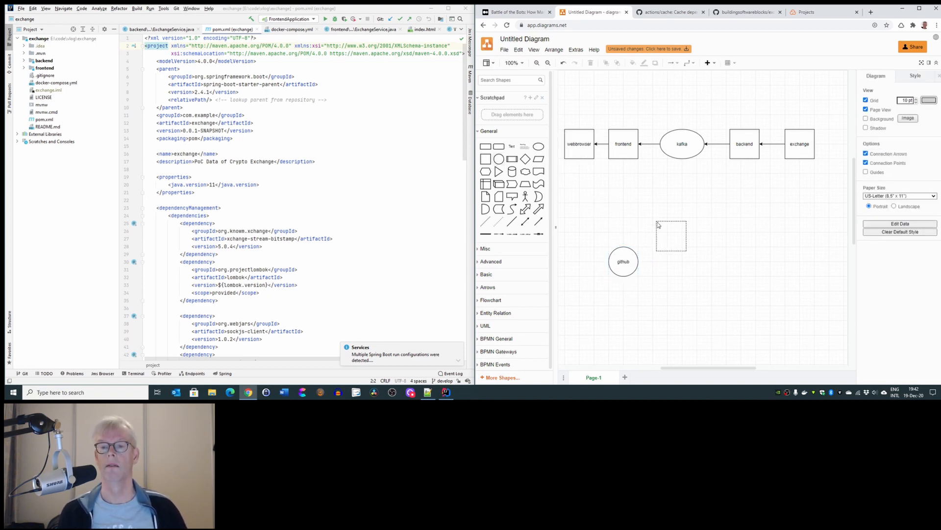
{"action": "left_click", "coordinate": [682, 236]}
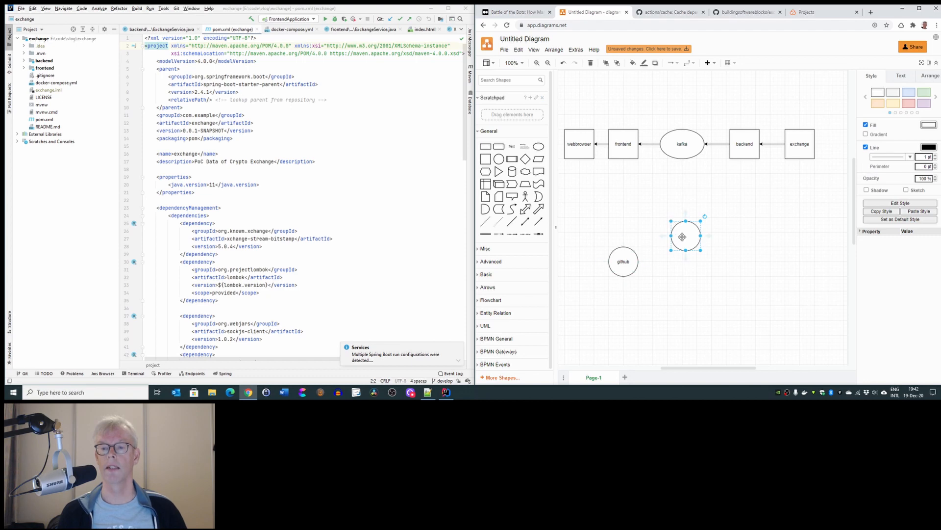
{"action": "double_click", "coordinate": [683, 236]}
{"action": "type", "text": "goo"}
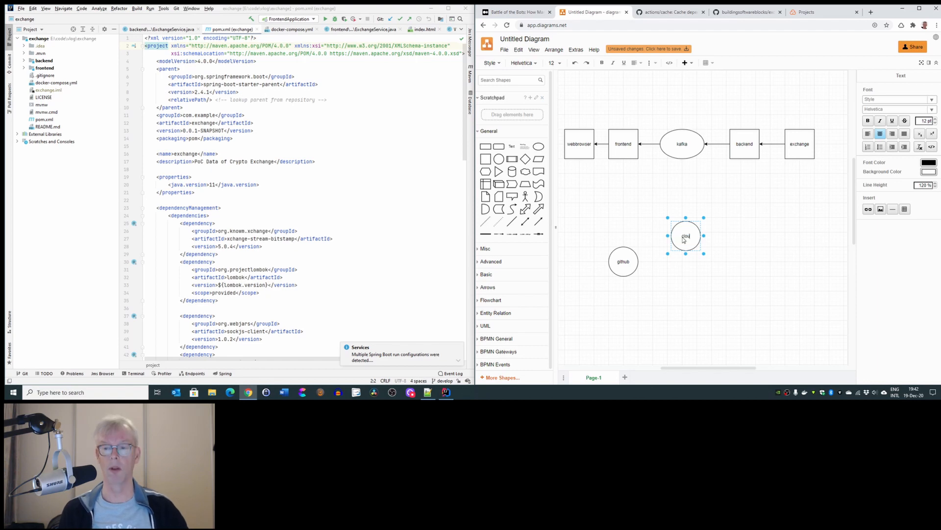
{"action": "type", "text": "sonar"}
{"action": "type", "text": "doc ker hub"}
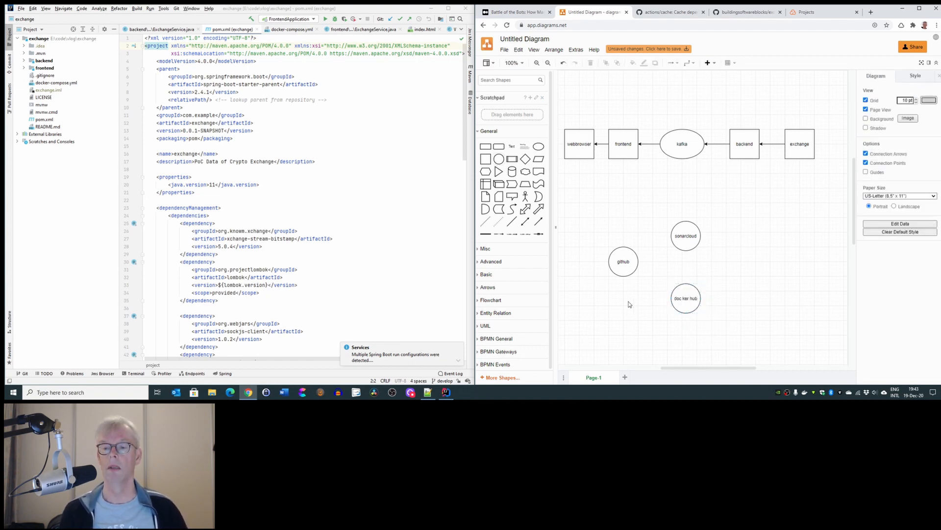
{"action": "mouse_move", "coordinate": [539, 221]}
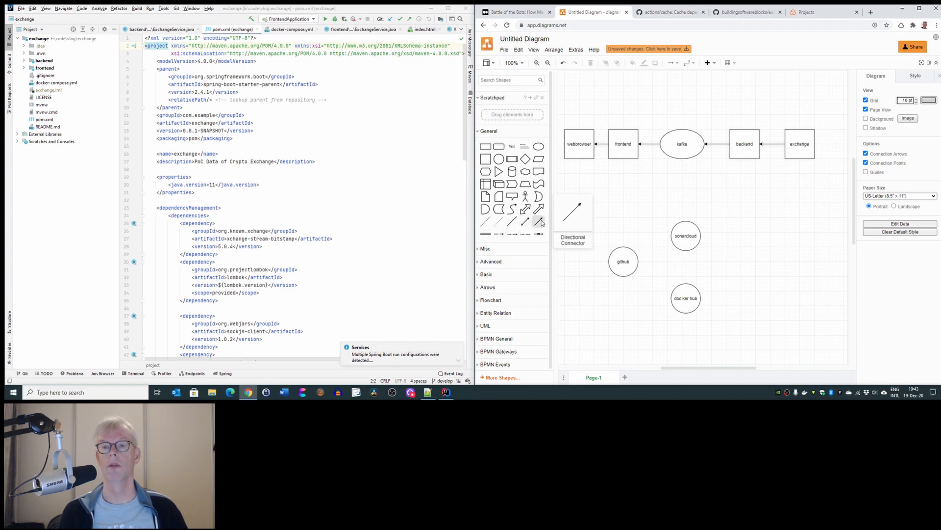
Step: Choose orthogonal connector routing and draw an arrow from github to sonarcloud
{"action": "left_click", "coordinate": [671, 63]}
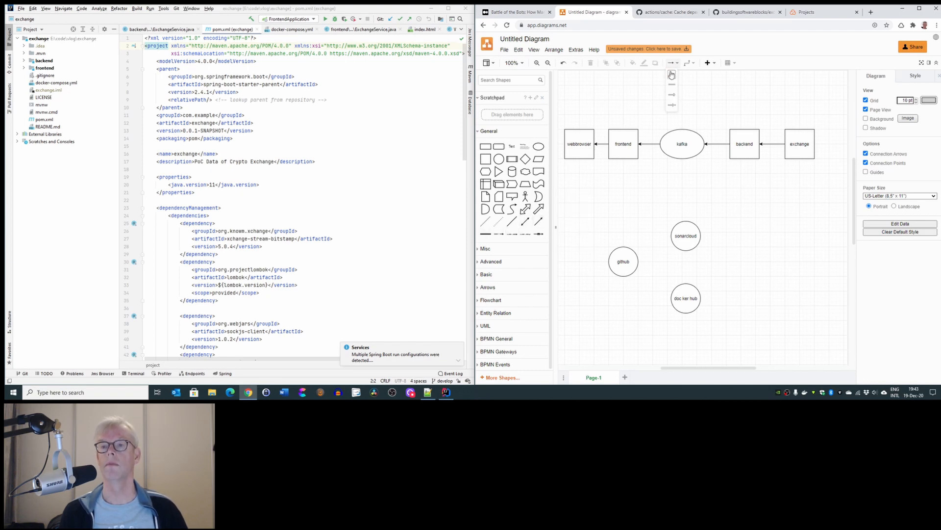
{"action": "left_click", "coordinate": [624, 261]}
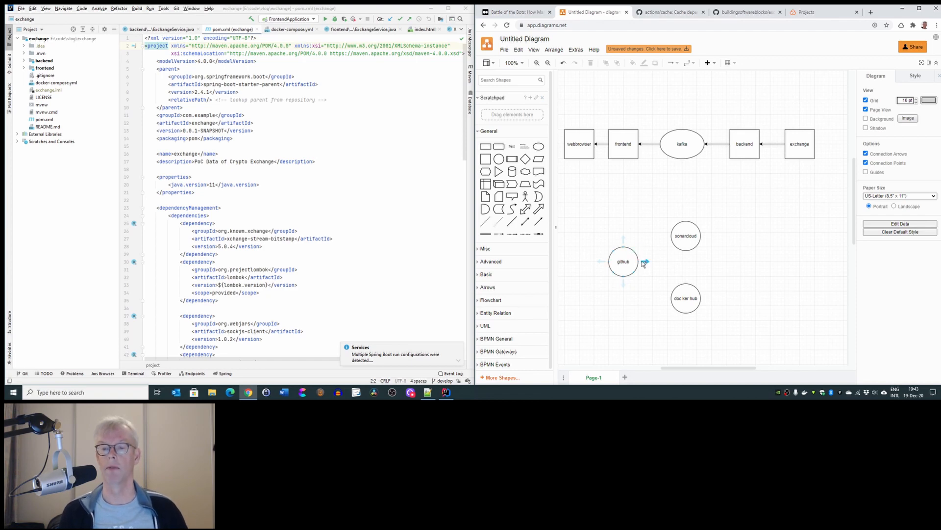
{"action": "left_click_drag", "start_coordinate": [637, 261], "coordinate": [674, 240]}
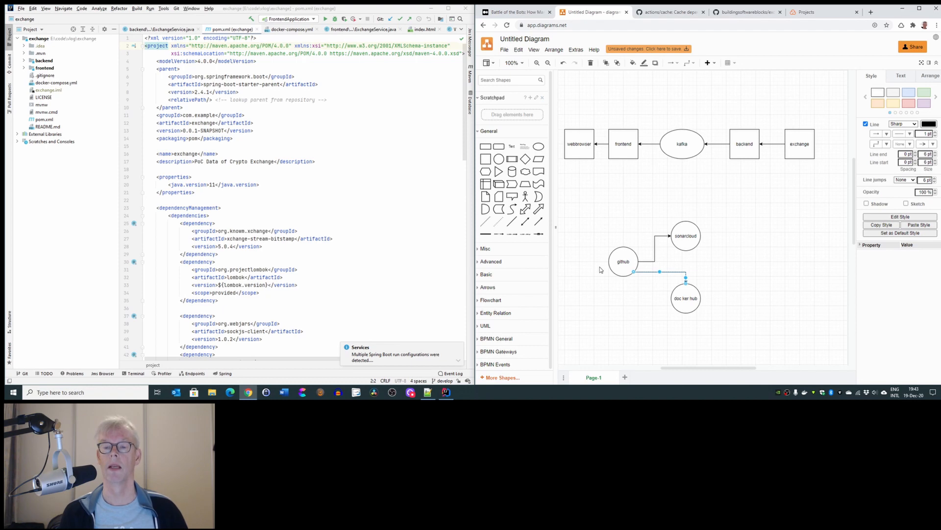
{"action": "mouse_move", "coordinate": [599, 282]}
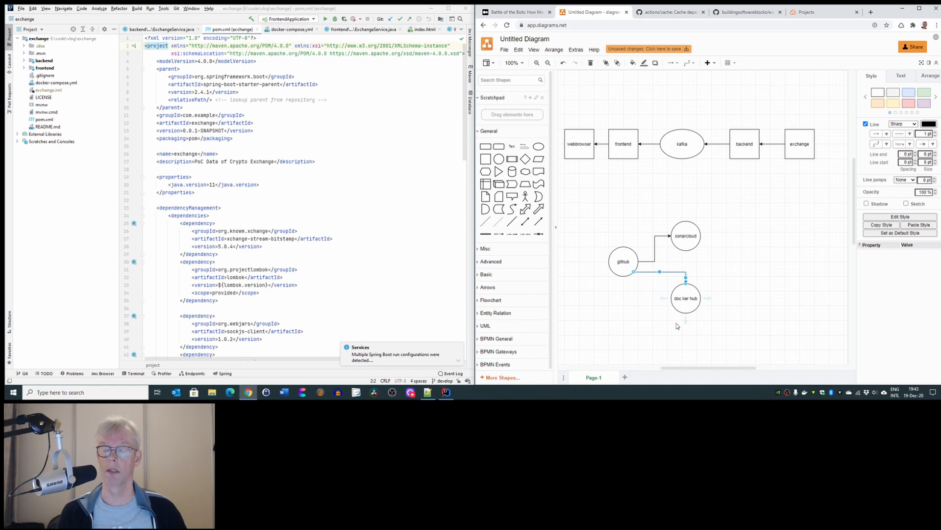
{"action": "mouse_move", "coordinate": [664, 298]}
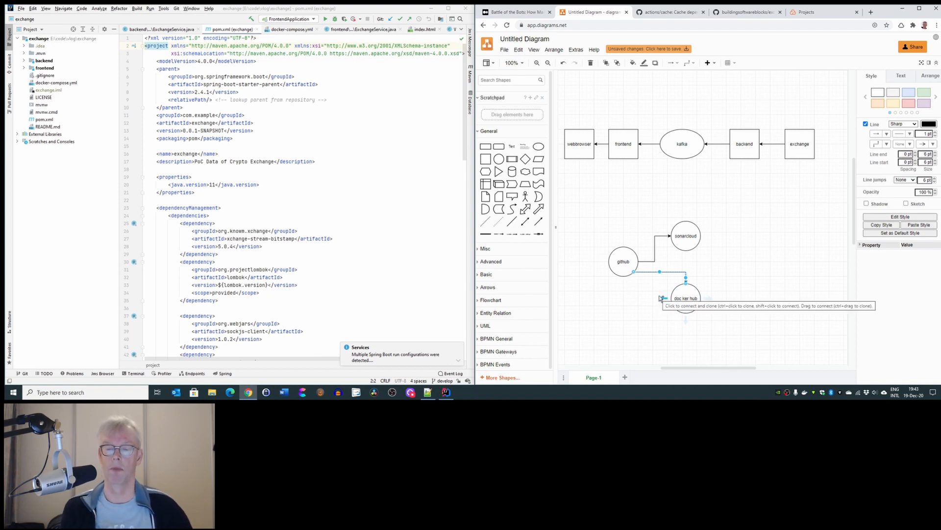
{"action": "mouse_move", "coordinate": [608, 251]}
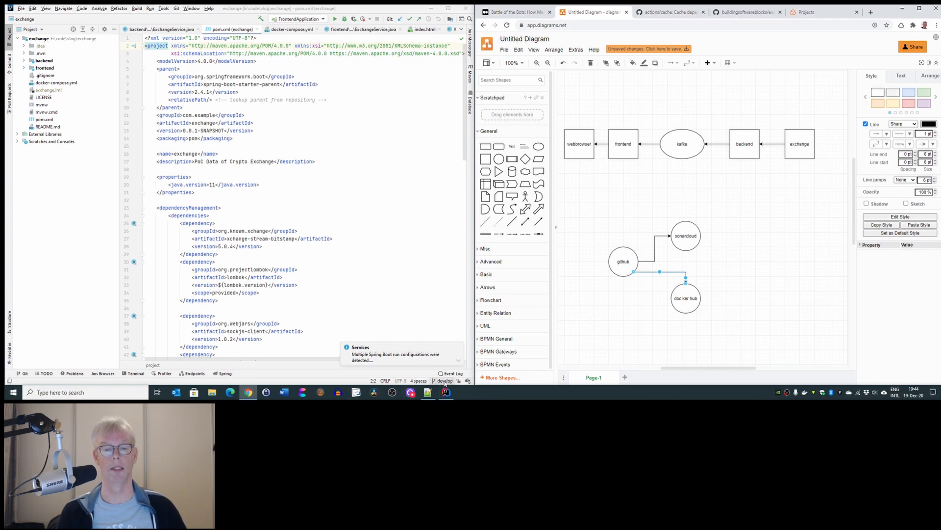
Step: Create and check out a new git branch named feature/part-3
{"action": "left_click", "coordinate": [445, 380]}
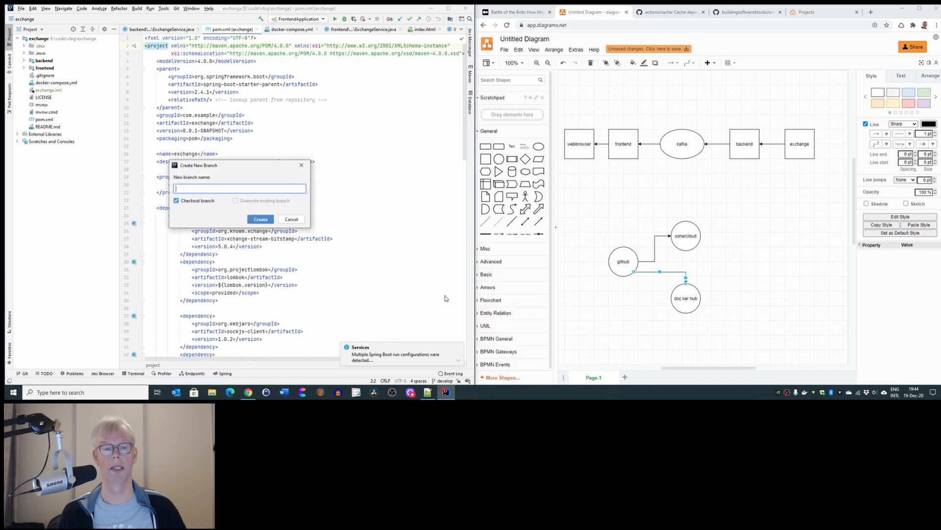
{"action": "type", "text": "feature/part"}
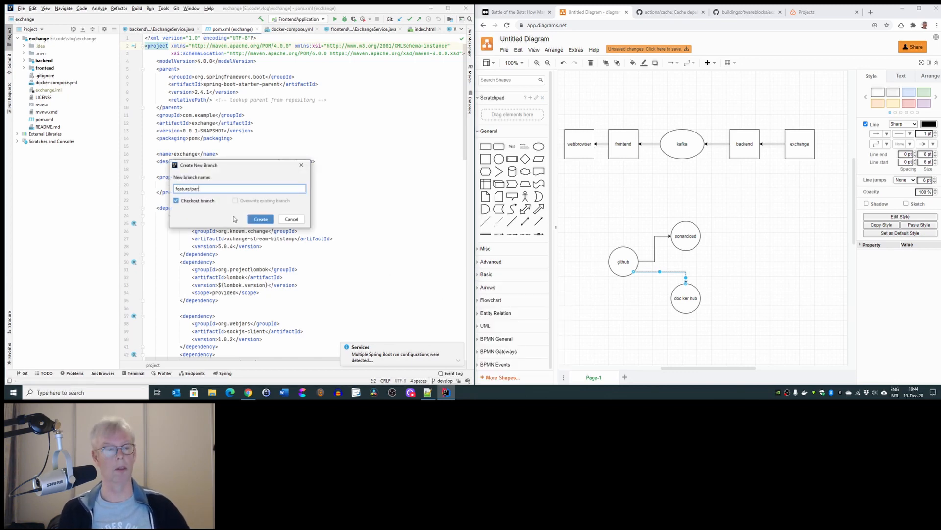
{"action": "left_click", "coordinate": [260, 218]}
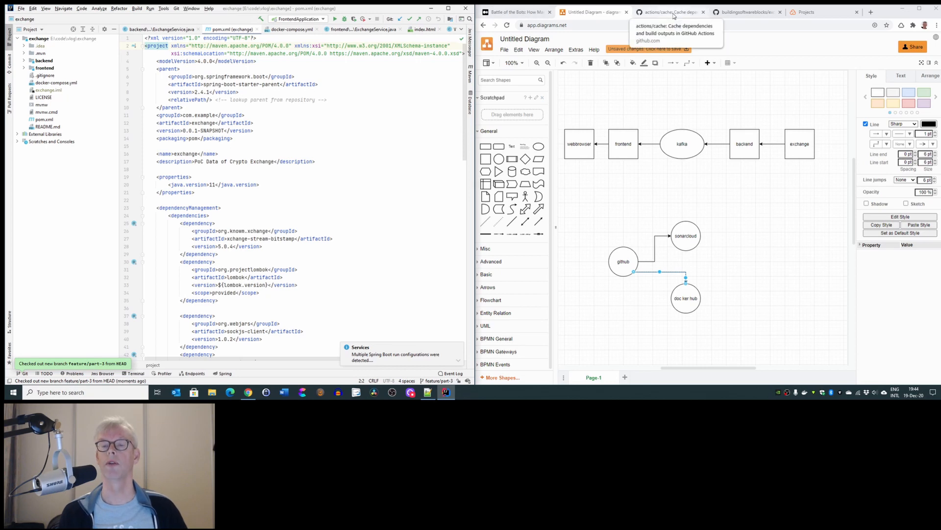
Step: Go to the buildingsoftwareblocks/exchange repository's Actions page
{"action": "left_click", "coordinate": [668, 12]}
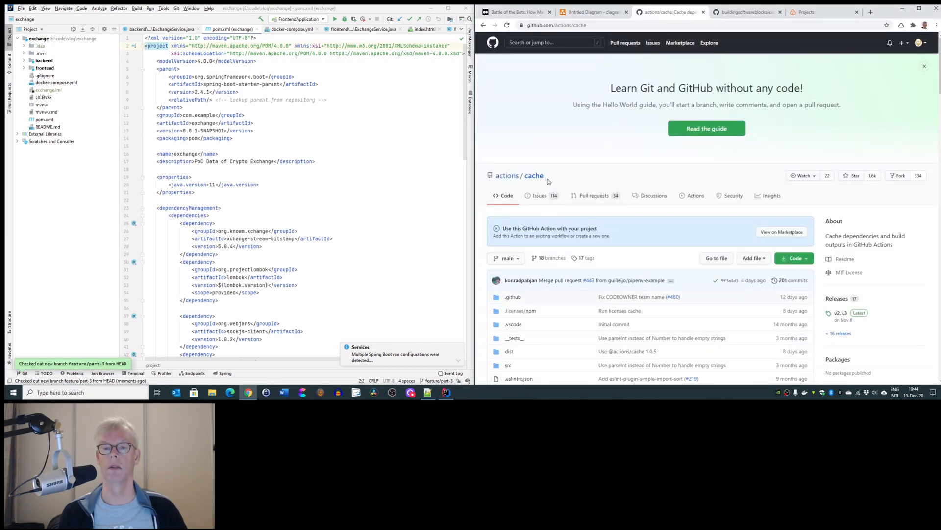
{"action": "left_click", "coordinate": [748, 12]}
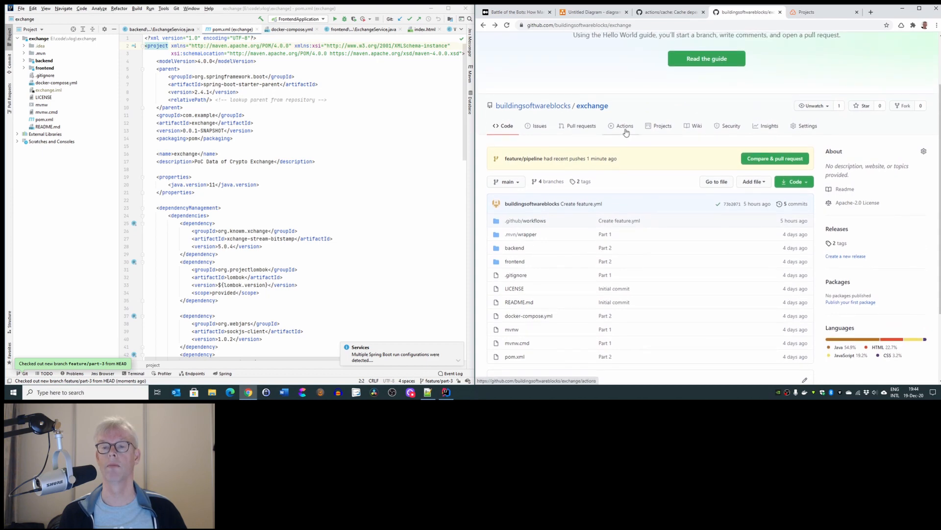
{"action": "left_click", "coordinate": [625, 126]}
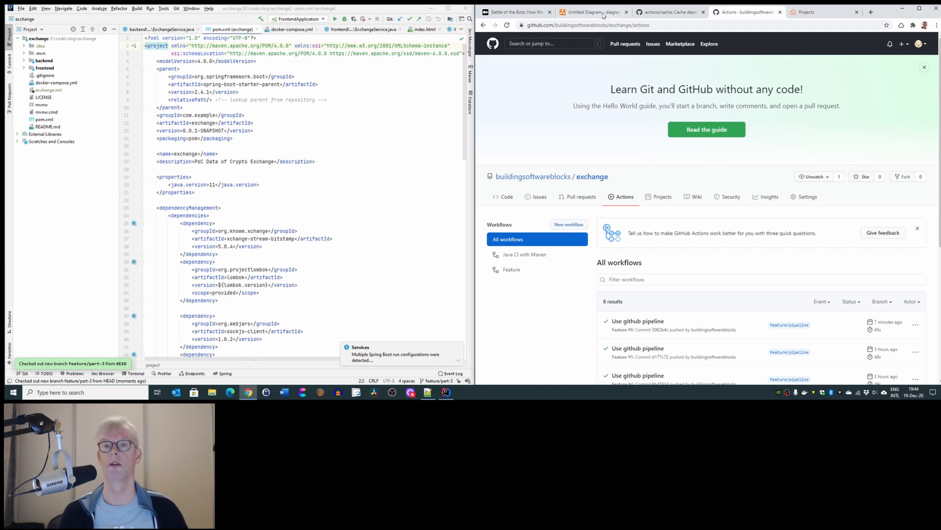
Step: Glance at the architecture diagram, then start a New workflow in the exchange repository
{"action": "left_click", "coordinate": [593, 11]}
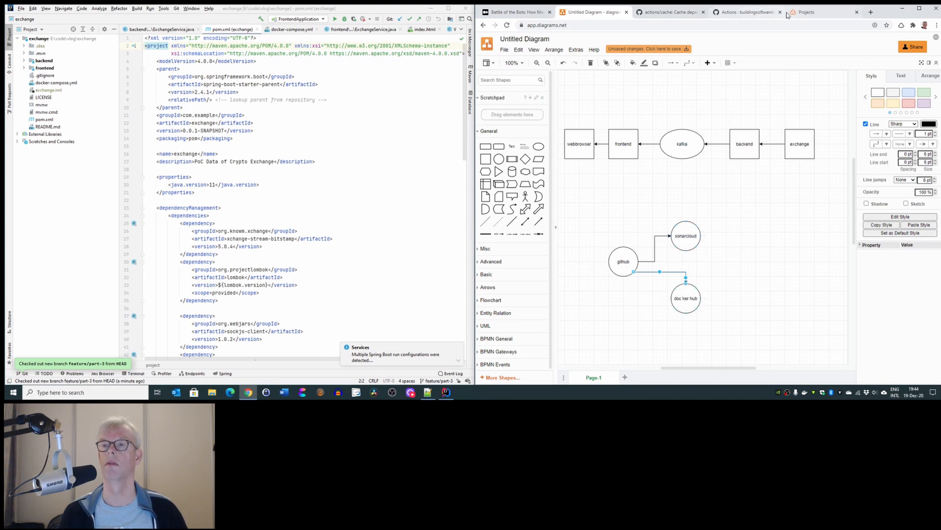
{"action": "left_click", "coordinate": [744, 11]}
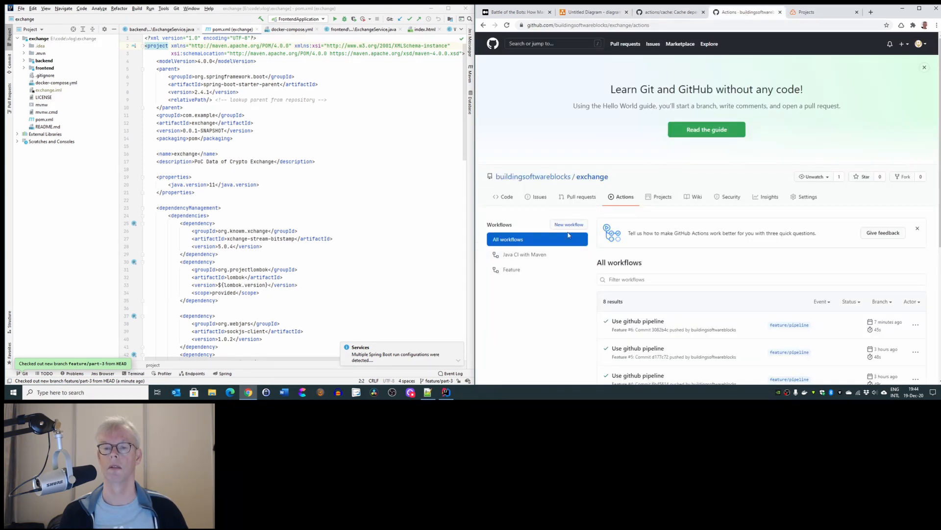
{"action": "left_click", "coordinate": [568, 223]}
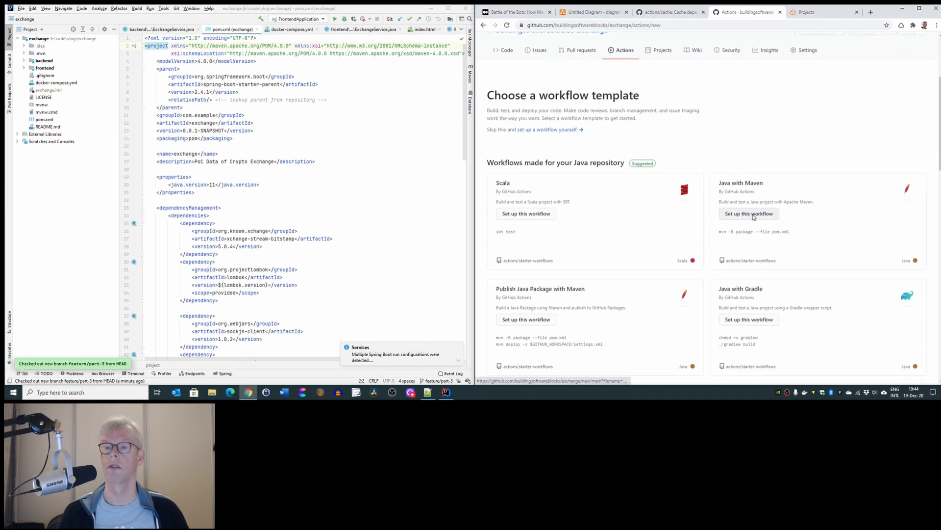
Step: Set up the Java with Maven template to generate maven.yml and scroll through it
{"action": "left_click", "coordinate": [749, 212]}
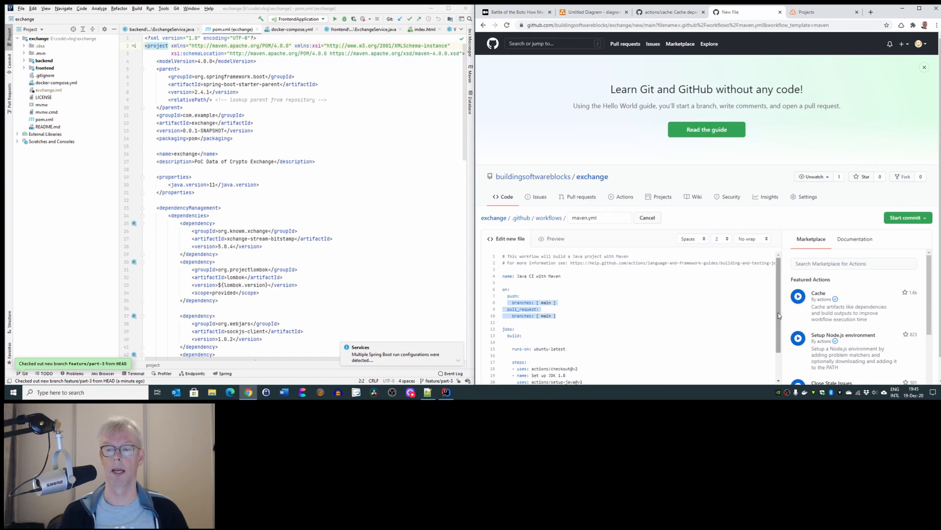
{"action": "scroll", "scroll_direction": "down", "scroll_amount": 3}
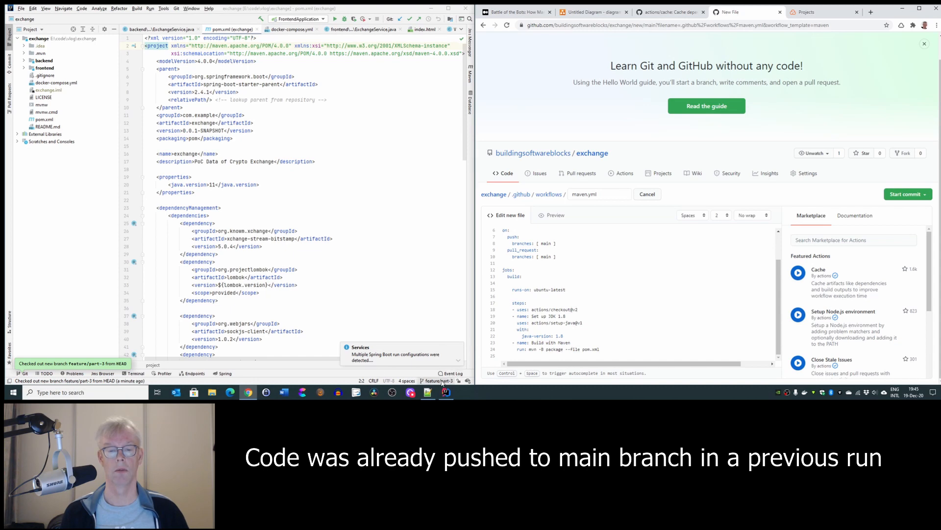
Step: Merge main into feature/part-3 and open .github/workflows/feature.yml
{"action": "left_click", "coordinate": [439, 381]}
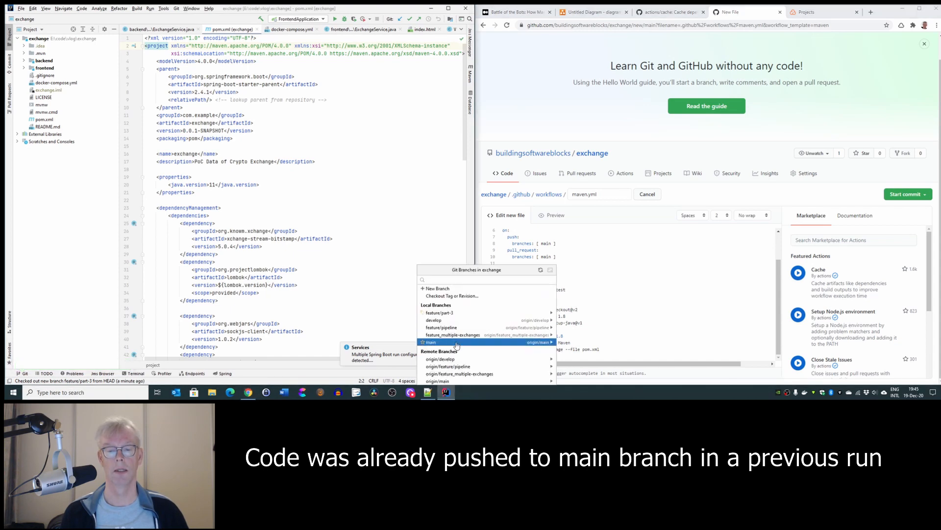
{"action": "mouse_move", "coordinate": [472, 346]}
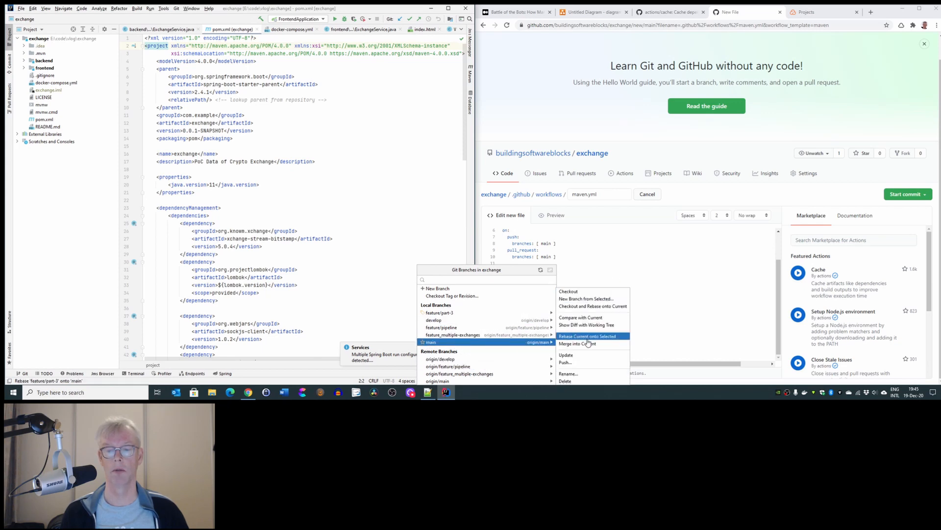
{"action": "left_click", "coordinate": [577, 343]}
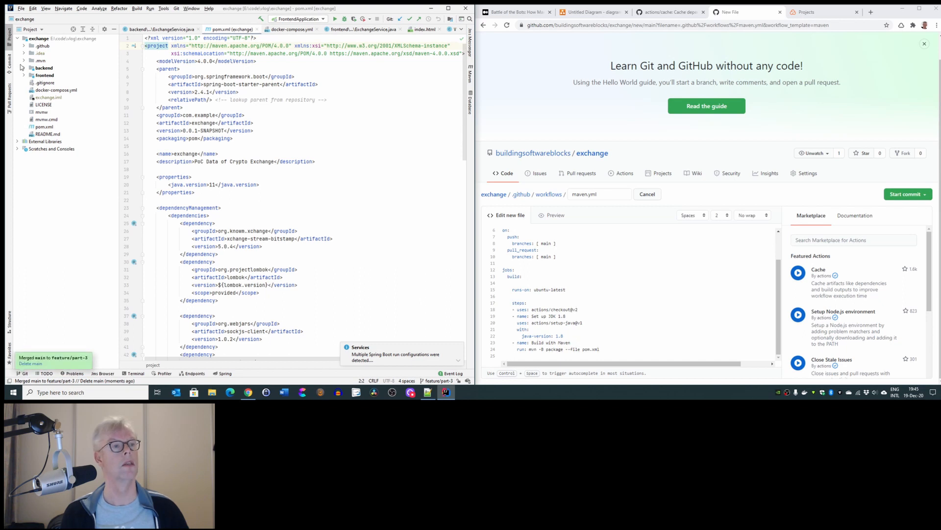
{"action": "left_click", "coordinate": [23, 46]}
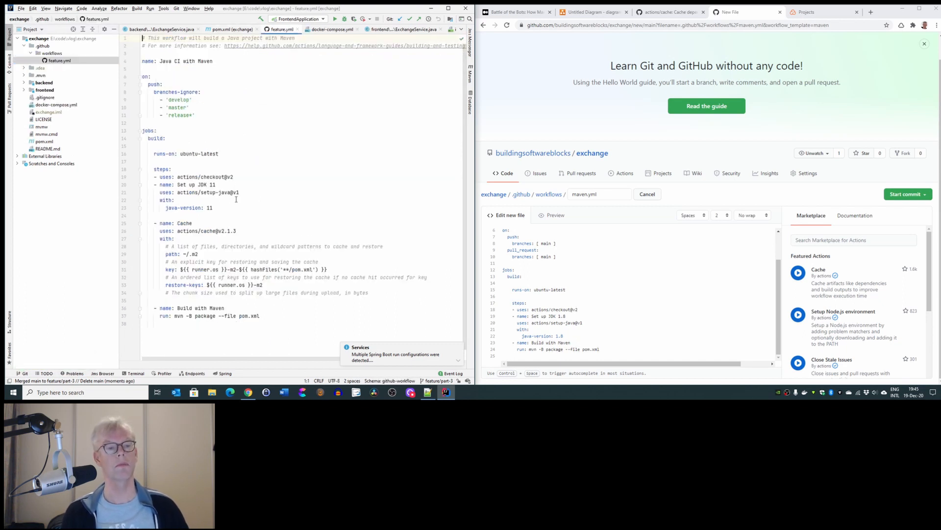
{"action": "scroll", "scroll_direction": "down", "scroll_amount": 3}
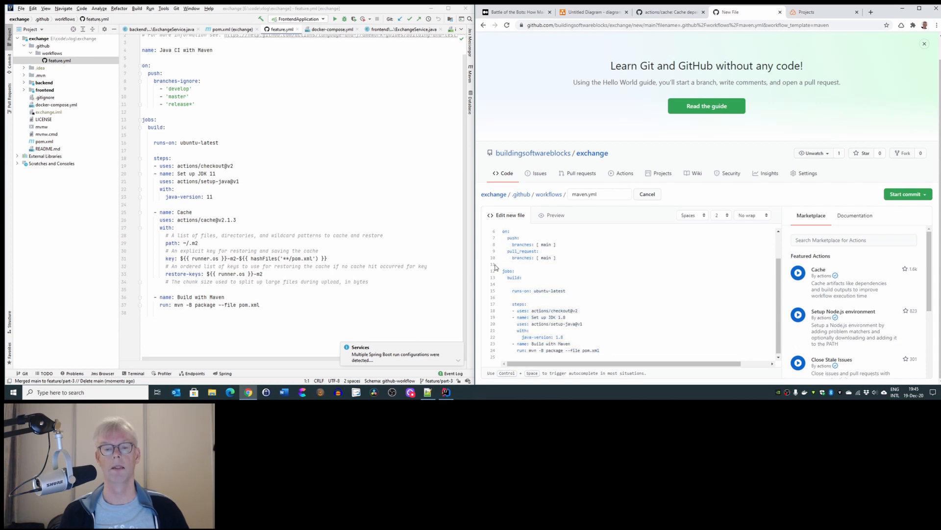
{"action": "mouse_move", "coordinate": [818, 269]}
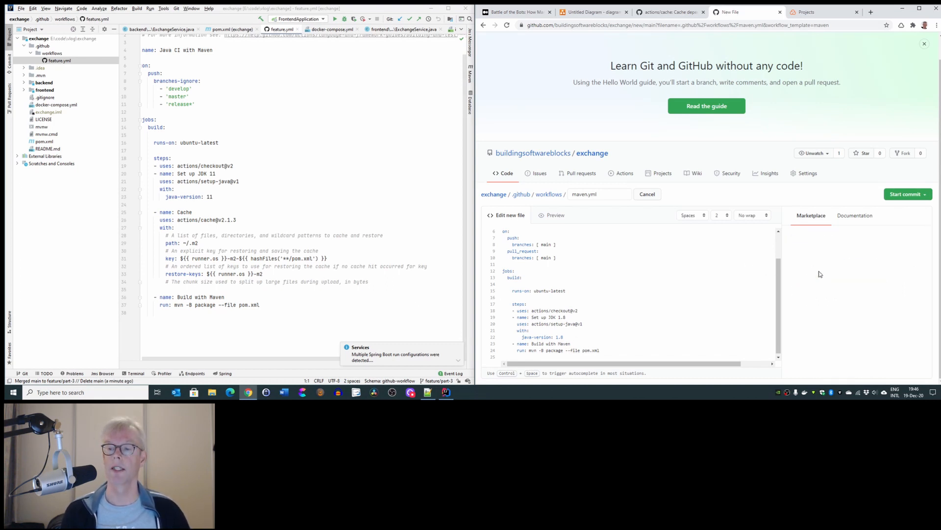
Step: Open the Cache action details and scroll its README toward the usage examples
{"action": "left_click", "coordinate": [811, 214]}
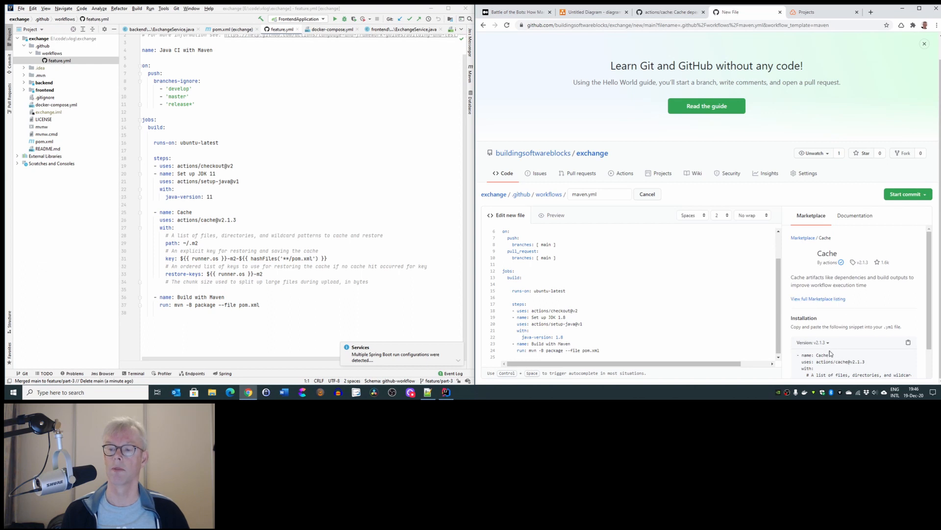
{"action": "scroll", "scroll_direction": "down", "scroll_amount": 3}
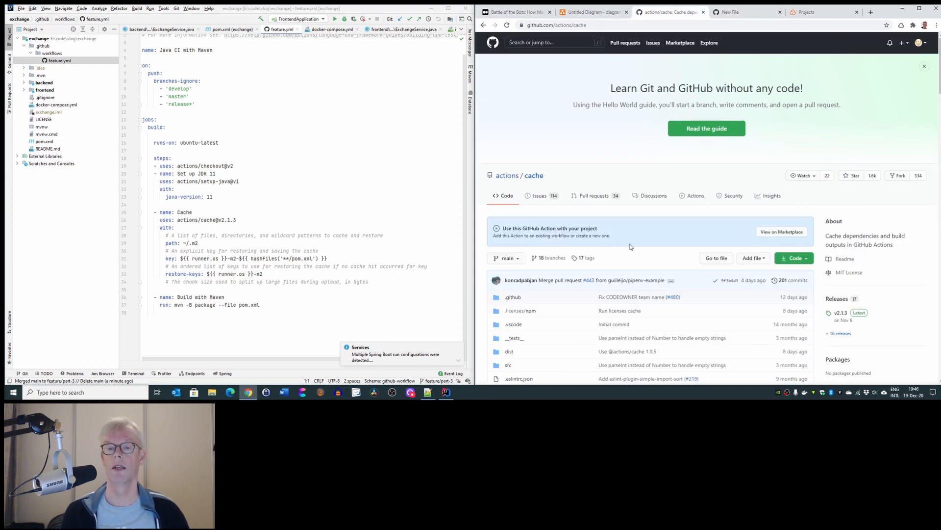
{"action": "scroll", "scroll_direction": "down", "scroll_amount": 3}
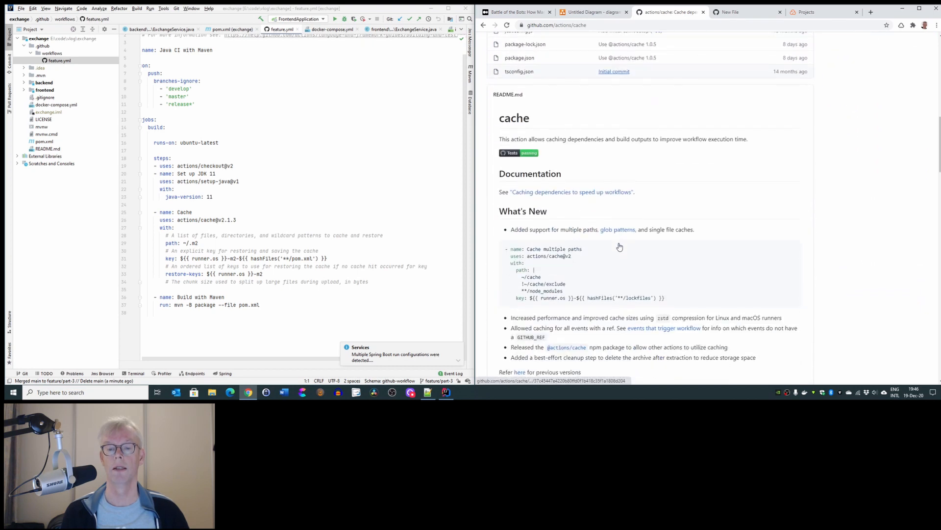
{"action": "scroll", "scroll_direction": "down", "scroll_amount": 3}
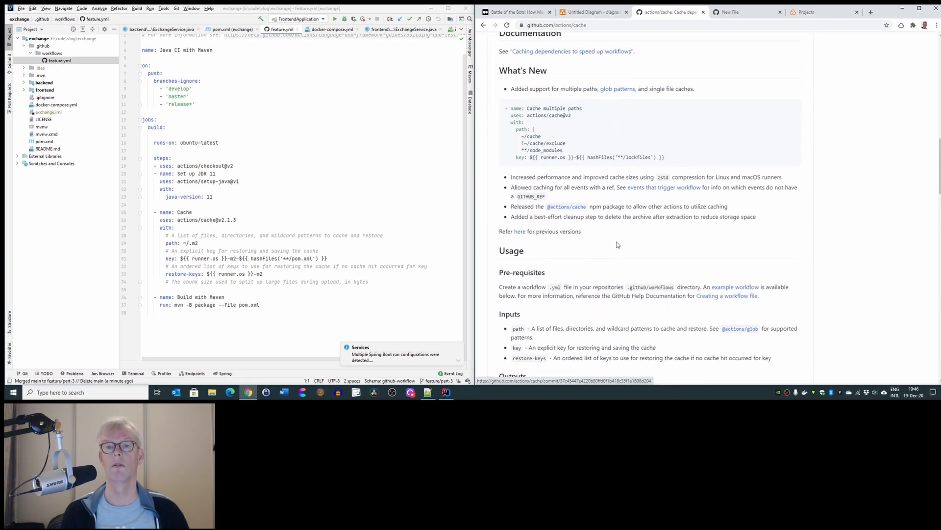
{"action": "scroll", "scroll_direction": "down", "scroll_amount": 3}
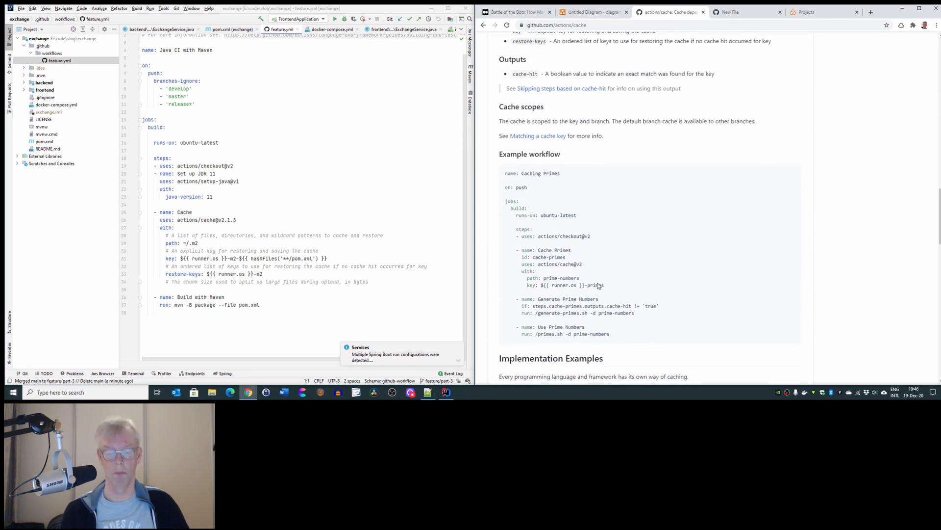
Step: Search for maven and scroll to the Java - Maven local repository cache example
{"action": "type", "text": "maven"}
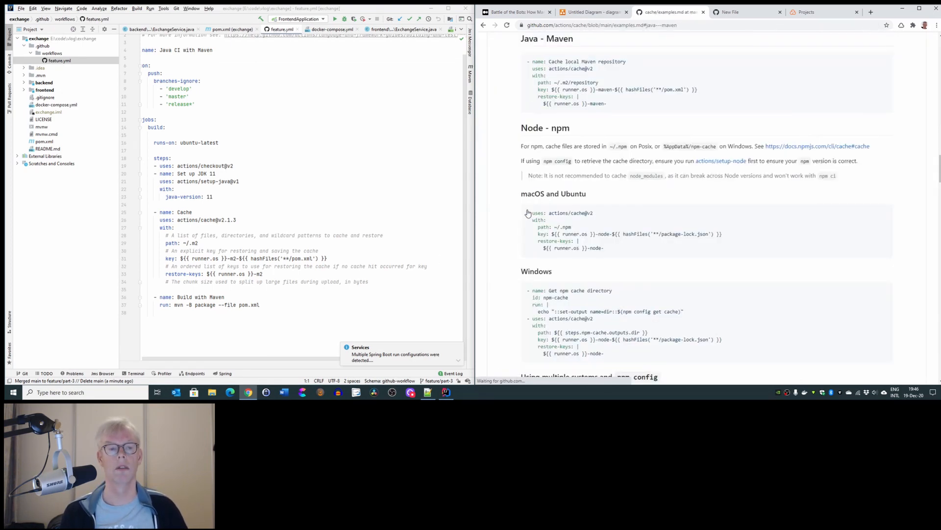
{"action": "scroll", "scroll_direction": "down", "scroll_amount": 3}
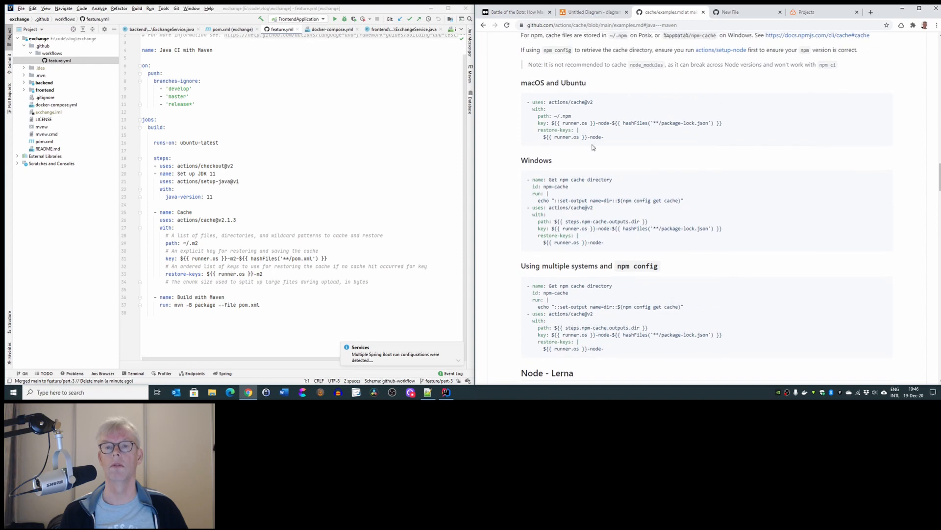
{"action": "scroll", "scroll_direction": "down", "scroll_amount": 3}
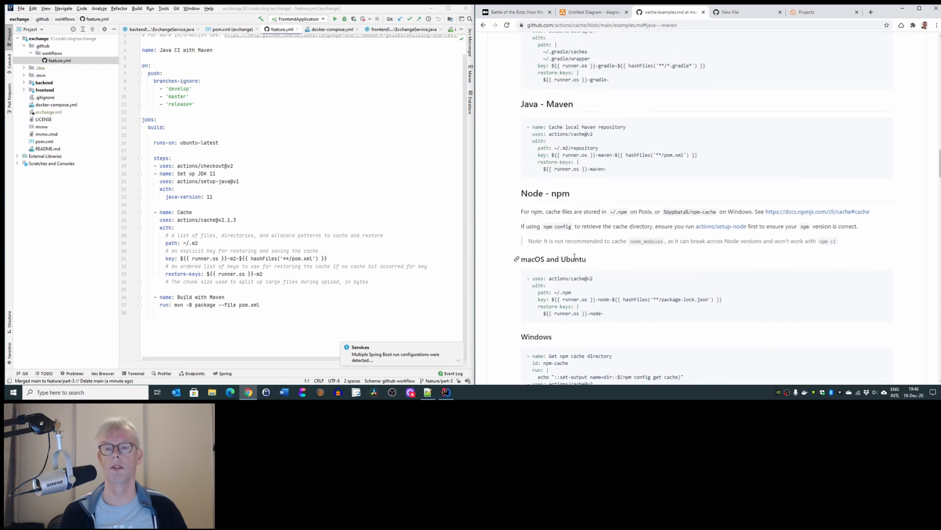
{"action": "scroll", "scroll_direction": "down", "scroll_amount": 3}
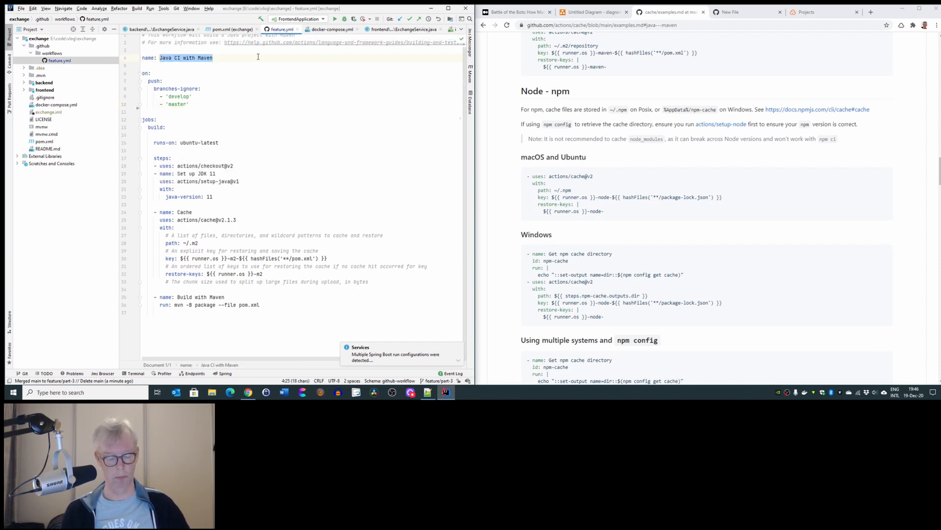
Step: Set the workflow name to Feature and the build job name to Build and Test
{"action": "type", "text": "Feature"}
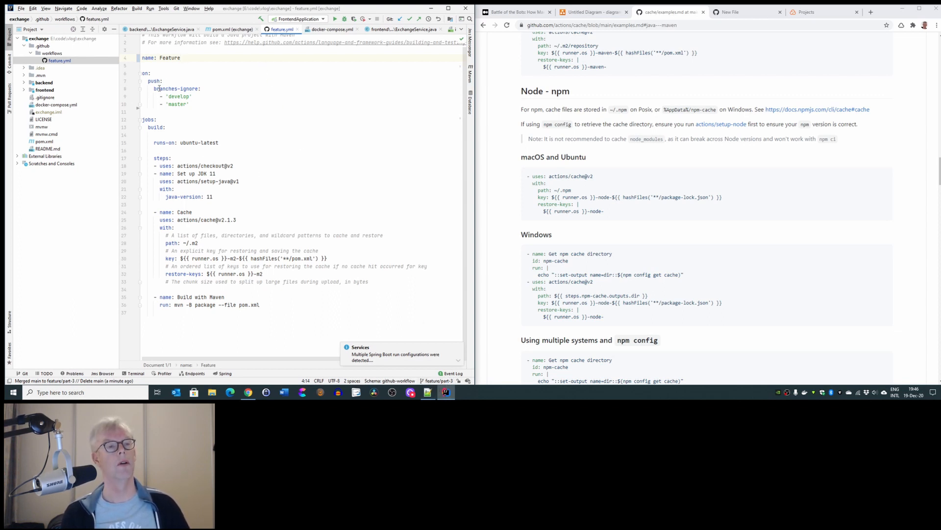
{"action": "left_click", "coordinate": [179, 97]}
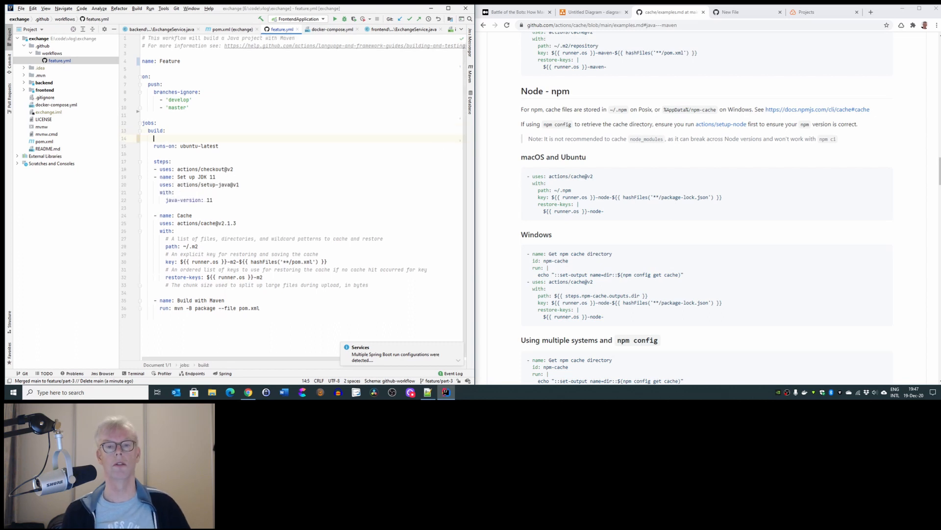
{"action": "type", "text": "r"}
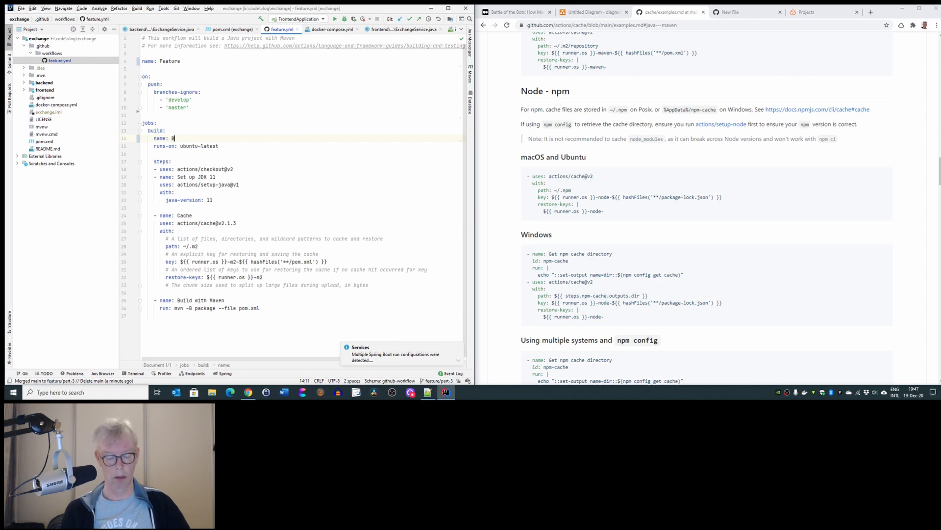
{"action": "type", "text": "Build, Test the"}
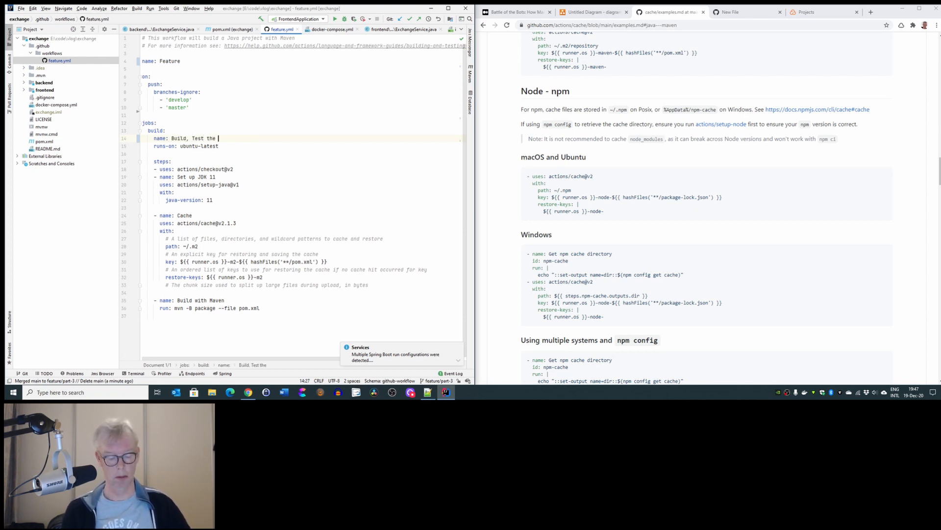
{"action": "key", "text": "backspace"}
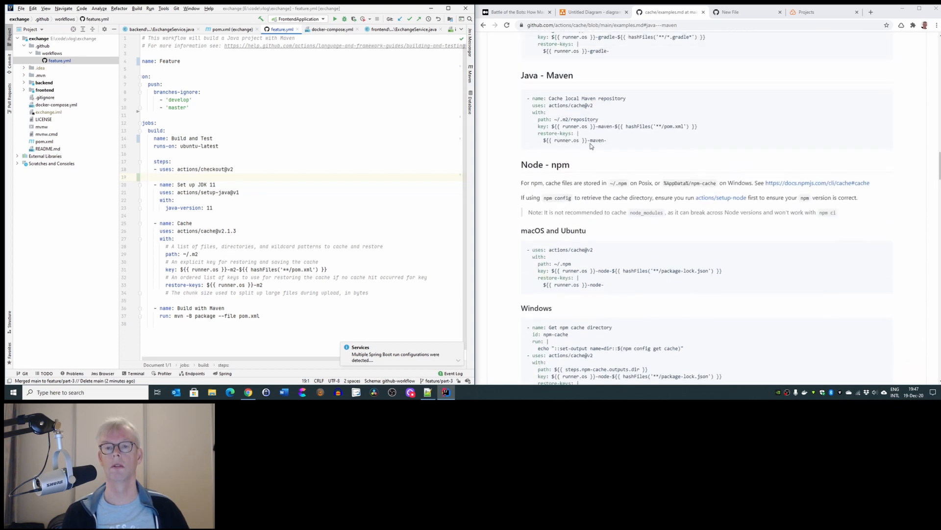
Step: Select the Java - Maven cache snippet to paste over feature.yml's Cache step
{"action": "left_click_drag", "start_coordinate": [530, 98], "coordinate": [606, 140]}
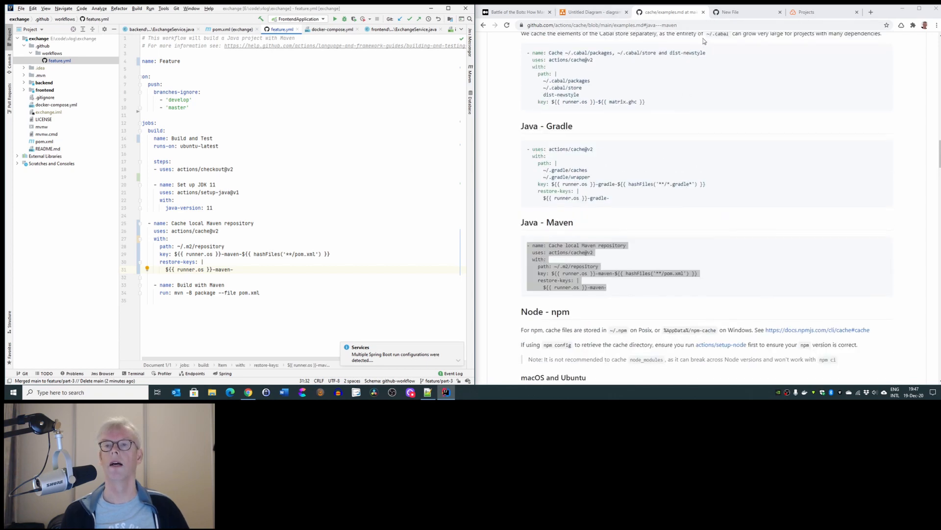
{"action": "left_click", "coordinate": [744, 12]}
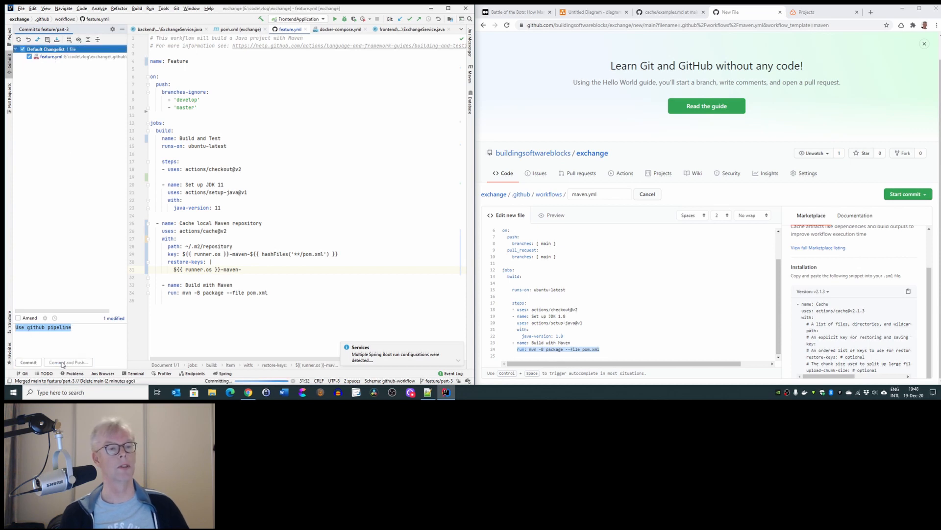
Step: Commit the workflow change as 'Use github pipeline' and push it to origin/feature/part-3
{"action": "left_click", "coordinate": [68, 362]}
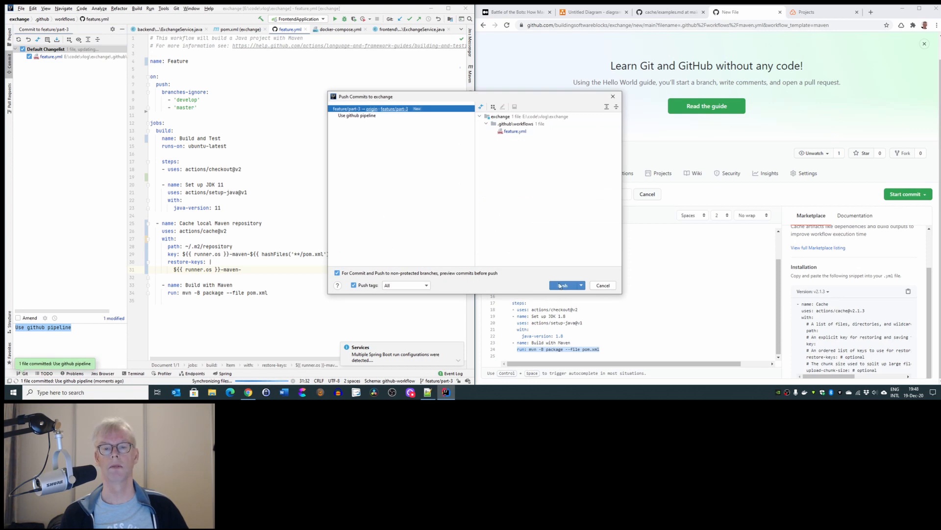
{"action": "left_click", "coordinate": [563, 285]}
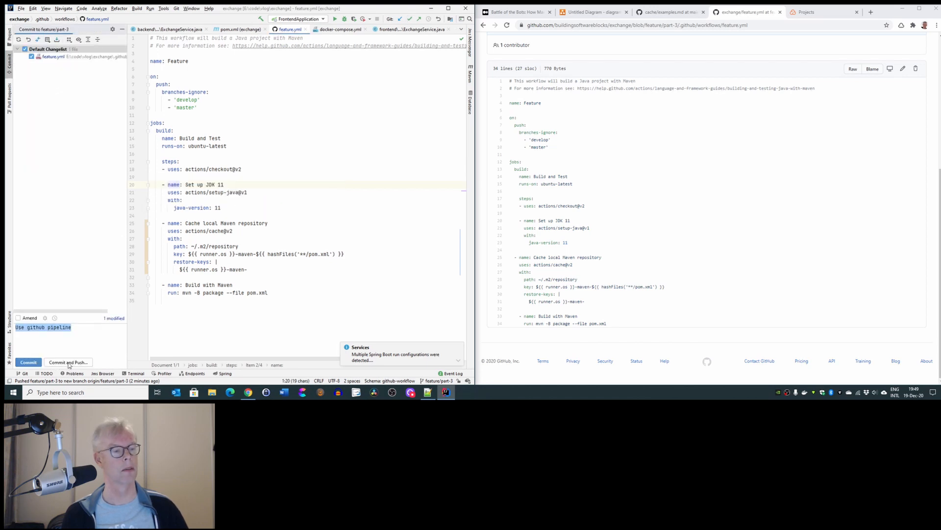
{"action": "left_click", "coordinate": [67, 362]}
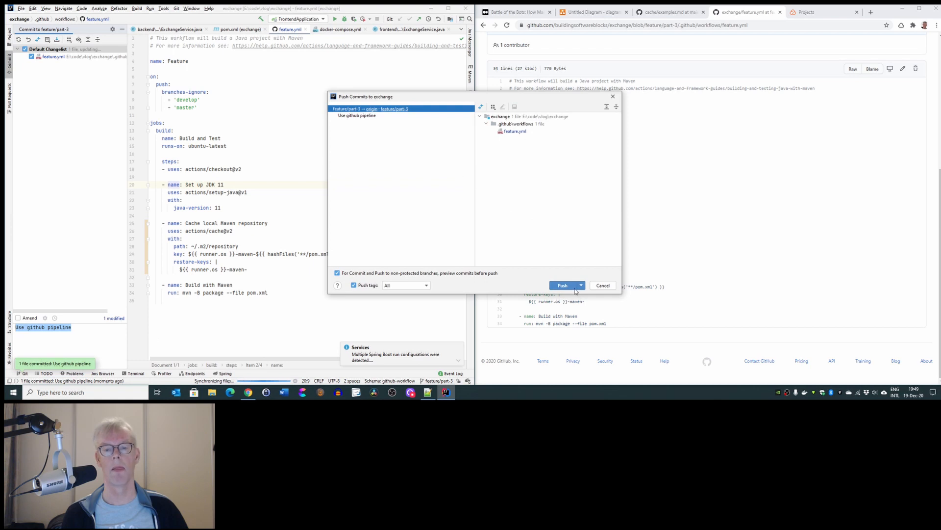
{"action": "left_click", "coordinate": [562, 285]}
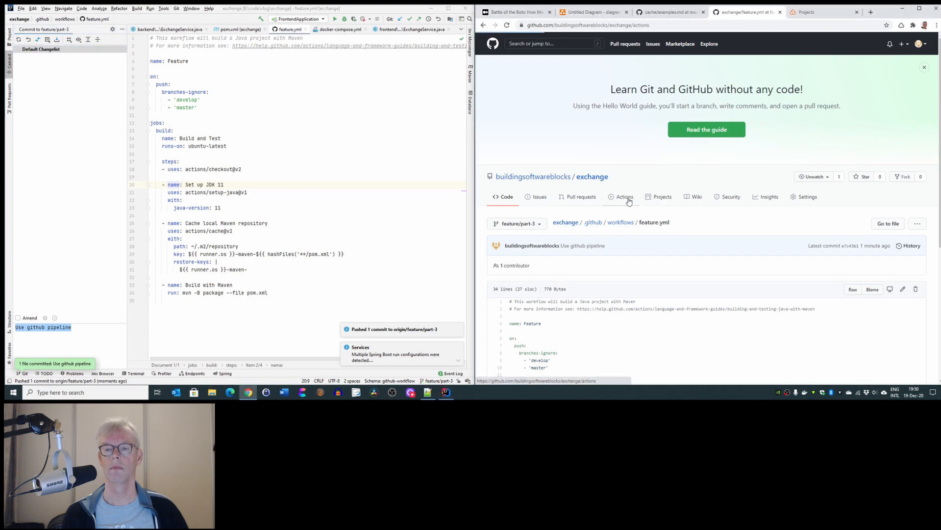
Step: Check that Feature run #8's Build and Test job passed, including the Build with Maven log
{"action": "left_click", "coordinate": [625, 196]}
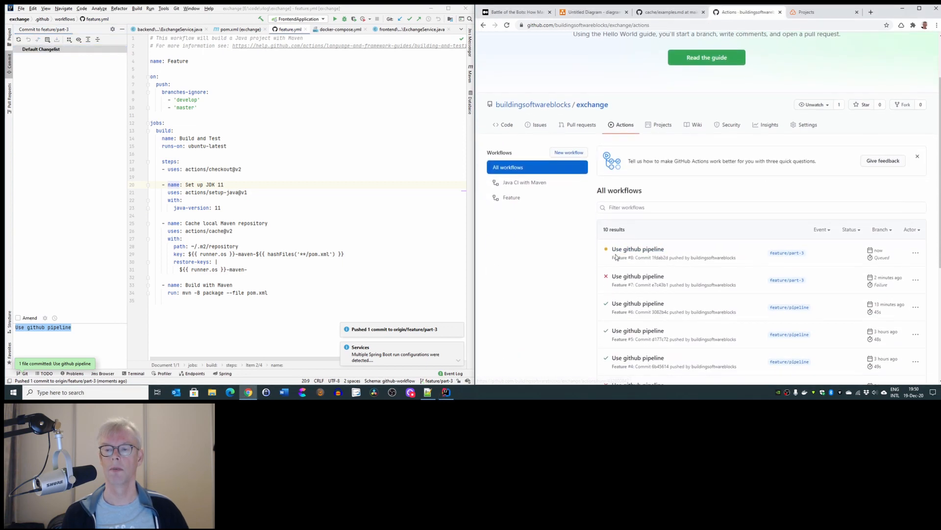
{"action": "left_click", "coordinate": [638, 248]}
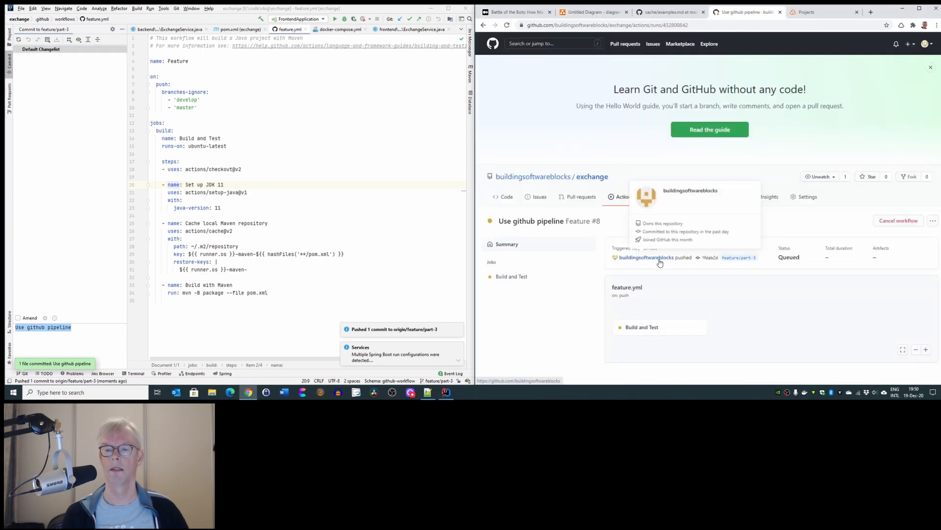
{"action": "left_click", "coordinate": [511, 277]}
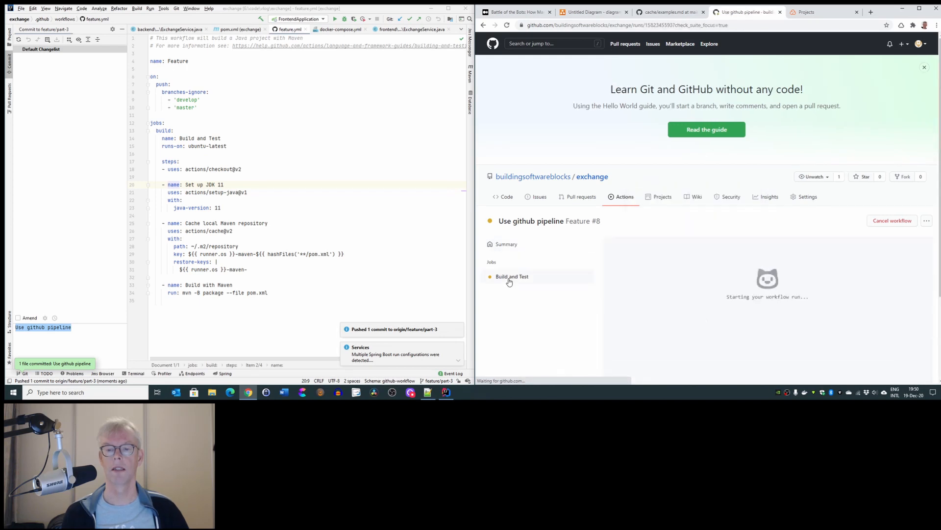
{"action": "left_click", "coordinate": [923, 66]}
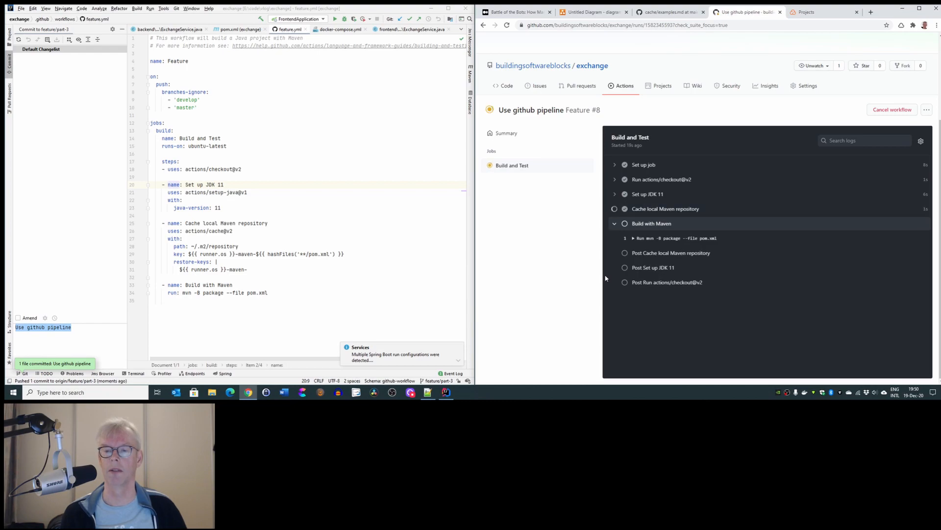
{"action": "left_click", "coordinate": [651, 223]}
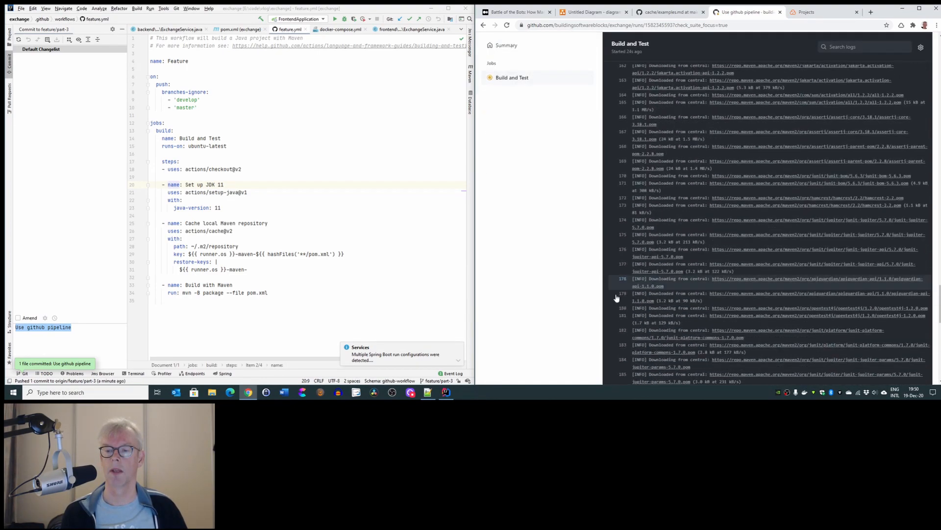
{"action": "scroll", "scroll_direction": "down", "scroll_amount": 3}
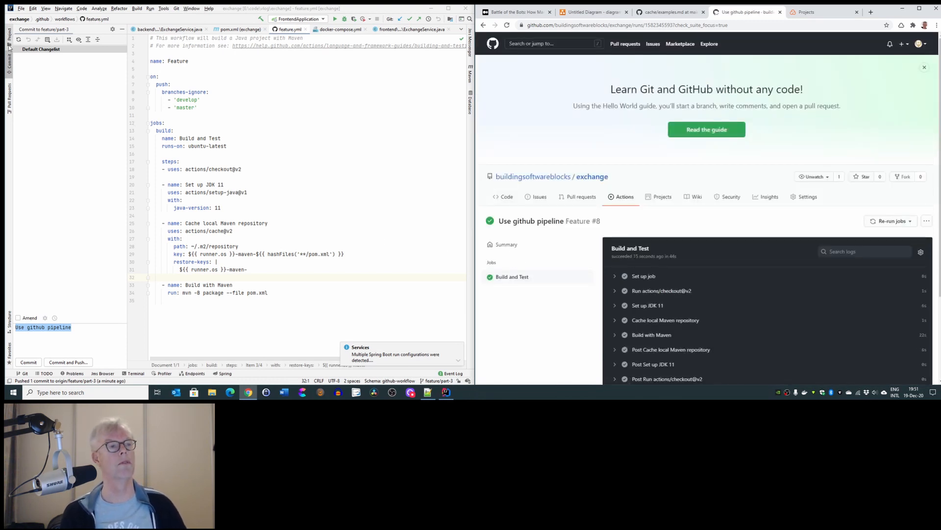
{"action": "left_click", "coordinate": [9, 28]}
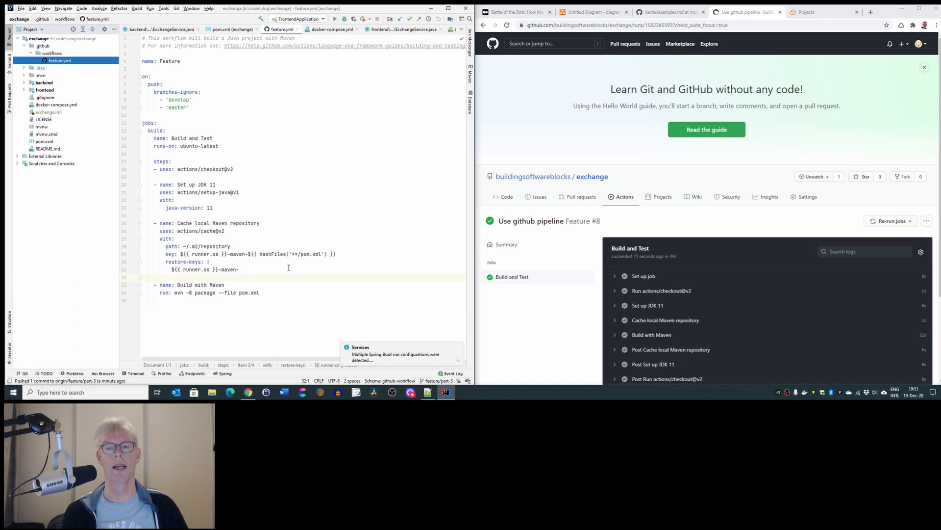
{"action": "mouse_move", "coordinate": [538, 261]}
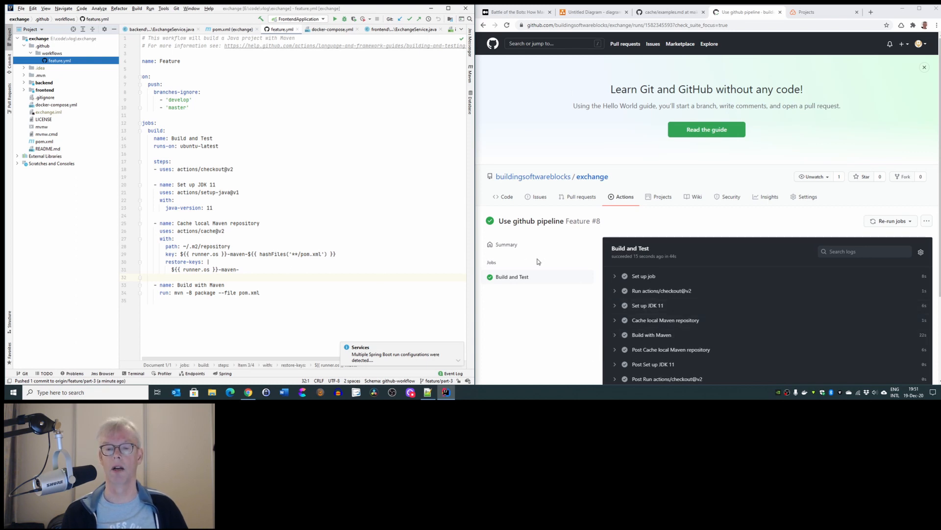
{"action": "mouse_move", "coordinate": [533, 105]}
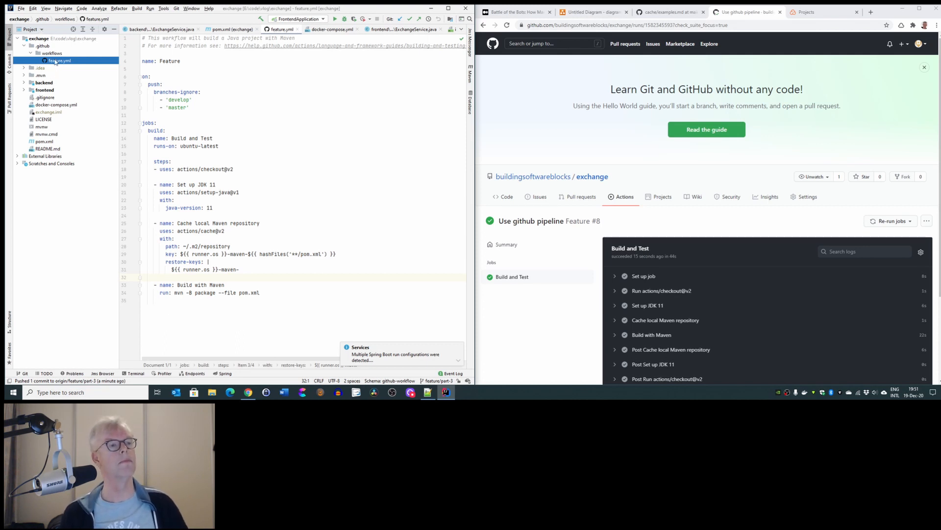
Step: Copy feature.yml to a new build.yml in .github/workflows and add it to Git
{"action": "right_click", "coordinate": [59, 61]}
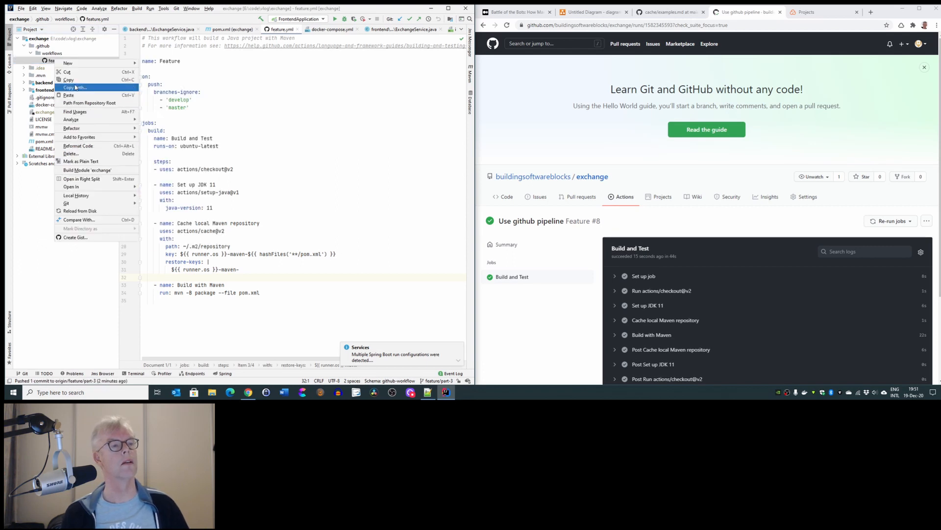
{"action": "mouse_move", "coordinate": [67, 62]}
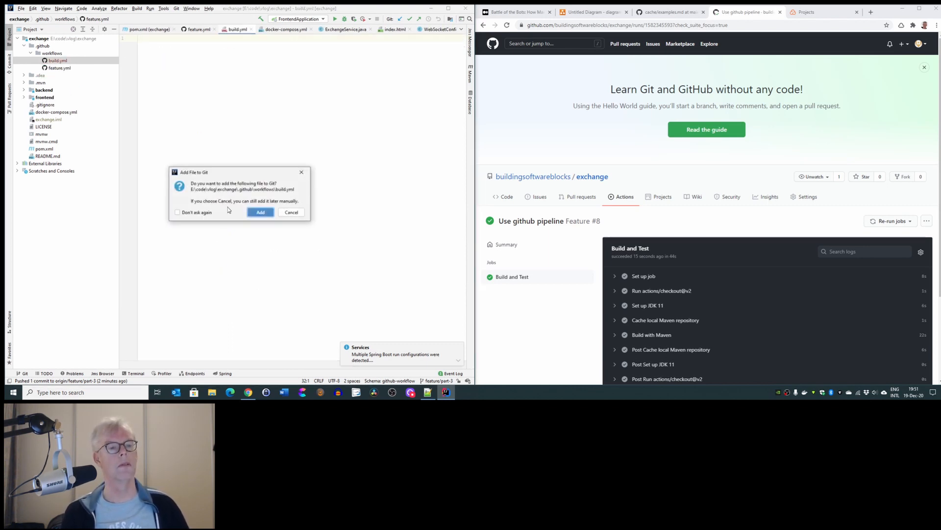
{"action": "left_click", "coordinate": [260, 211]}
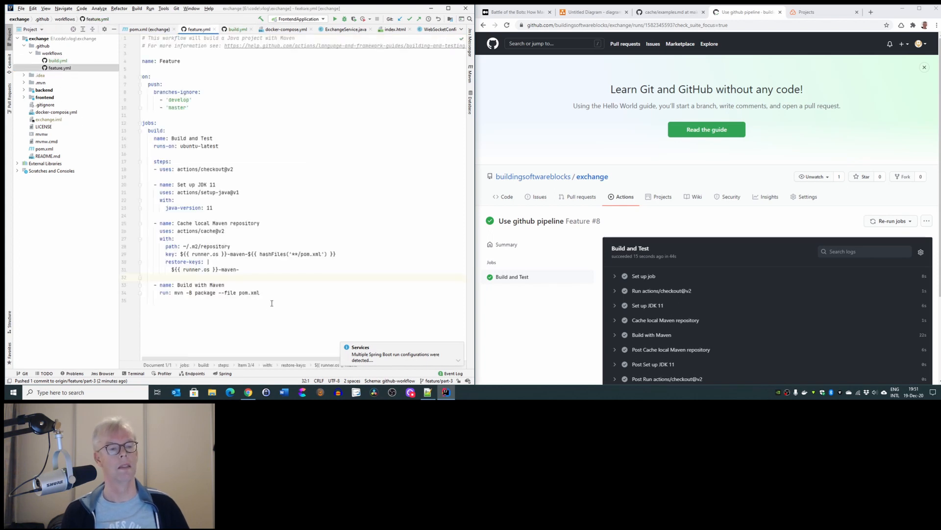
{"action": "key", "text": "ctrl+a"}
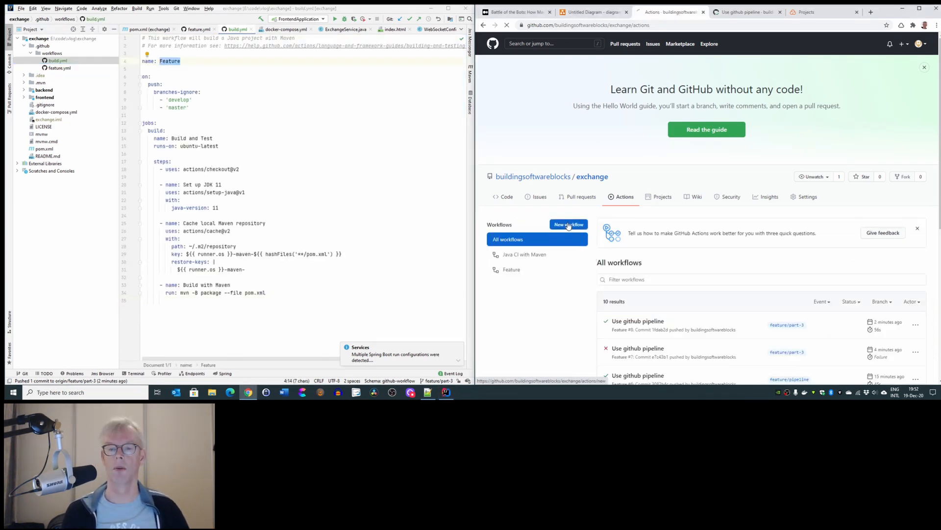
Step: Start a new workflow from the Java with Maven template to view its maven.yml
{"action": "left_click", "coordinate": [568, 224]}
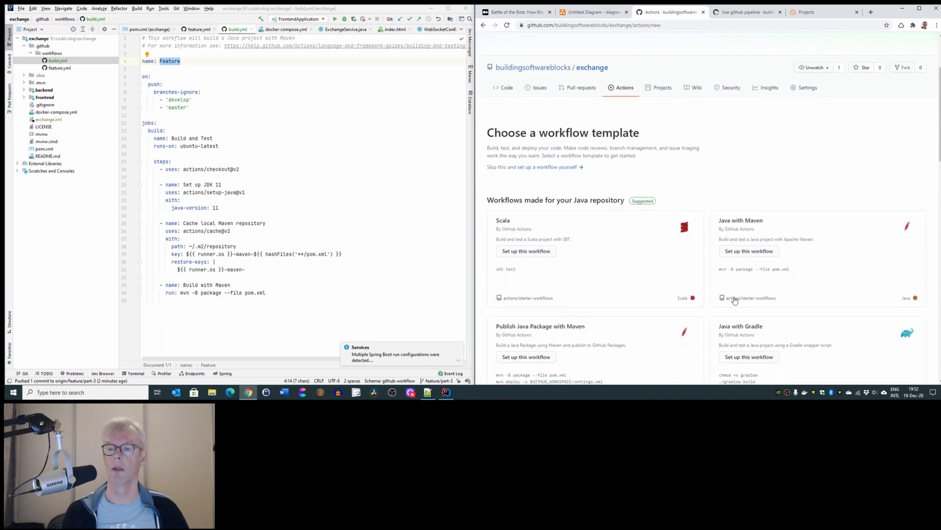
{"action": "scroll", "scroll_direction": "down", "scroll_amount": 3}
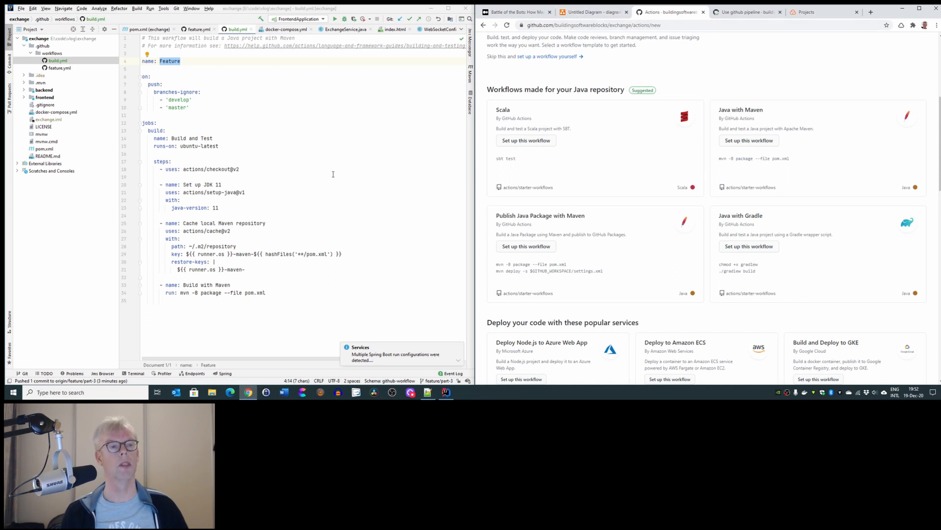
{"action": "left_click", "coordinate": [748, 140]}
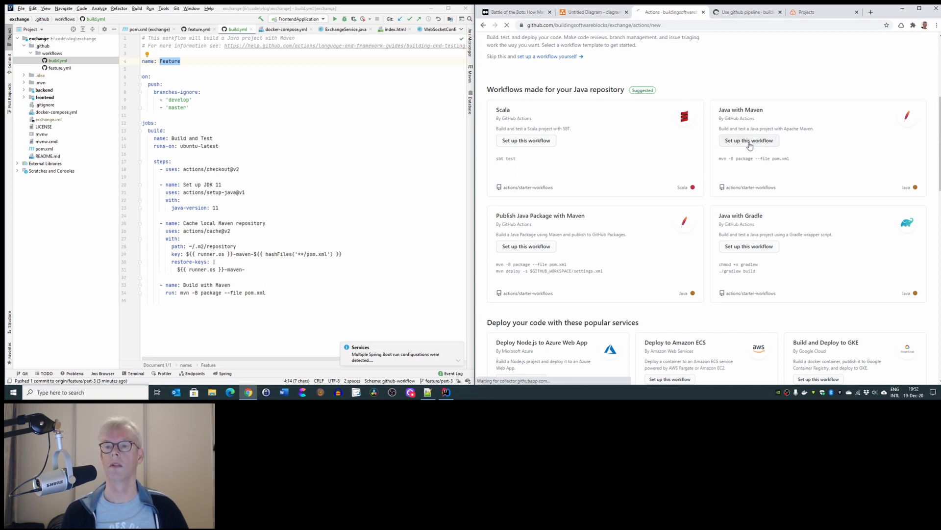
{"action": "left_click", "coordinate": [748, 140]}
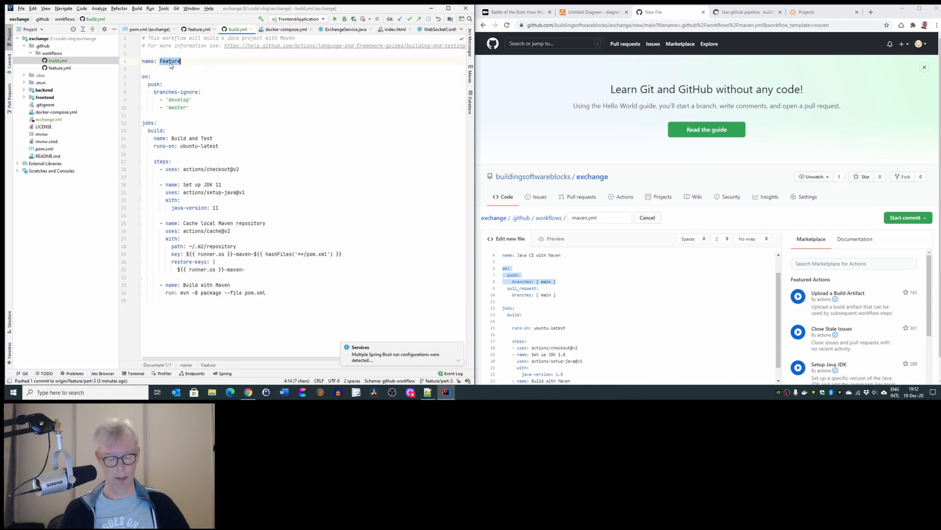
Step: Name build.yml 'Build and check' and trigger it on pushes to branches: [ develop ]
{"action": "type", "text": "Build and"}
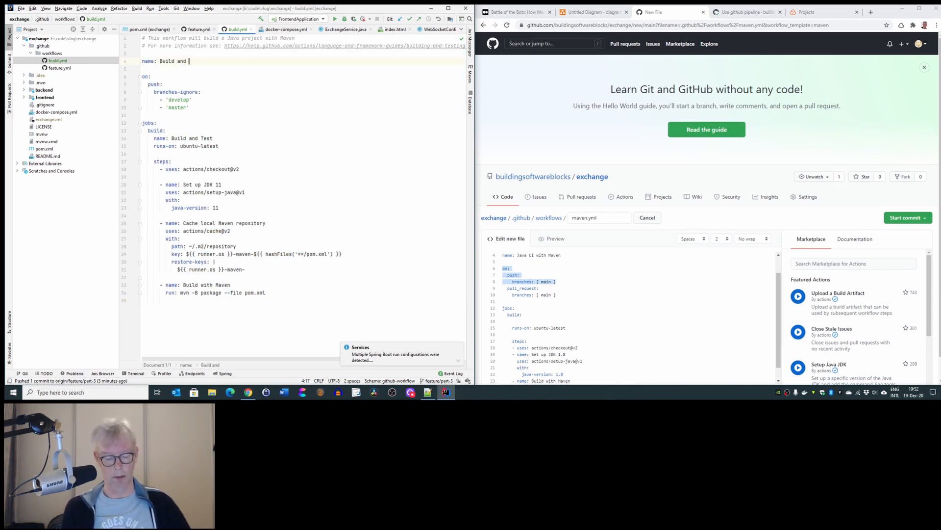
{"action": "type", "text": "check"}
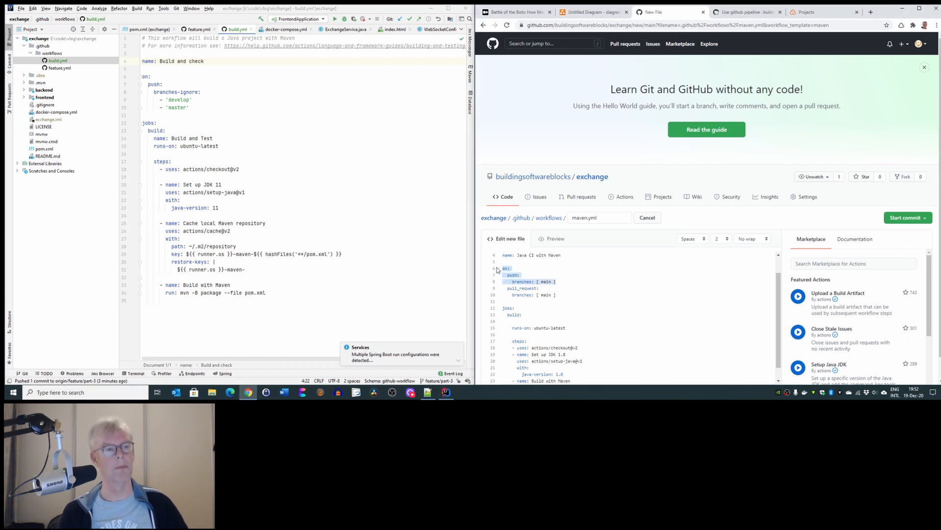
{"action": "left_click_drag", "start_coordinate": [162, 83], "coordinate": [189, 108]}
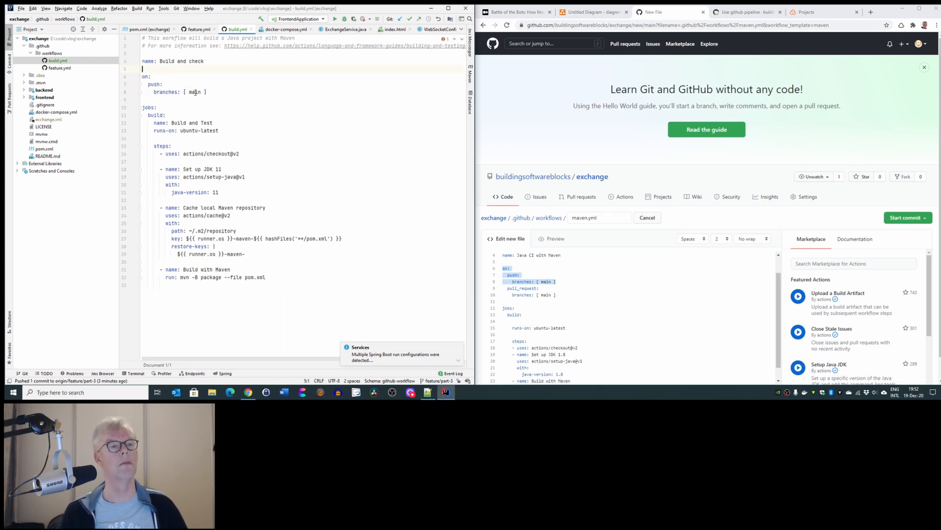
{"action": "type", "text": "develko"}
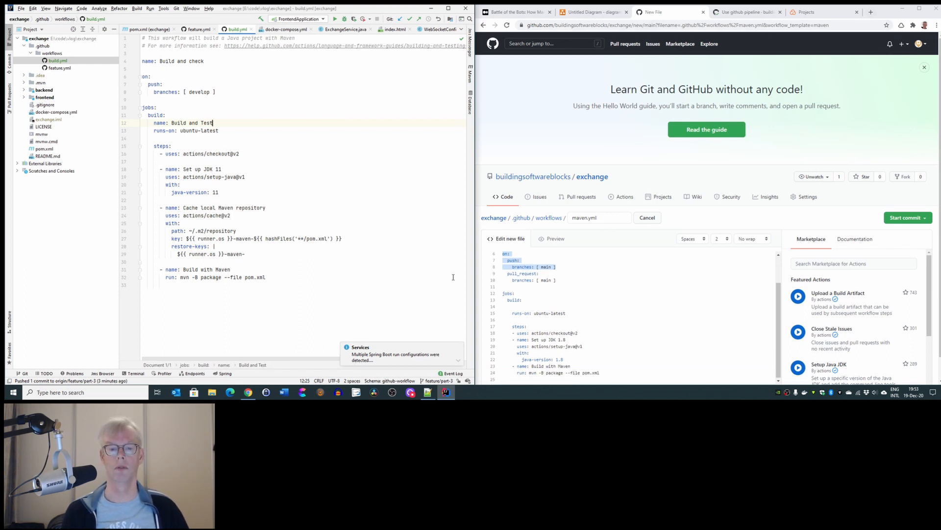
{"action": "mouse_move", "coordinate": [426, 392]}
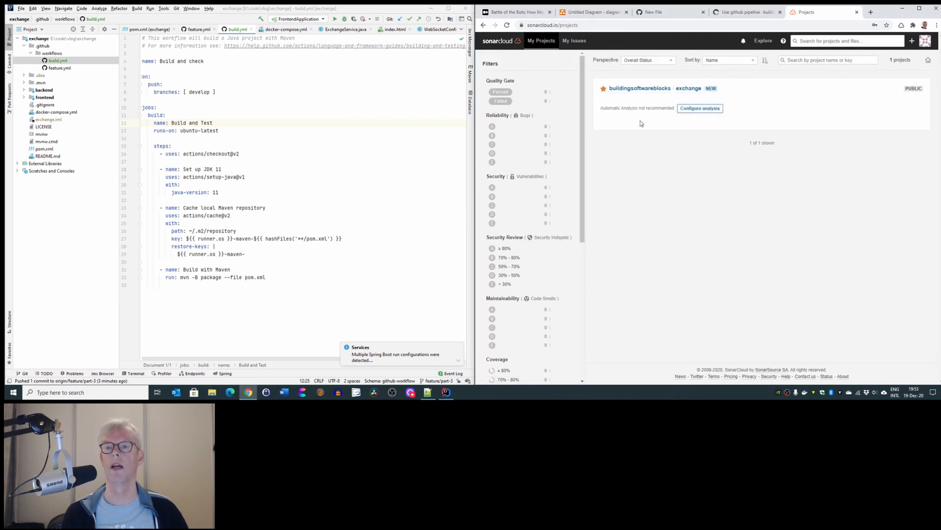
{"action": "mouse_move", "coordinate": [668, 116]}
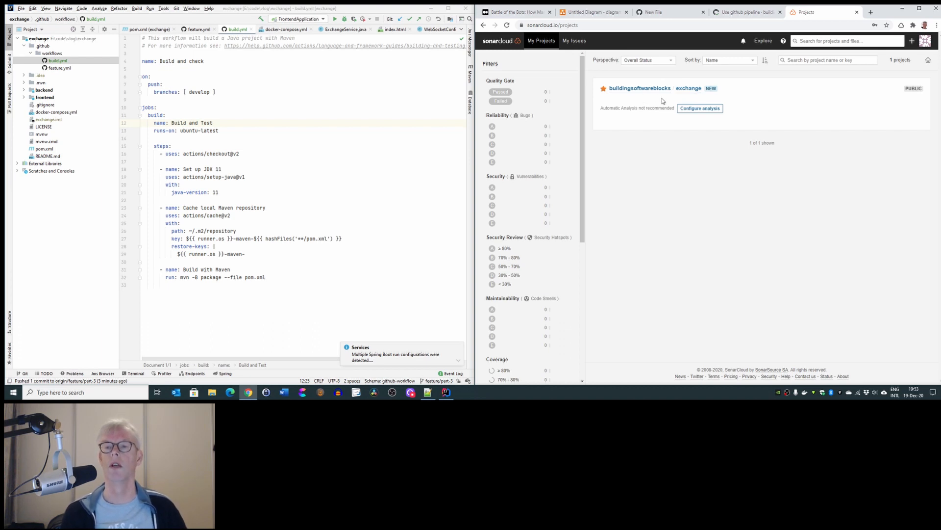
{"action": "mouse_move", "coordinate": [711, 114]}
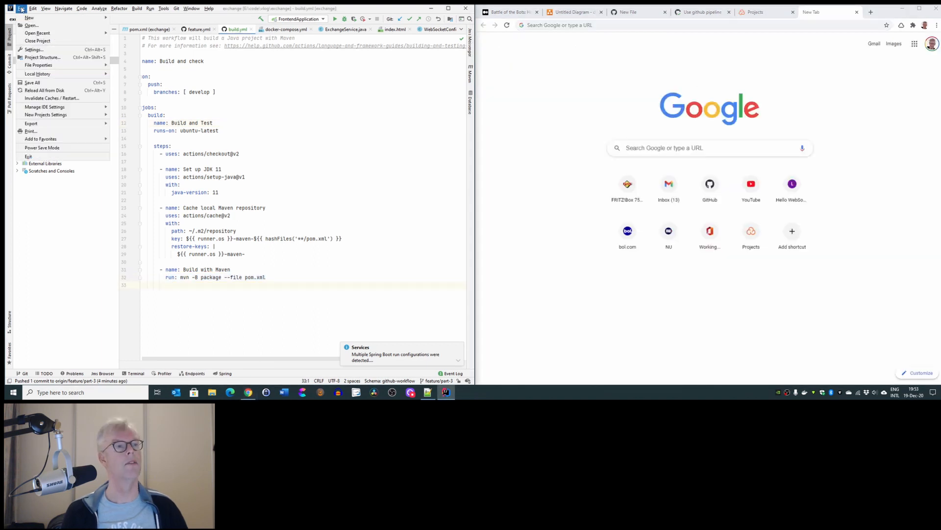
Step: Reopen the recent project E:\code\github\fruitdemo
{"action": "left_click", "coordinate": [37, 34]}
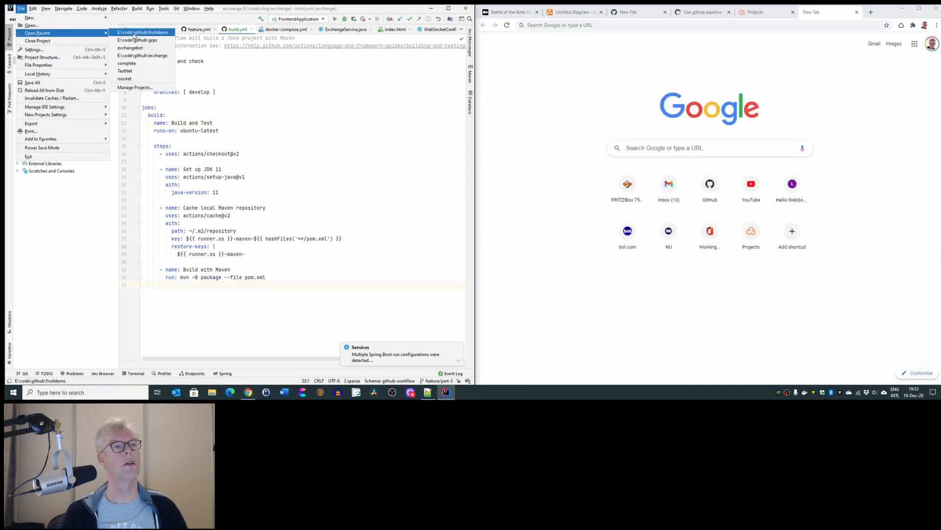
{"action": "left_click", "coordinate": [143, 31]}
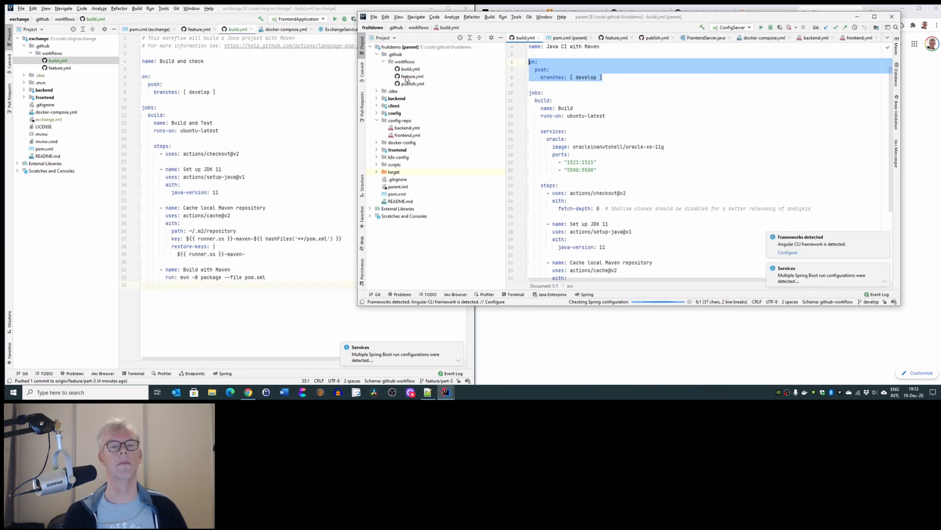
Step: Replace the Build with Maven step with fruitdemo's SonarCloud Scan step using SONAR_TOKEN and GITHUB_TOKEN
{"action": "scroll", "scroll_direction": "down", "scroll_amount": 3}
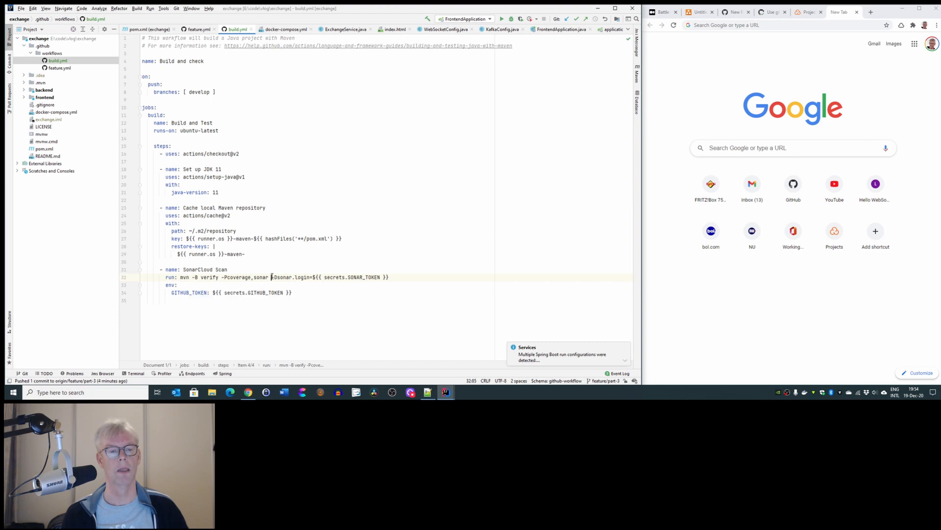
{"action": "left_click_drag", "start_coordinate": [270, 277], "coordinate": [390, 277]}
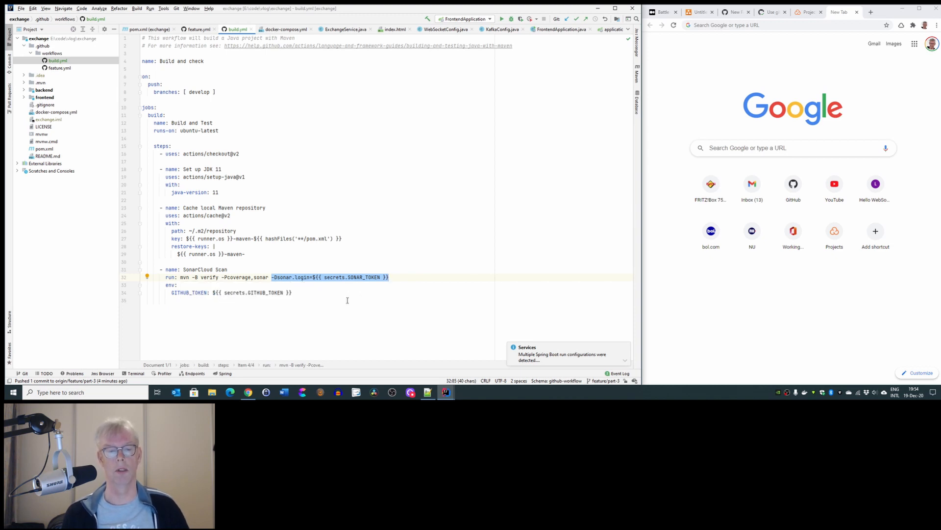
{"action": "mouse_move", "coordinate": [321, 326]}
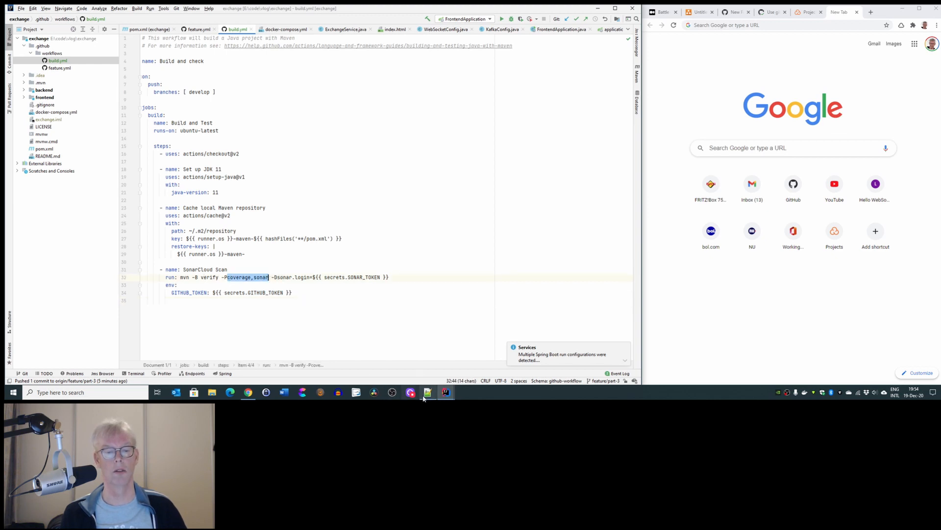
Step: Paste the sonar profile from the Notepad++ notes into pom.xml's <profiles> inside new <profile> tags
{"action": "left_click", "coordinate": [146, 28]}
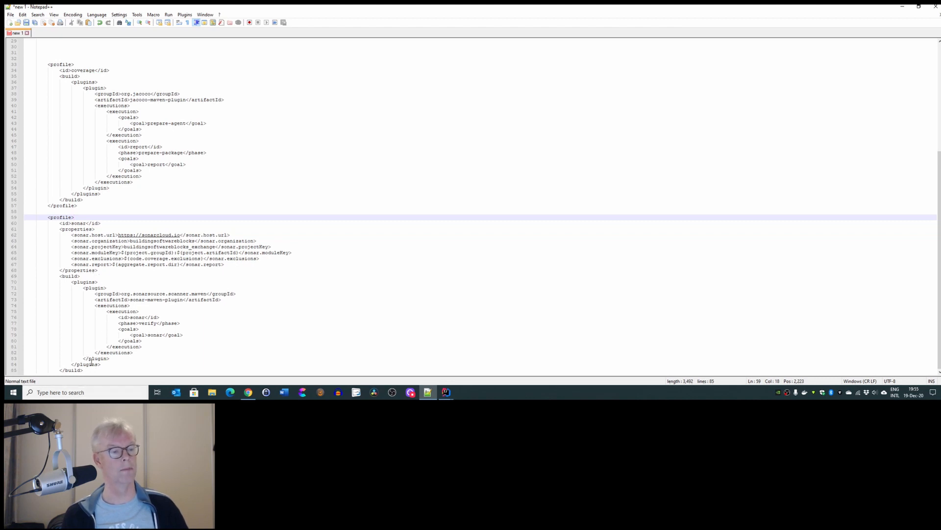
{"action": "left_click_drag", "start_coordinate": [54, 222], "coordinate": [84, 370]}
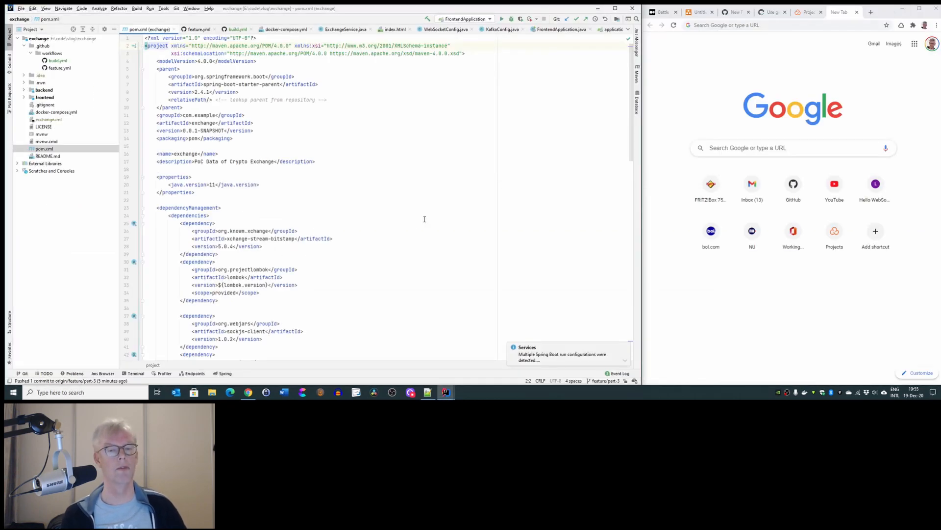
{"action": "scroll", "scroll_direction": "down", "scroll_amount": 3}
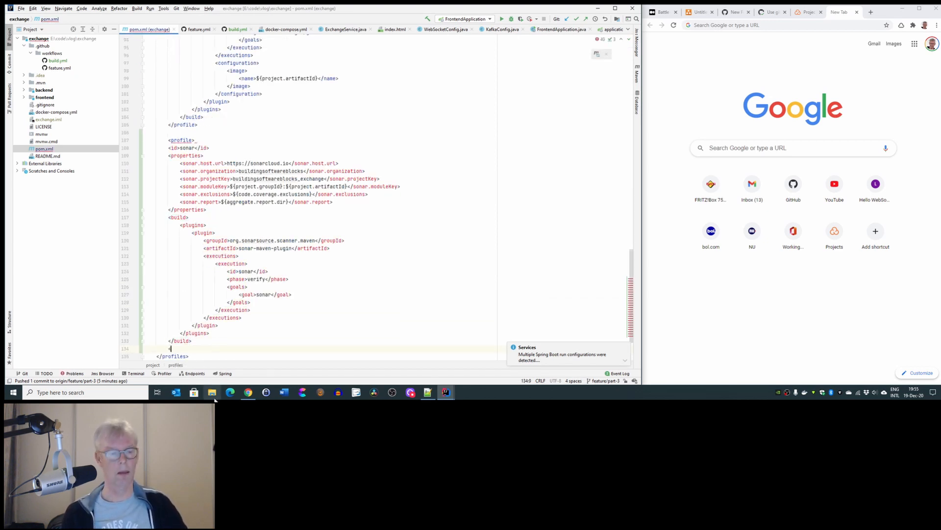
{"action": "type", "text": "<profile></profile>"}
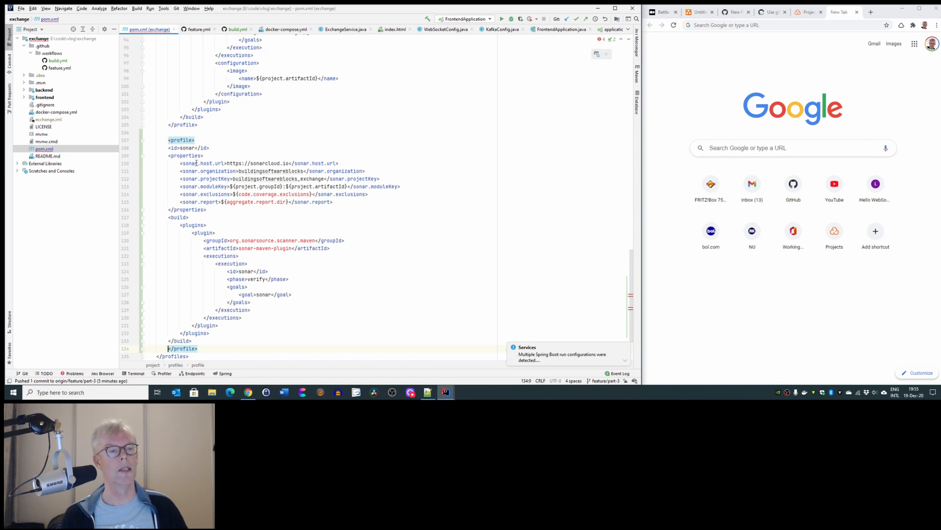
{"action": "triple_click", "coordinate": [258, 163]}
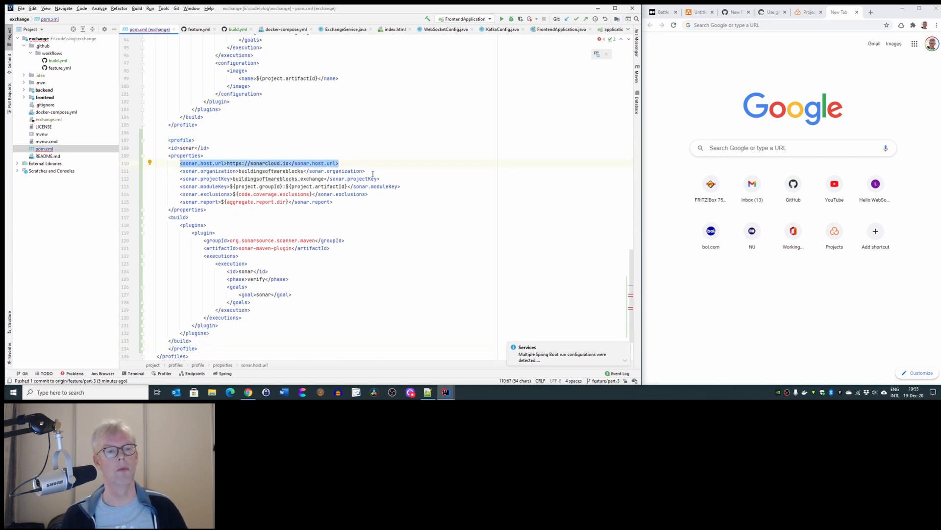
{"action": "left_click", "coordinate": [246, 194]}
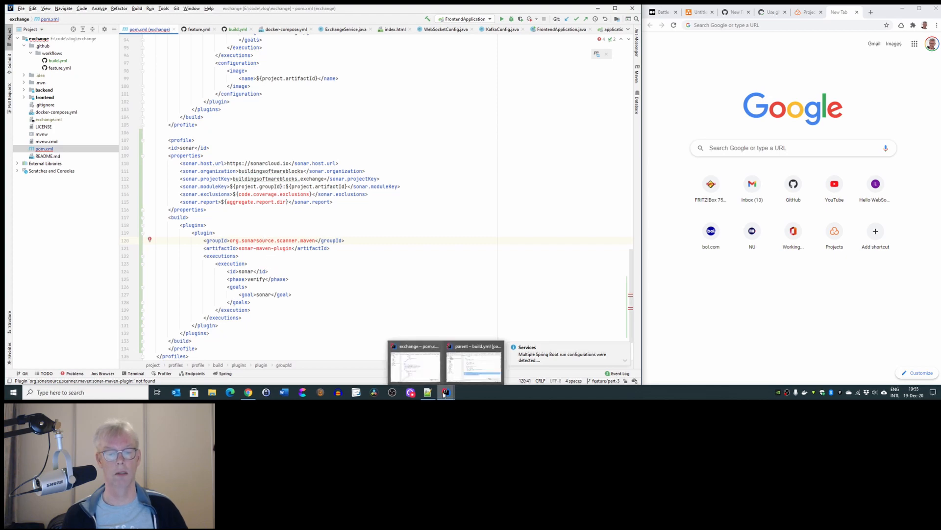
Step: Paste the Sonar, JaCoCo and Surefire version properties and coverage profile, then review pluginManagement and profiles
{"action": "left_click", "coordinate": [446, 393]}
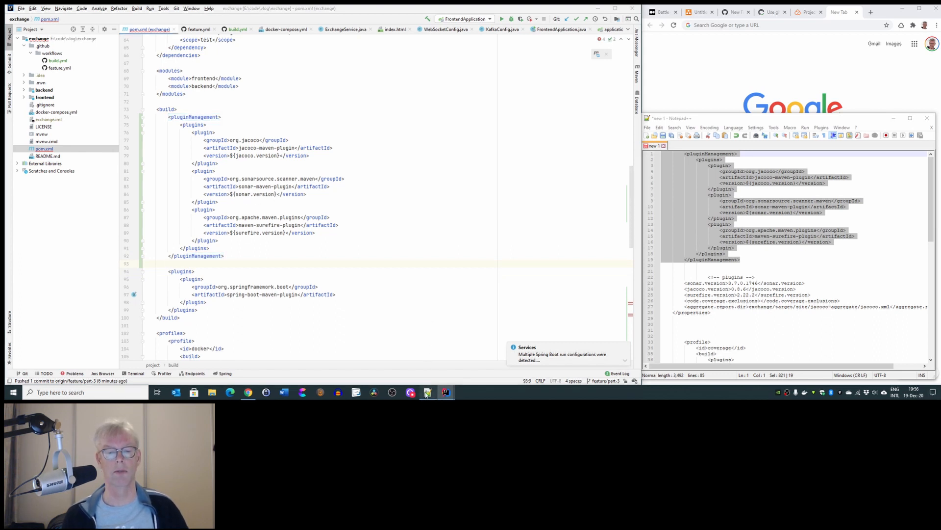
{"action": "left_click", "coordinate": [687, 288]}
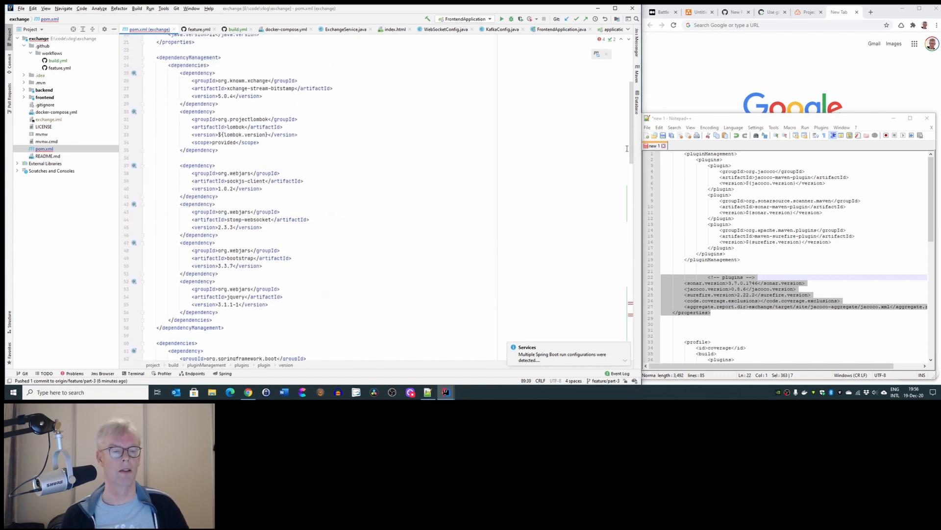
{"action": "mouse_move", "coordinate": [570, 176]}
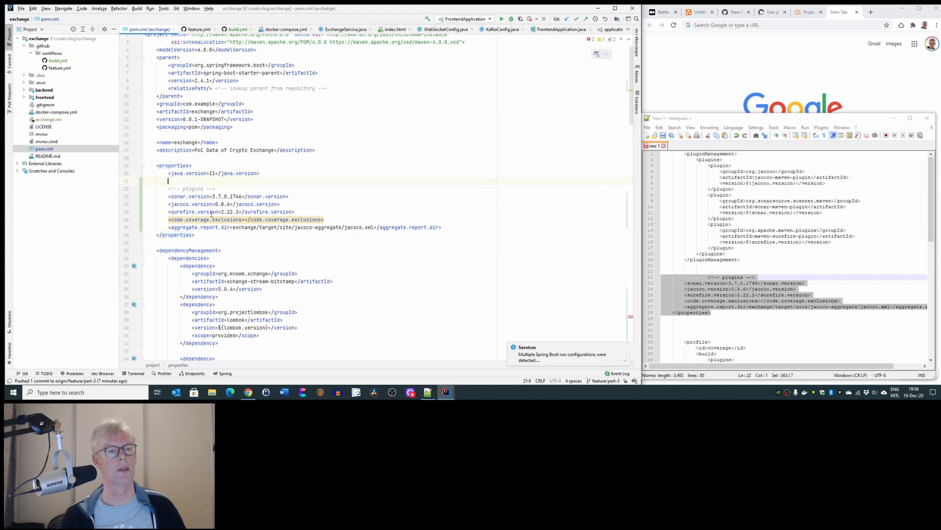
{"action": "scroll", "scroll_direction": "down", "scroll_amount": 3}
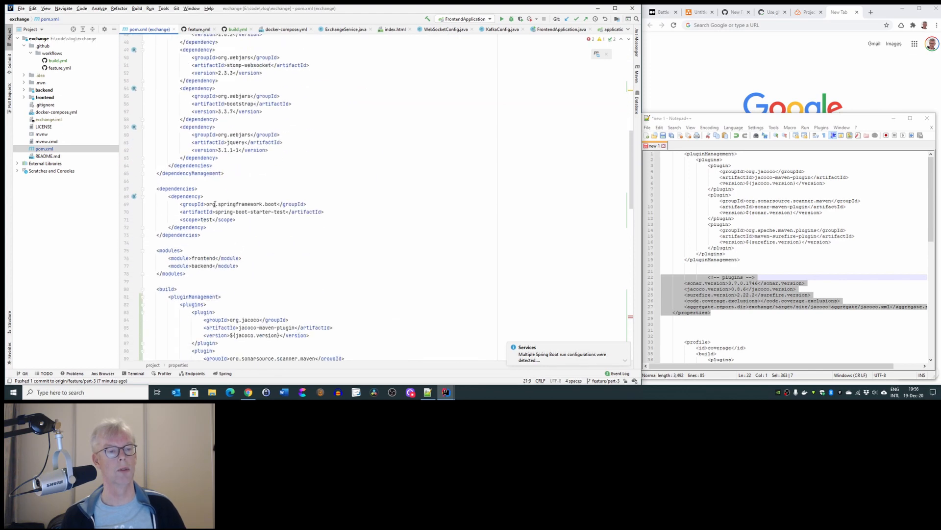
{"action": "scroll", "scroll_direction": "down", "scroll_amount": 3}
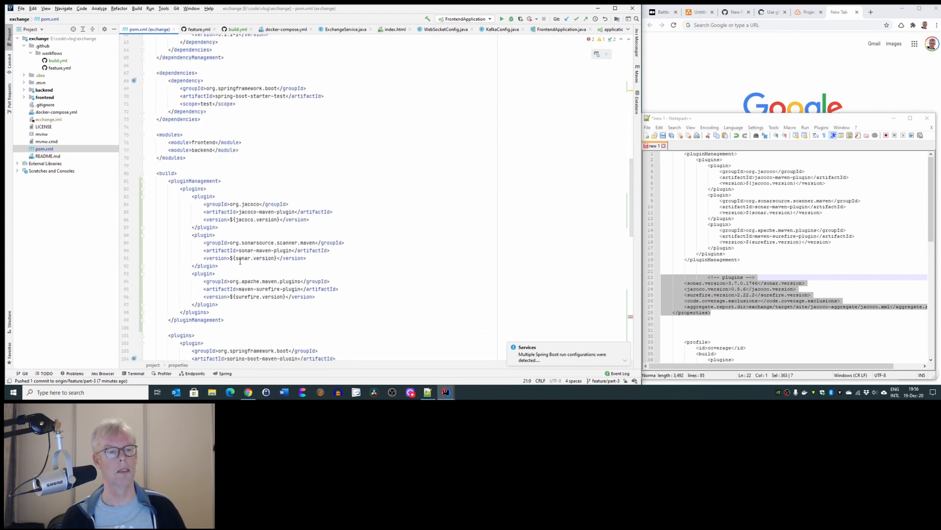
{"action": "scroll", "scroll_direction": "down", "scroll_amount": 3}
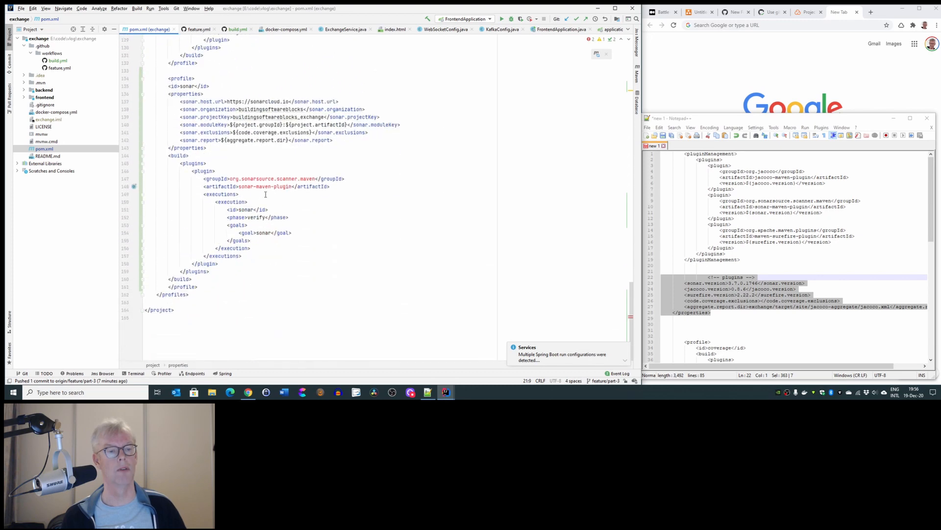
{"action": "double_click", "coordinate": [266, 187]}
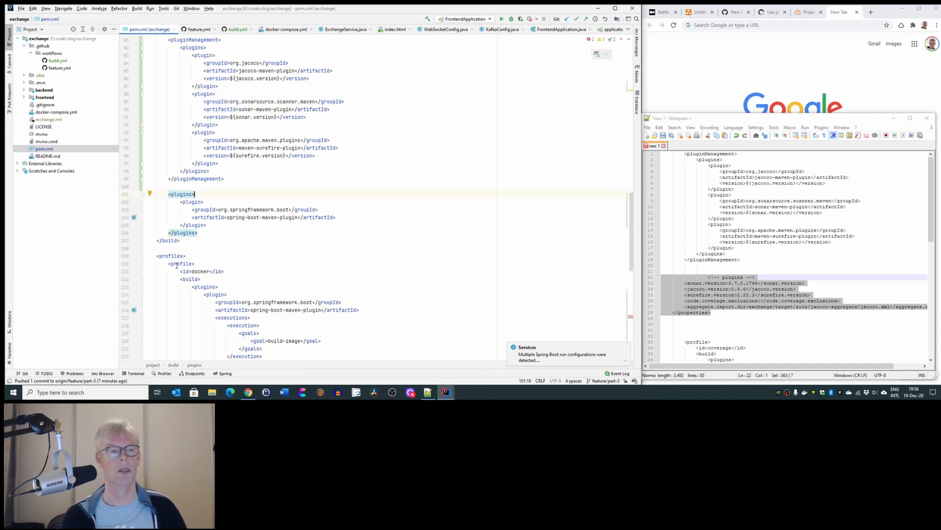
{"action": "scroll", "scroll_direction": "down", "scroll_amount": 3}
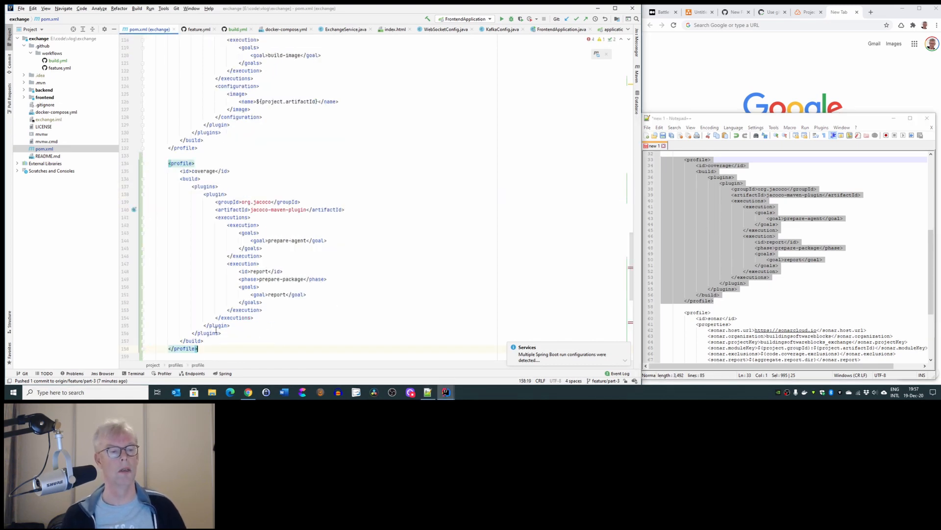
{"action": "scroll", "scroll_direction": "down", "scroll_amount": 3}
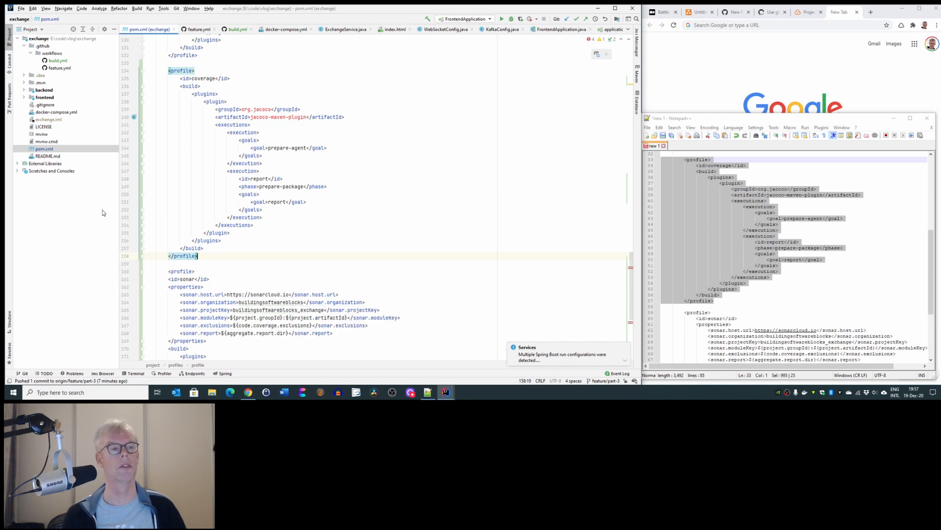
Step: Commit as 'Use github pipeline for develop branch' past the analysis warning and push to feature/part-3
{"action": "left_click", "coordinate": [235, 28]}
{"action": "type", "text": "Use github pipeline"}
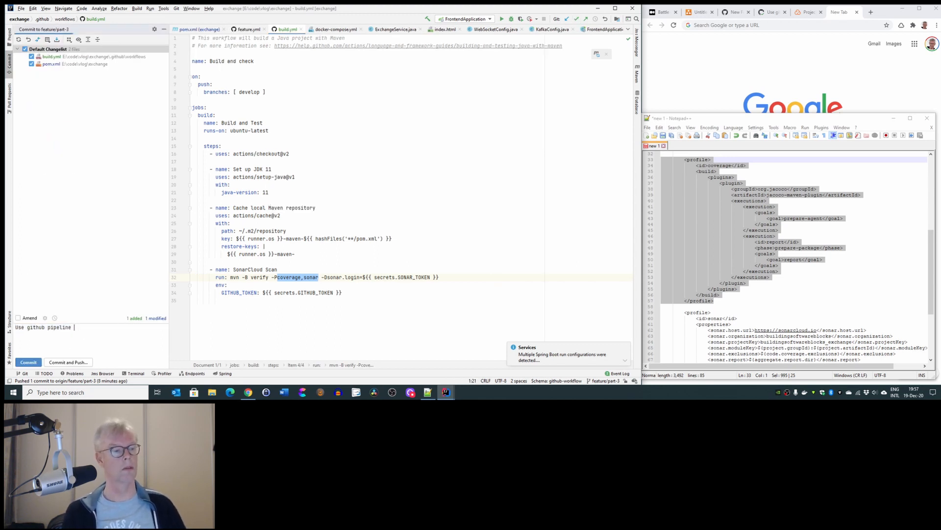
{"action": "type", "text": "for develop branch"}
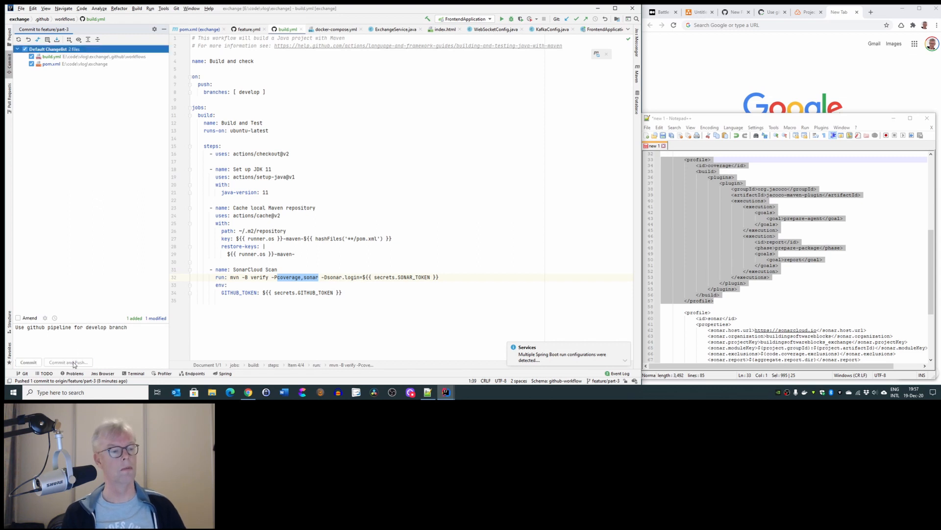
{"action": "left_click", "coordinate": [67, 362]}
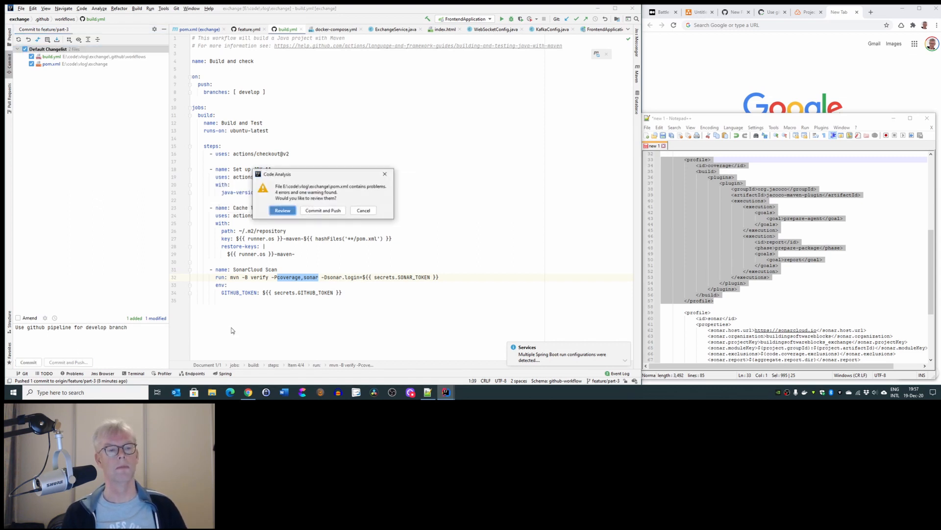
{"action": "left_click", "coordinate": [323, 209]}
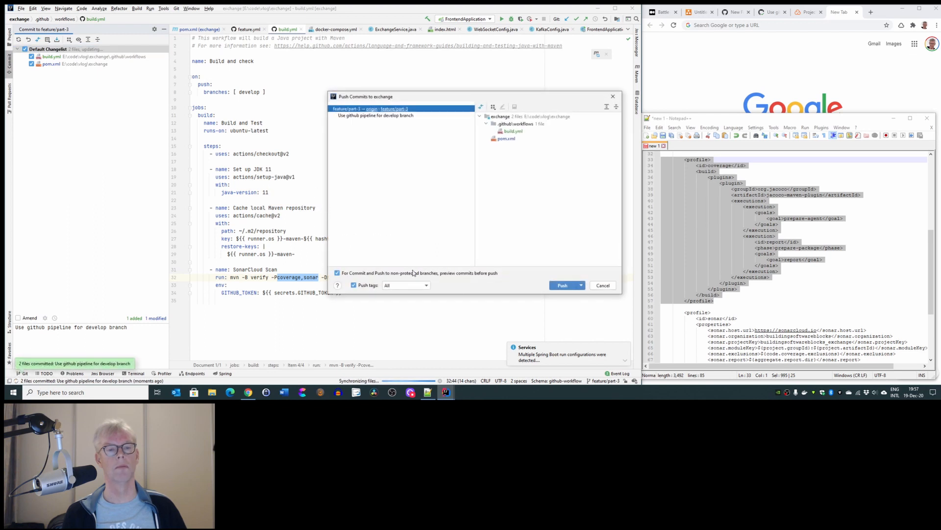
{"action": "left_click", "coordinate": [563, 285]}
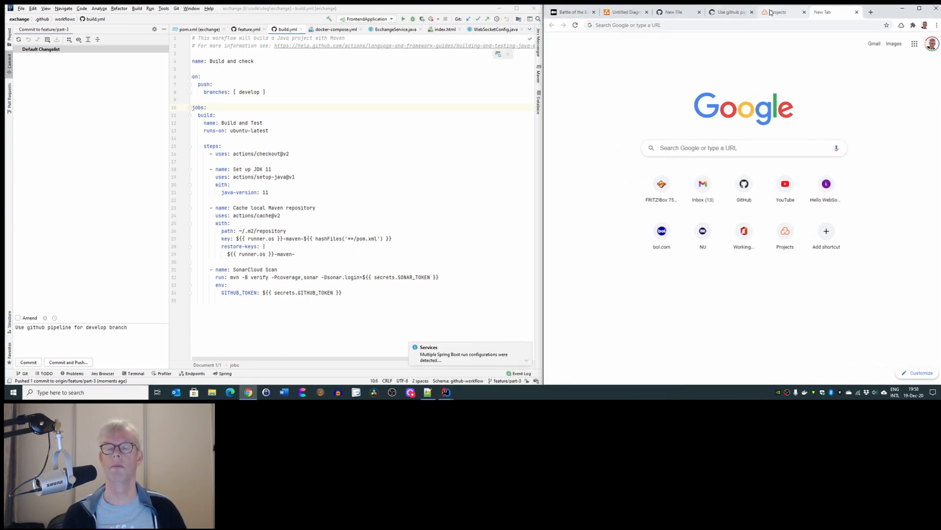
{"action": "mouse_move", "coordinate": [779, 12]}
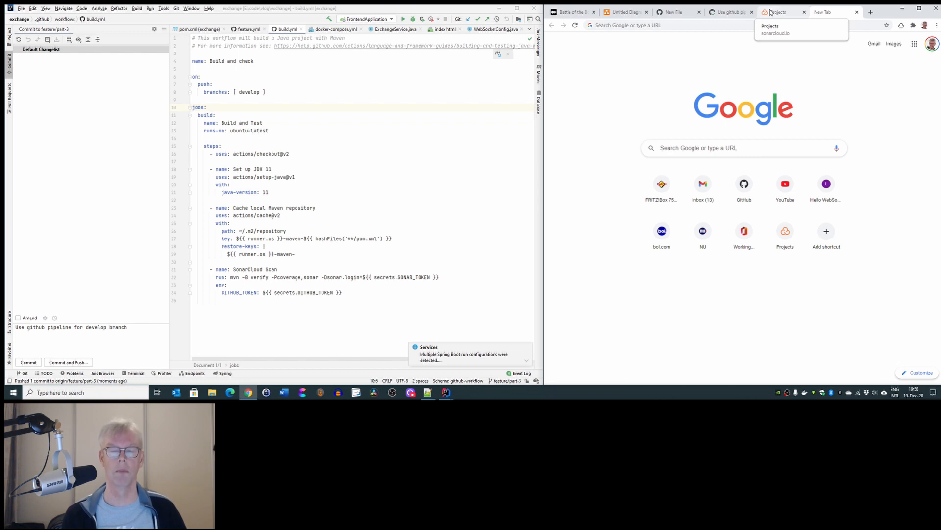
Step: From the exchange repo's Actions list, open the newest 'Use github pipeline for develop branch' run
{"action": "left_click", "coordinate": [782, 12]}
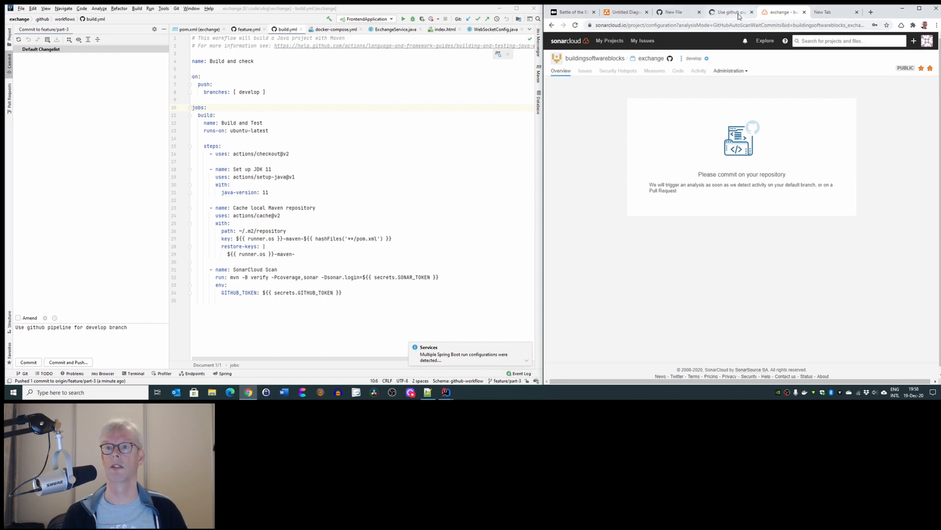
{"action": "left_click", "coordinate": [727, 12]}
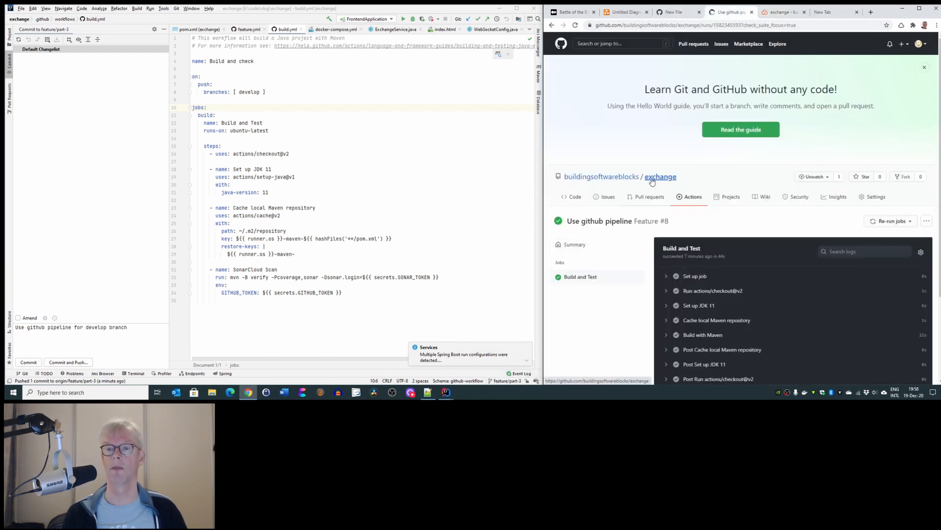
{"action": "left_click", "coordinate": [660, 177]}
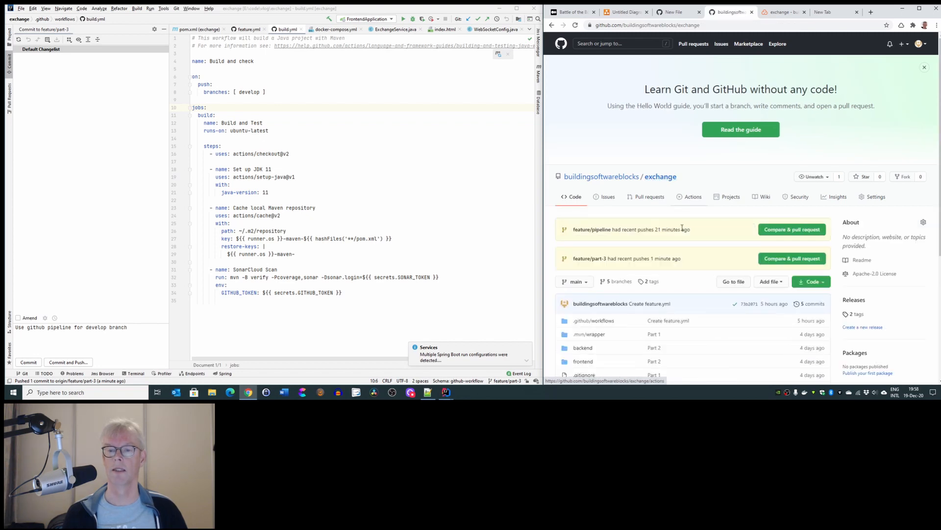
{"action": "left_click", "coordinate": [690, 196]}
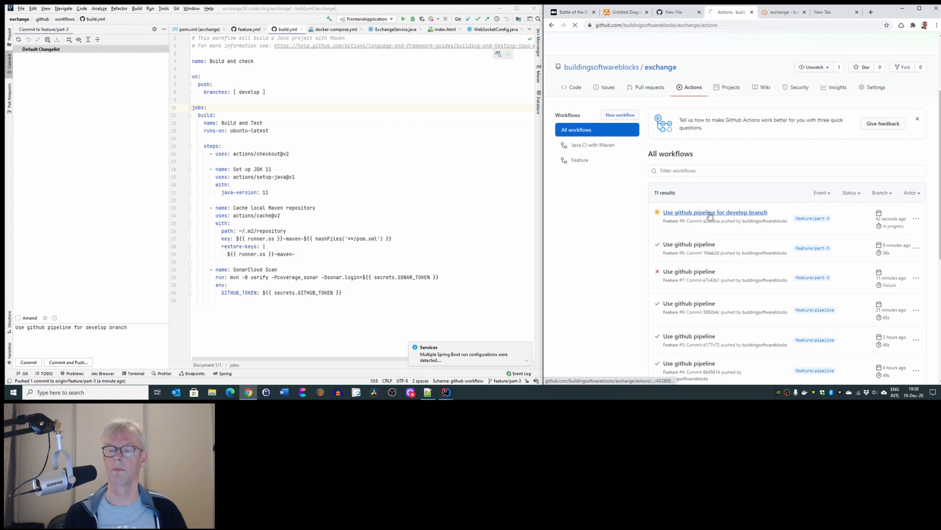
{"action": "left_click", "coordinate": [715, 212]}
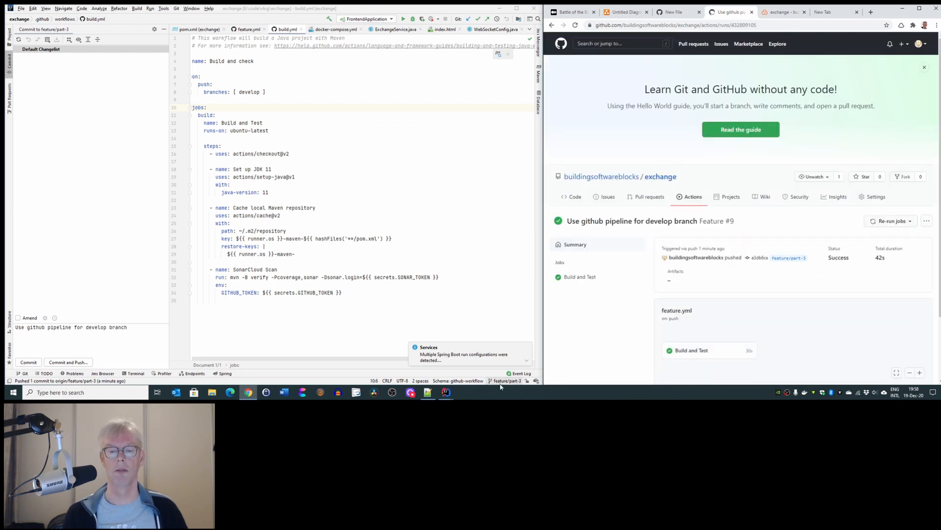
{"action": "mouse_move", "coordinate": [506, 381]}
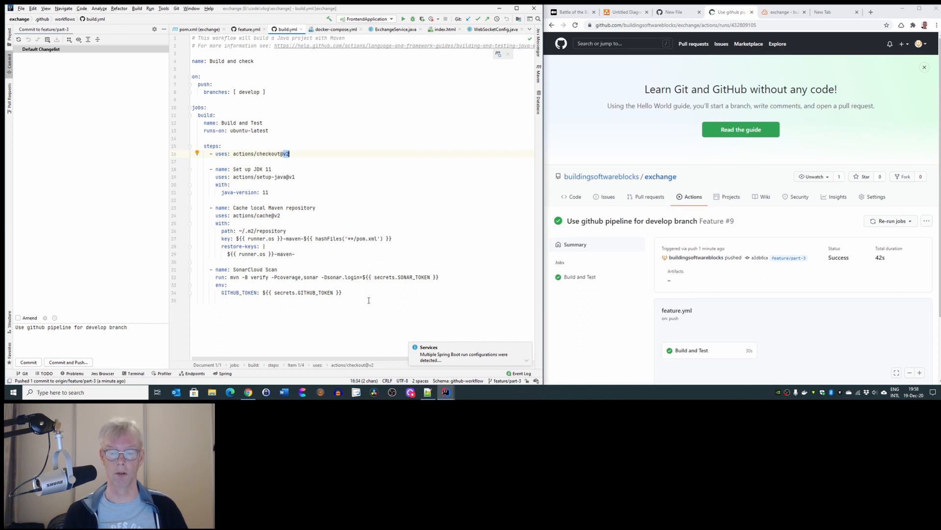
Step: Review the caching and SonarCloud scan steps and the Build and Test job details
{"action": "left_click_drag", "start_coordinate": [282, 238], "coordinate": [342, 292]}
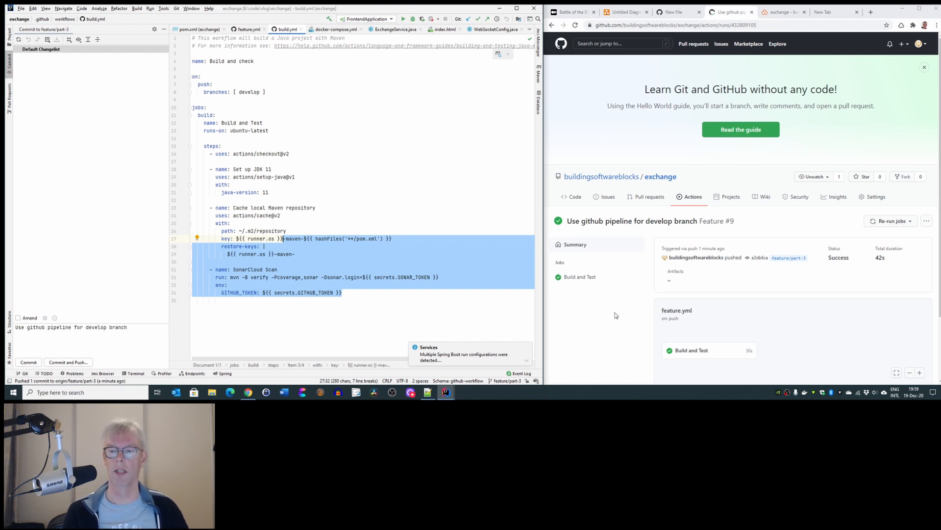
{"action": "left_click", "coordinate": [579, 277]}
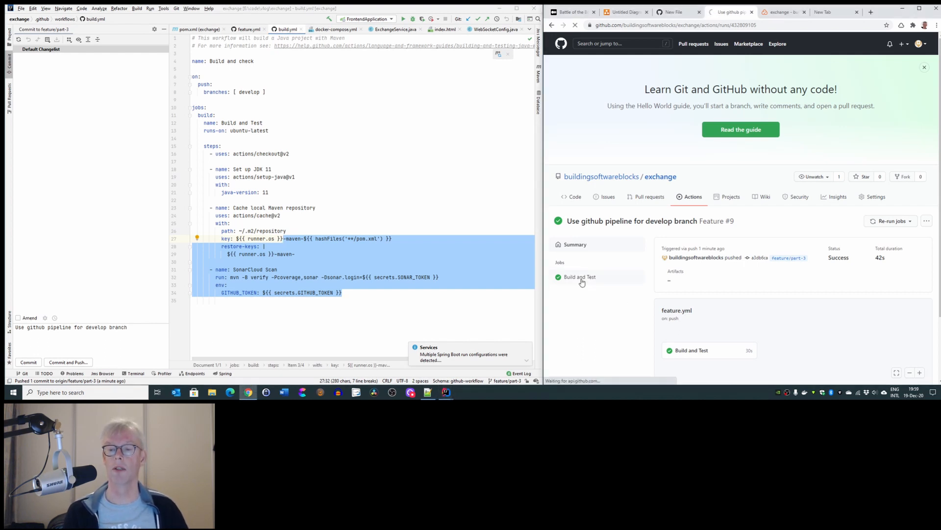
{"action": "left_click", "coordinate": [579, 276]}
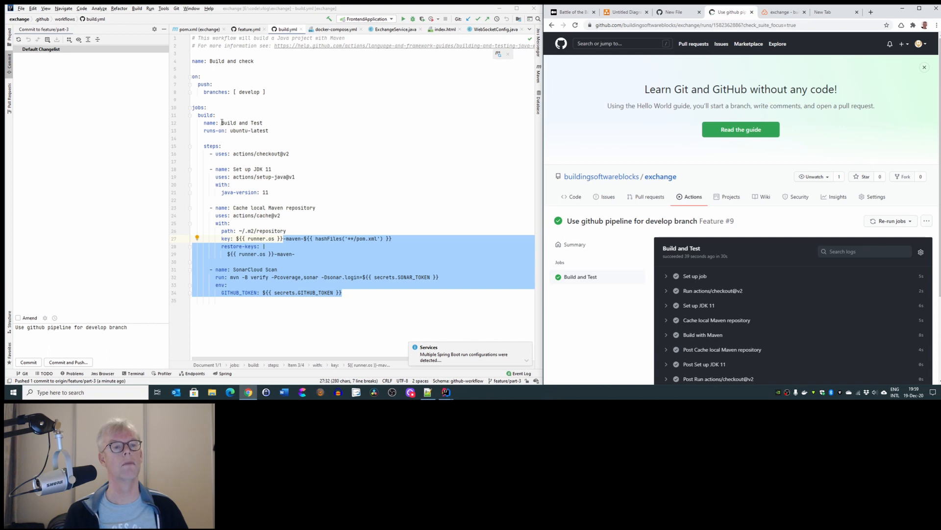
Step: Rename the 'Build and Test' job in build.yml to 'Sonar cloud Validation'
{"action": "double_click", "coordinate": [242, 122]}
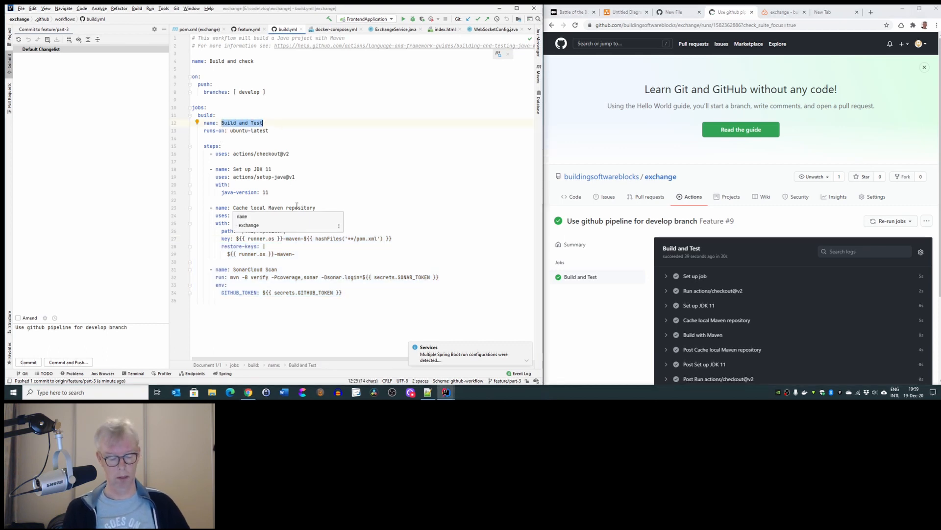
{"action": "type", "text": "Sonar"}
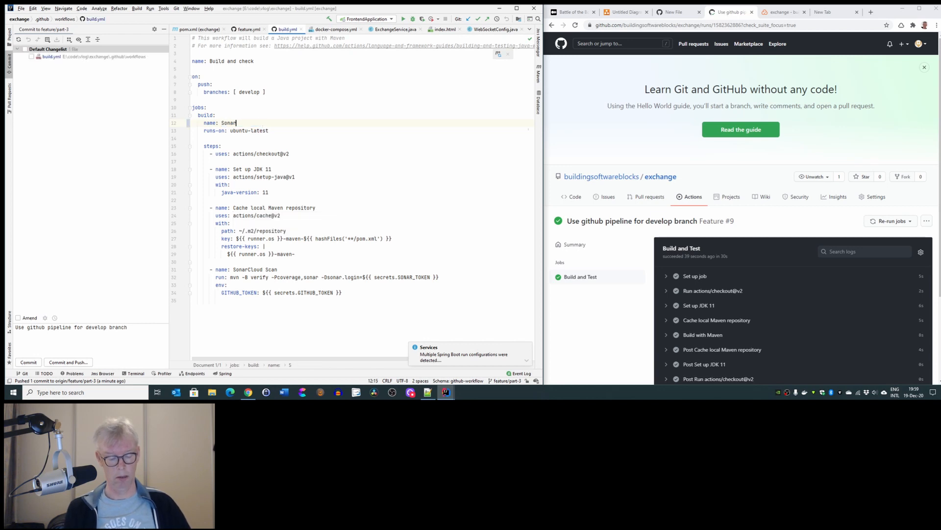
{"action": "type", "text": "cloud Valid"}
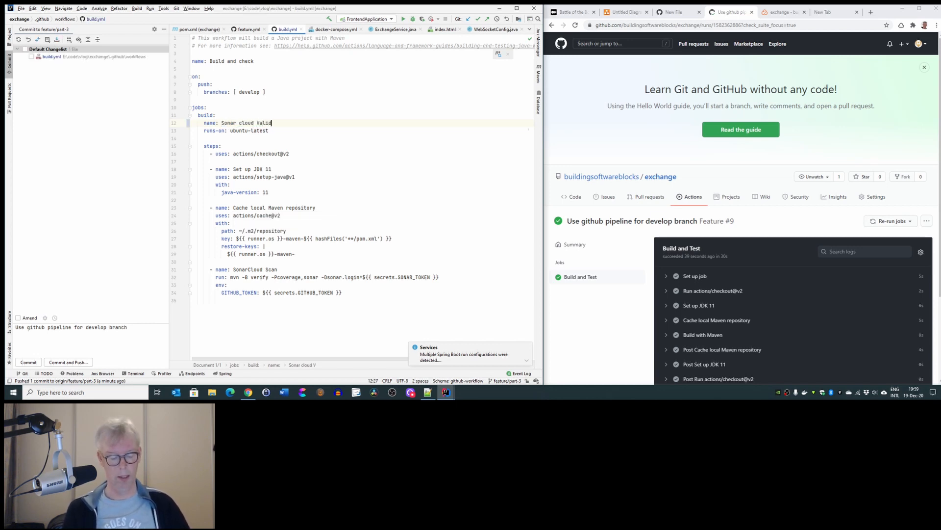
{"action": "type", "text": "ation"}
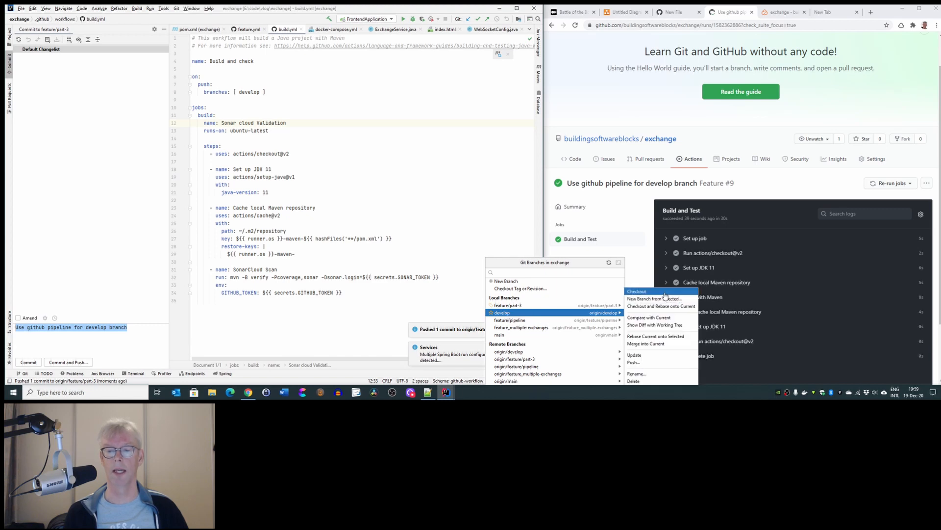
Step: Check out develop and open .github/workflows/feature.yml from the Project view
{"action": "left_click", "coordinate": [637, 291]}
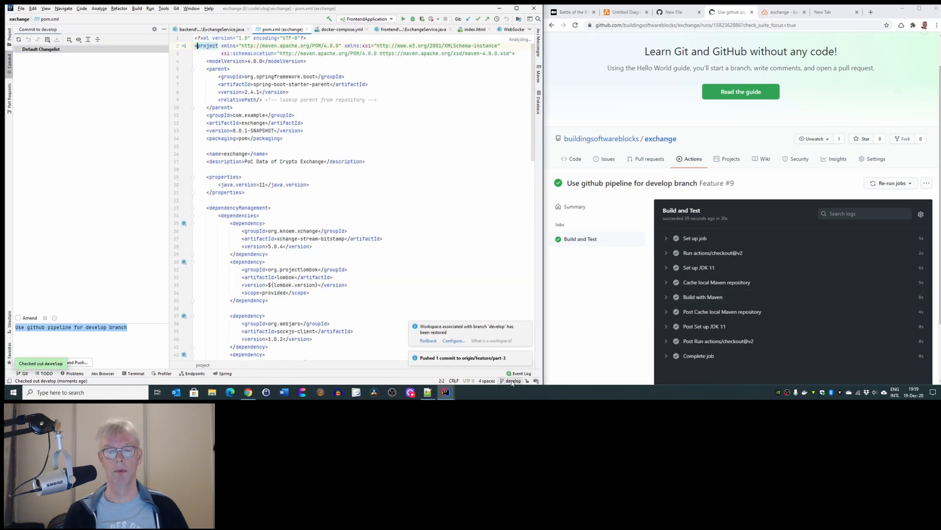
{"action": "left_click", "coordinate": [512, 380]}
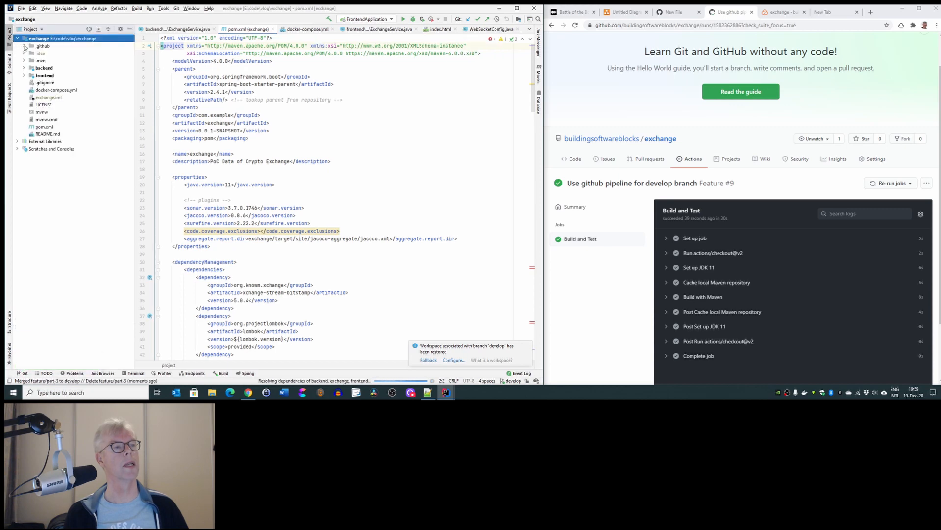
{"action": "left_click", "coordinate": [42, 46]}
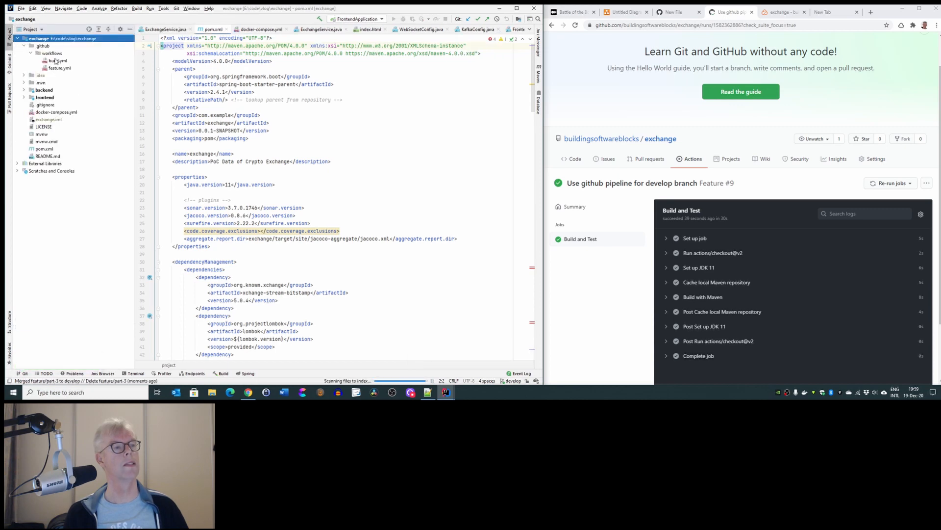
{"action": "double_click", "coordinate": [59, 68]}
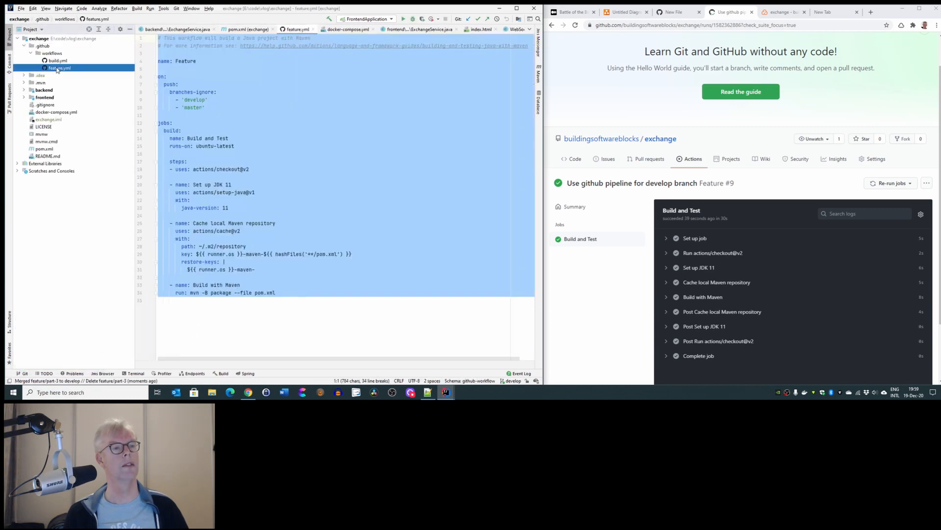
Step: Inspect the SonarCloud Scan step in build.yml, then bring up the SonarCloud account page
{"action": "left_click", "coordinate": [57, 60]}
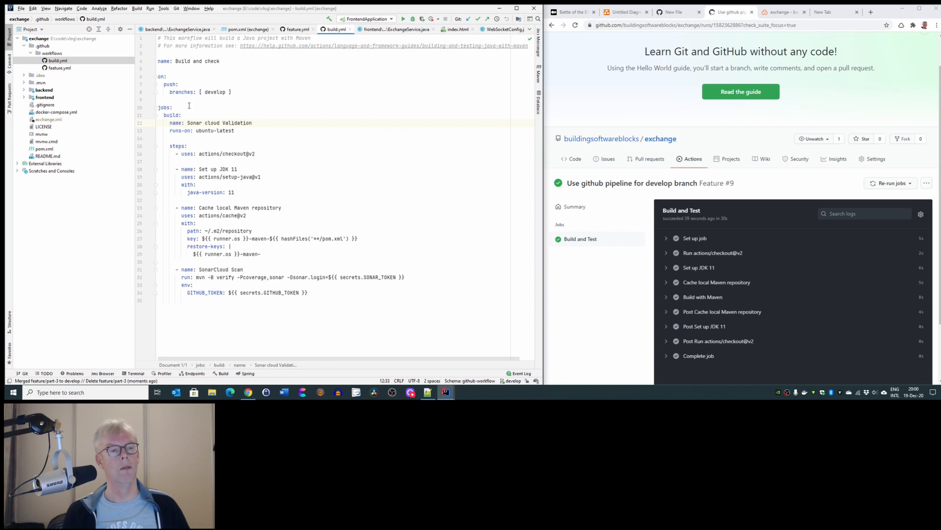
{"action": "left_click_drag", "start_coordinate": [174, 92], "coordinate": [261, 253]}
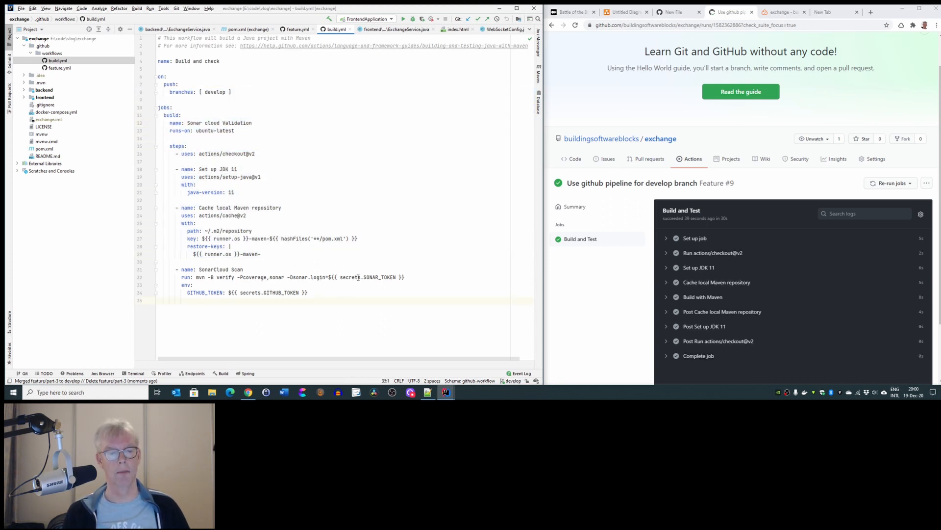
{"action": "double_click", "coordinate": [369, 277]}
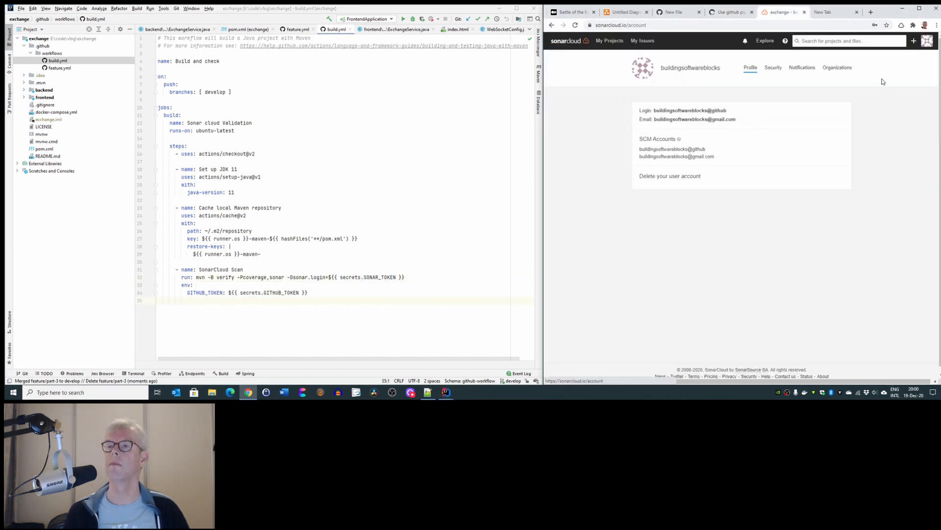
Step: In My Account > Security, revoke the old github token and generate a new one named github
{"action": "left_click", "coordinate": [774, 68]}
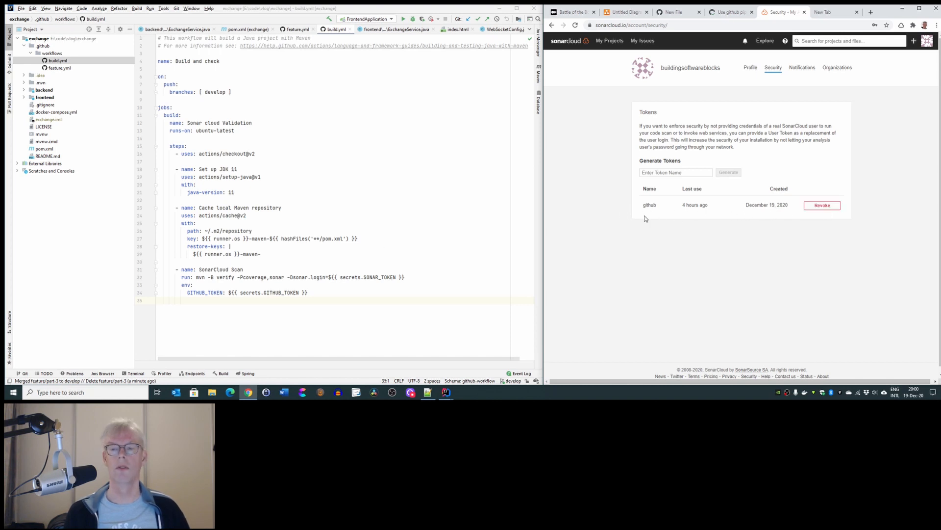
{"action": "left_click", "coordinate": [821, 205]}
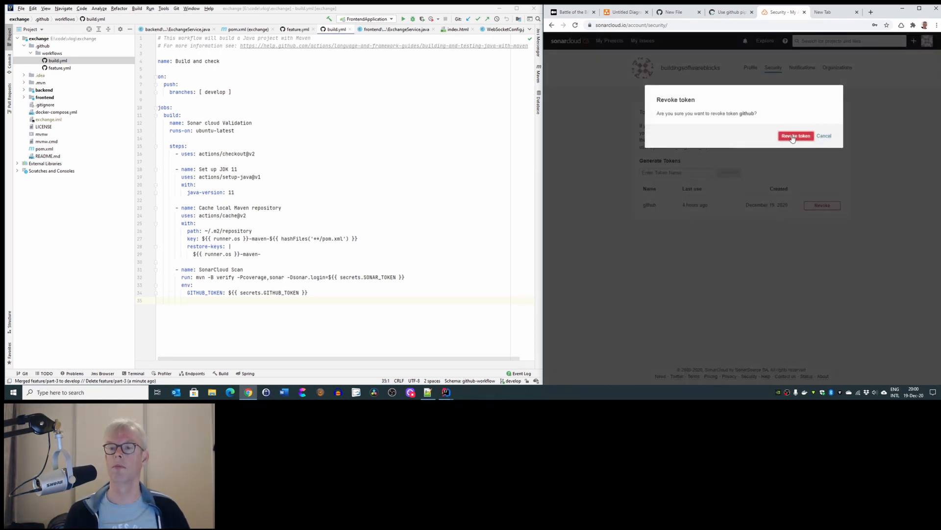
{"action": "left_click", "coordinate": [796, 135]}
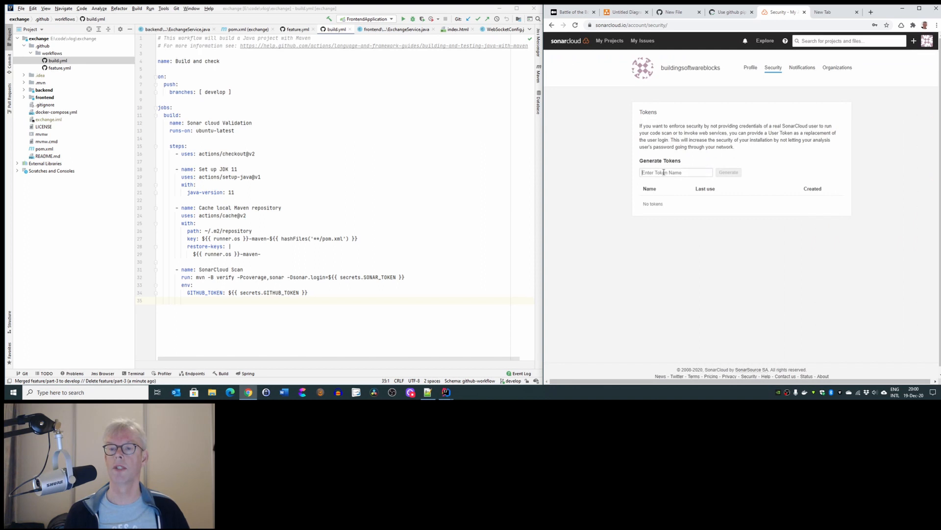
{"action": "type", "text": "gith"}
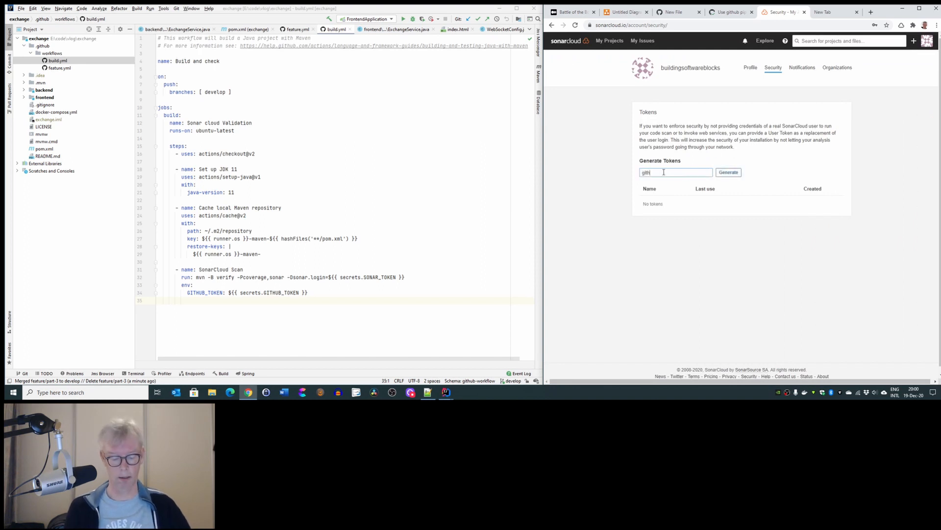
{"action": "left_click", "coordinate": [728, 173]}
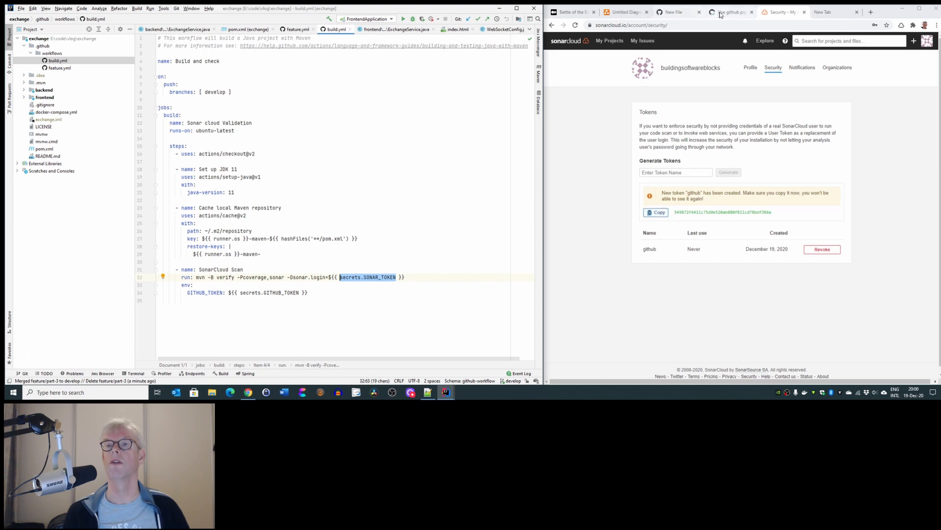
{"action": "left_click", "coordinate": [732, 12]}
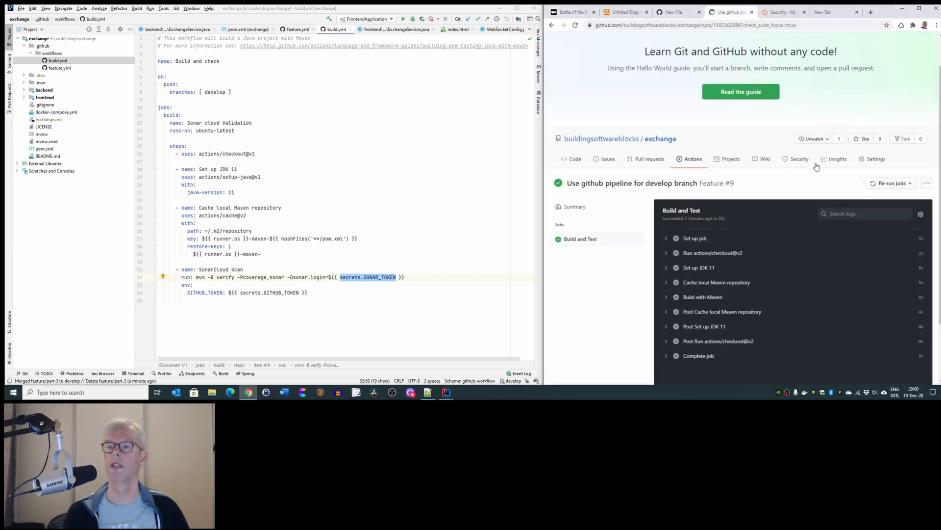
Step: In repository Settings > Secrets, delete the existing SONAR_TOKEN secret
{"action": "left_click", "coordinate": [875, 159]}
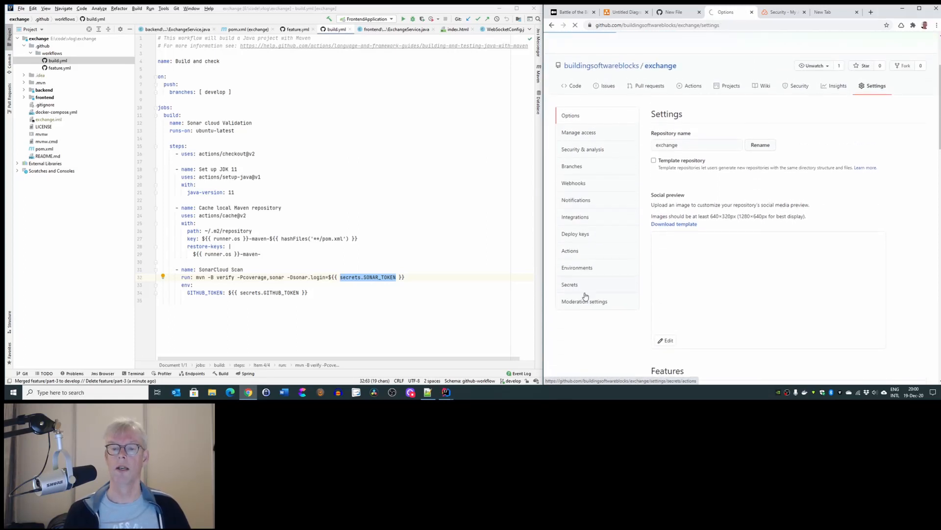
{"action": "left_click", "coordinate": [569, 285]}
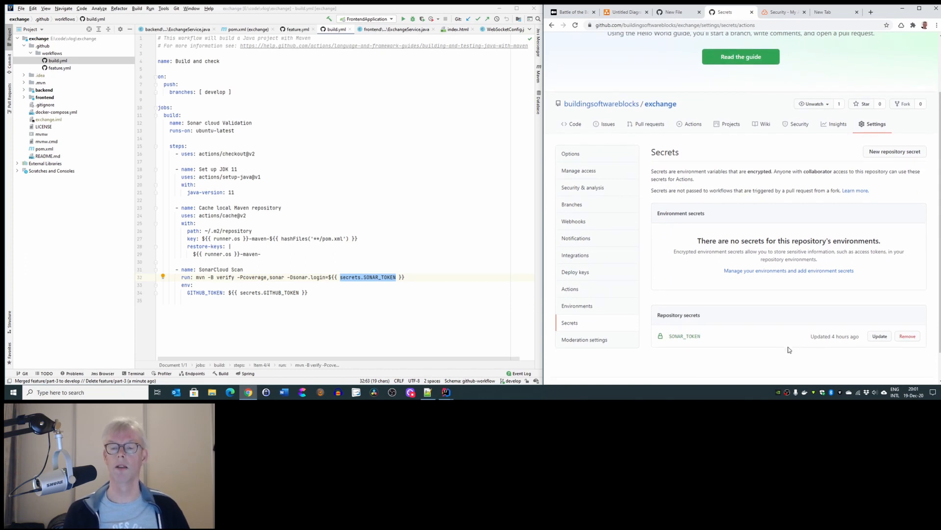
{"action": "mouse_move", "coordinate": [679, 348]}
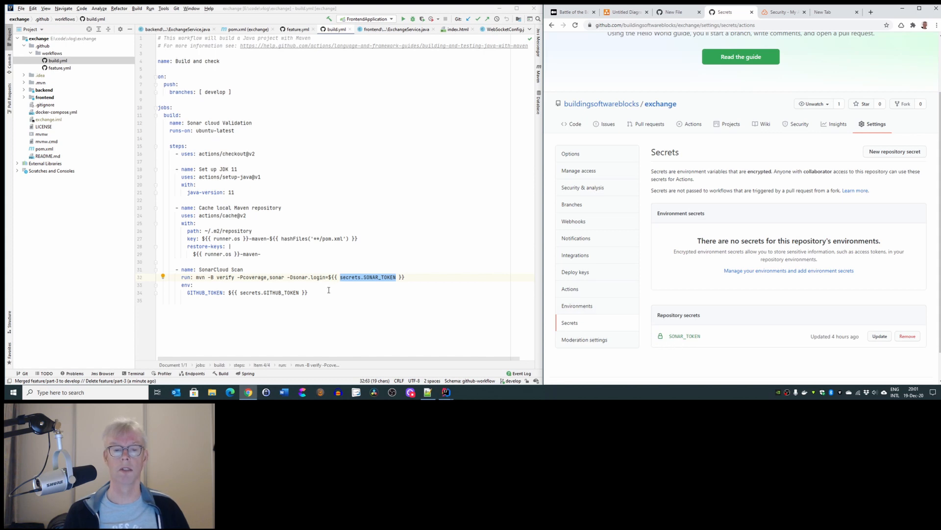
{"action": "mouse_move", "coordinate": [373, 277]}
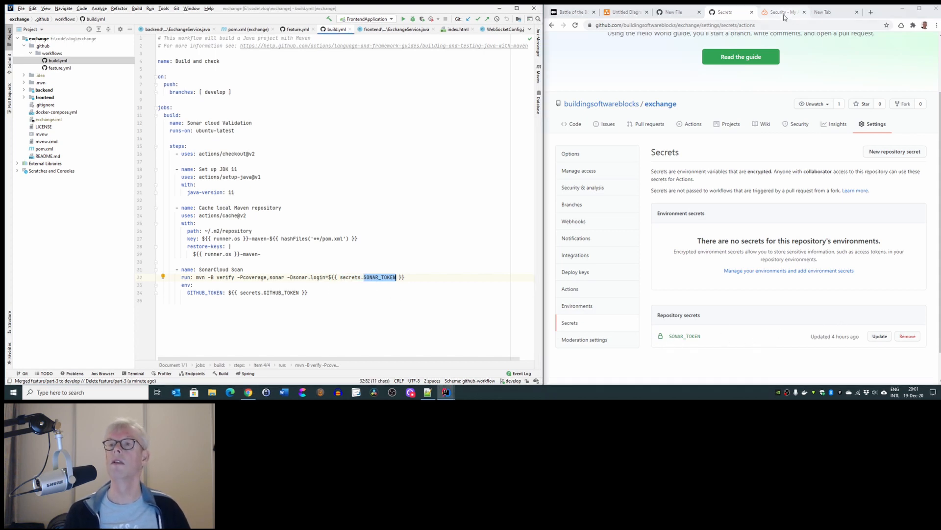
{"action": "left_click", "coordinate": [907, 336]}
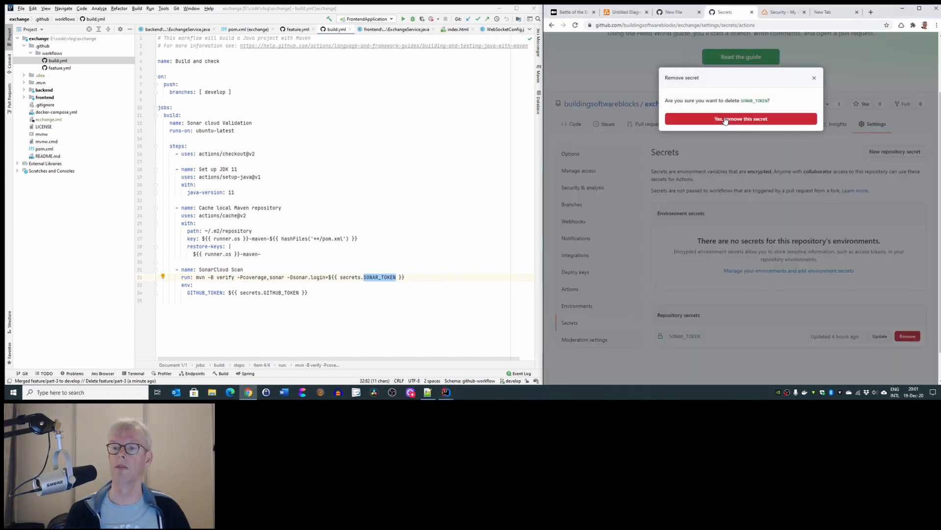
{"action": "left_click", "coordinate": [741, 119]}
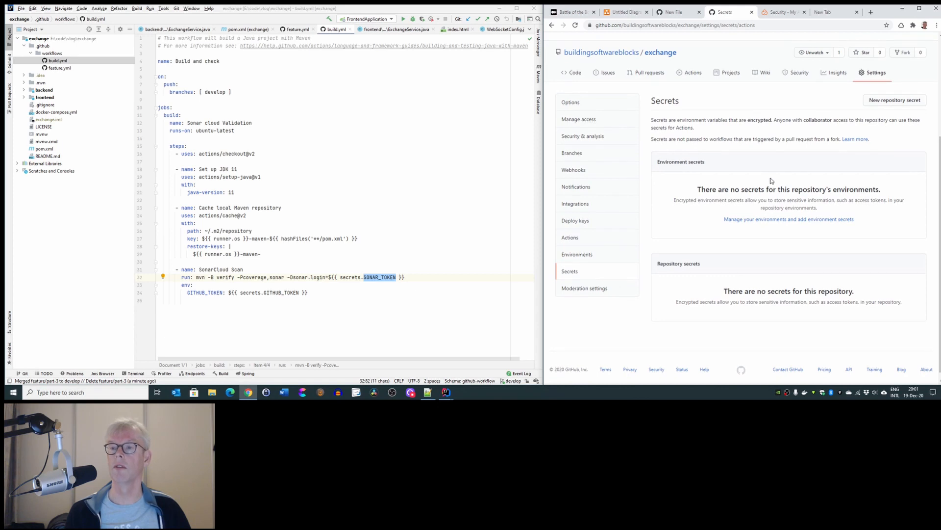
Step: Add a new SONAR_TOKEN secret using the token copied from SonarCloud
{"action": "left_click", "coordinate": [894, 100]}
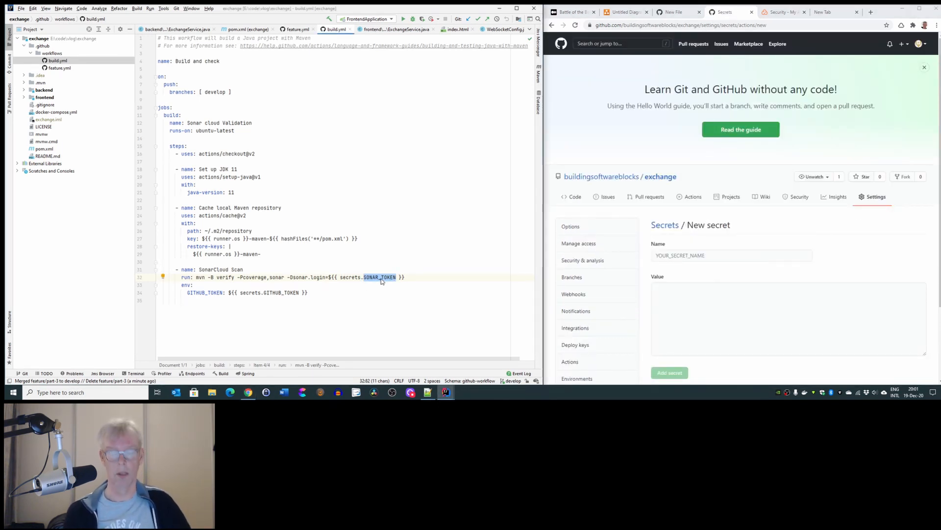
{"action": "left_click", "coordinate": [732, 255]}
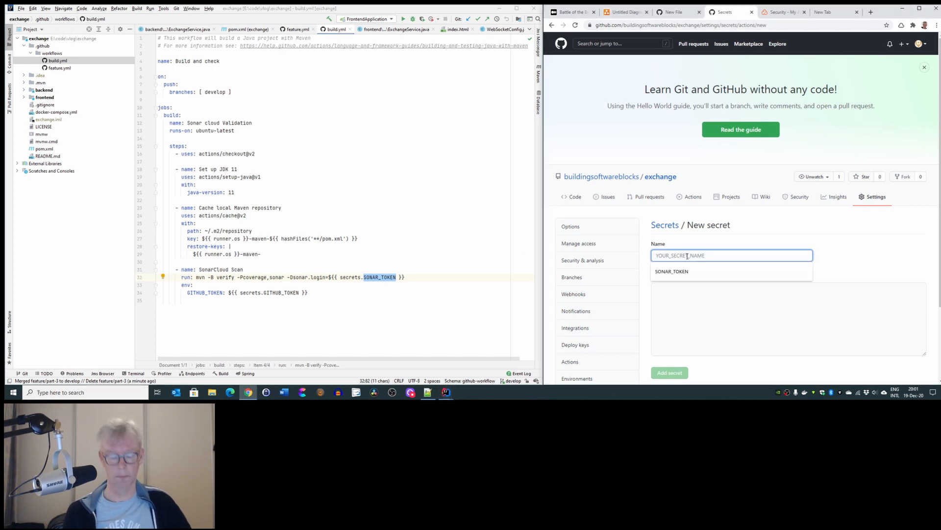
{"action": "left_click", "coordinate": [782, 12]}
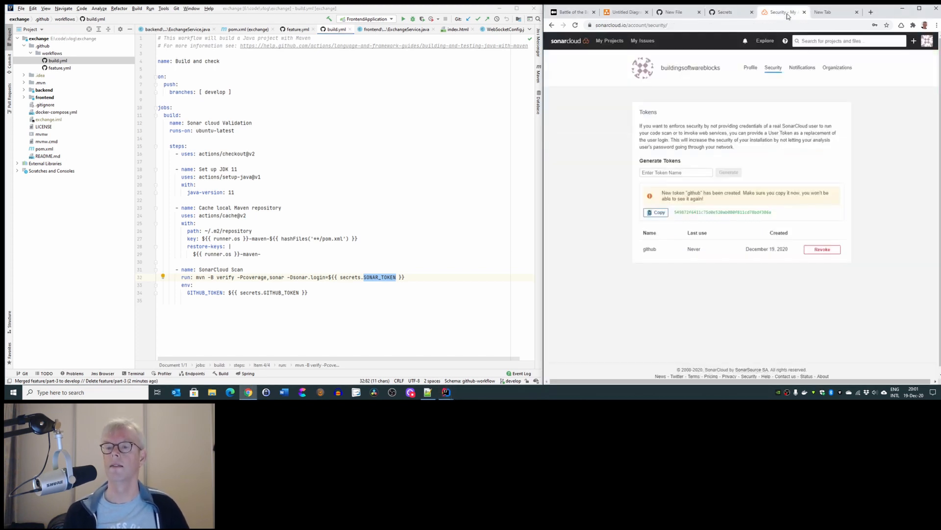
{"action": "left_click", "coordinate": [656, 212]}
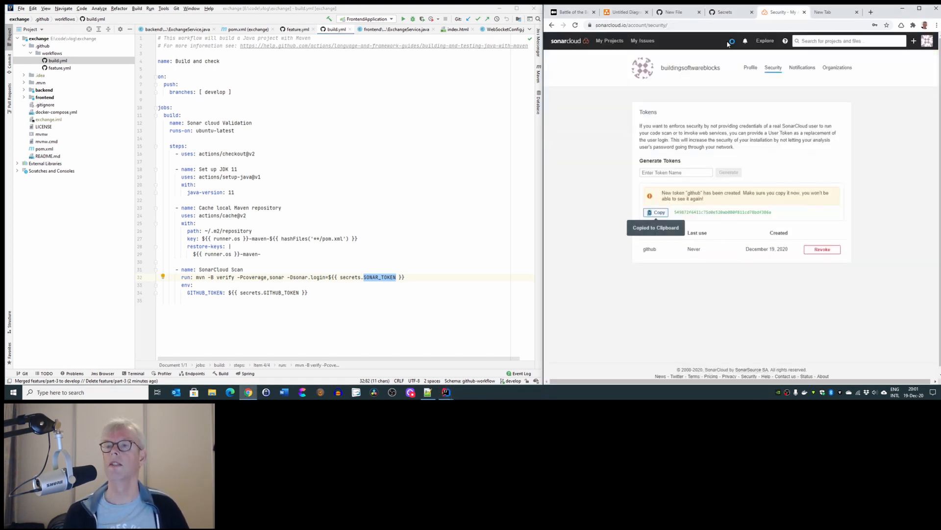
{"action": "left_click", "coordinate": [727, 12]}
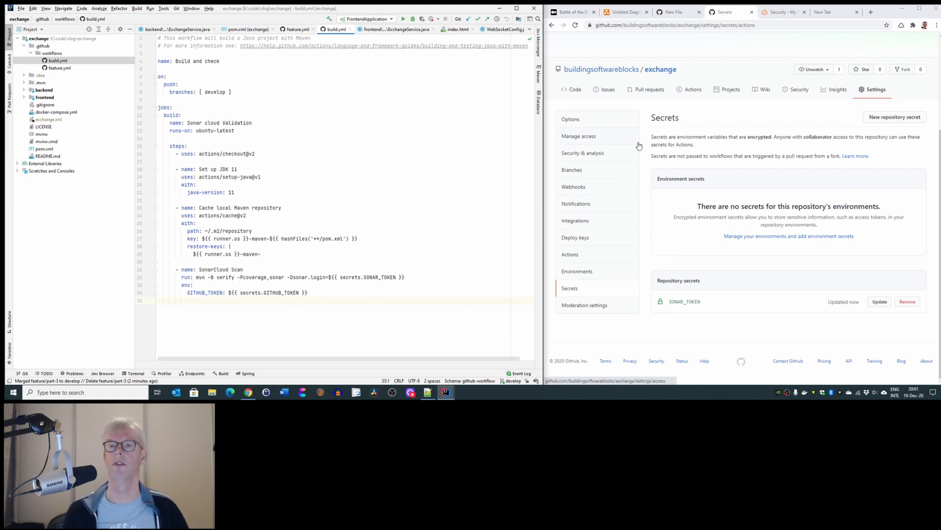
Step: Commit and push the pending commits to develop from IntelliJ
{"action": "left_click", "coordinate": [487, 18]}
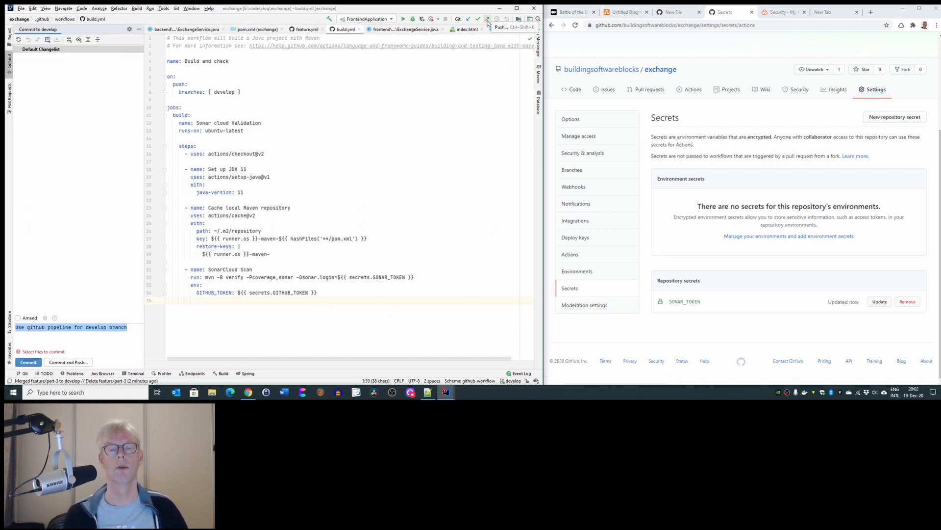
{"action": "left_click", "coordinate": [487, 21]}
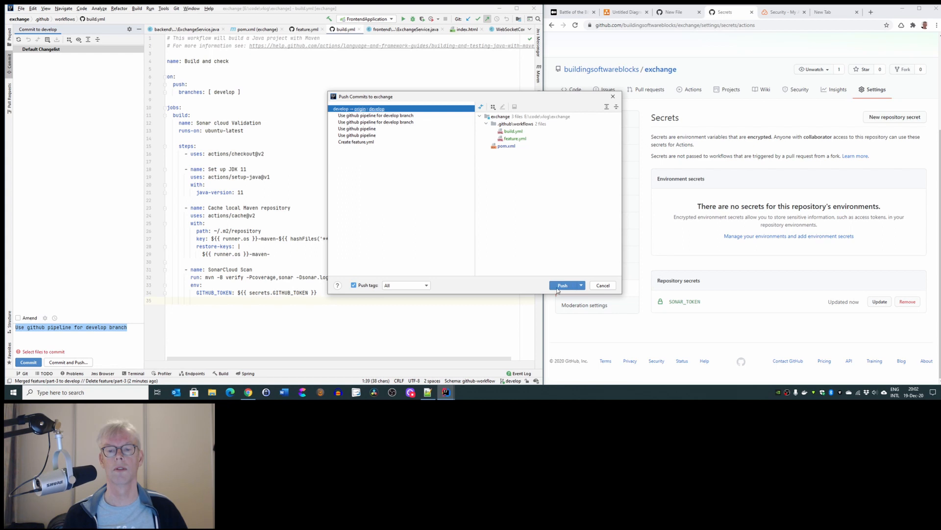
{"action": "left_click", "coordinate": [563, 285]}
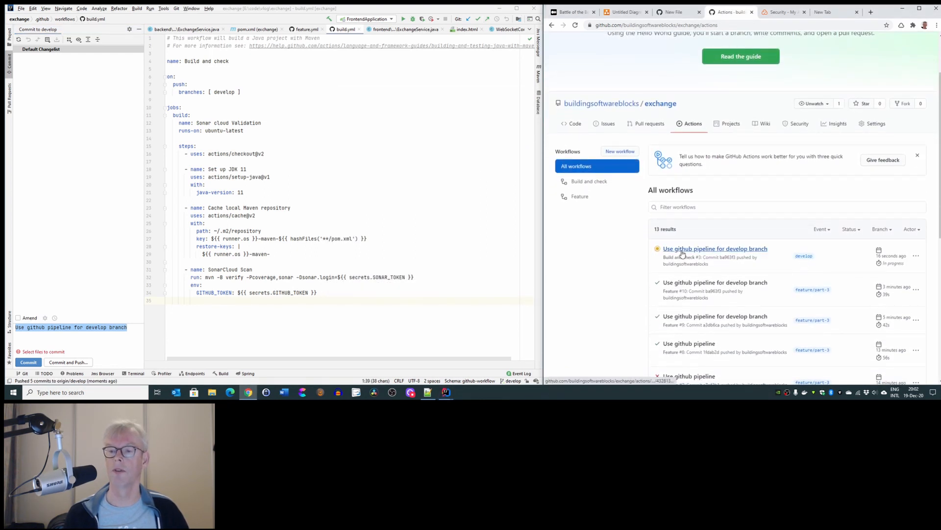
Step: Open the in-progress develop run and its Sonar cloud Validation job's scan logs
{"action": "left_click", "coordinate": [715, 248]}
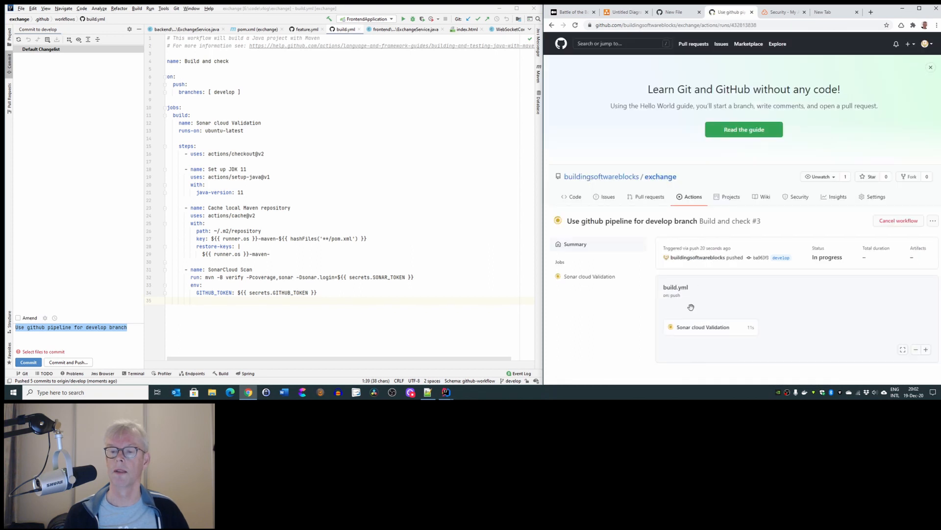
{"action": "left_click", "coordinate": [589, 276]}
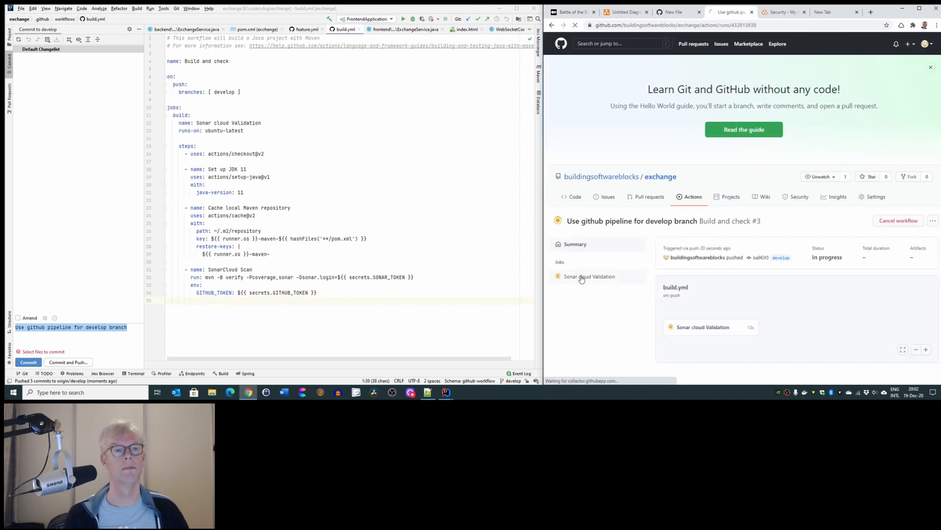
{"action": "left_click", "coordinate": [589, 276]}
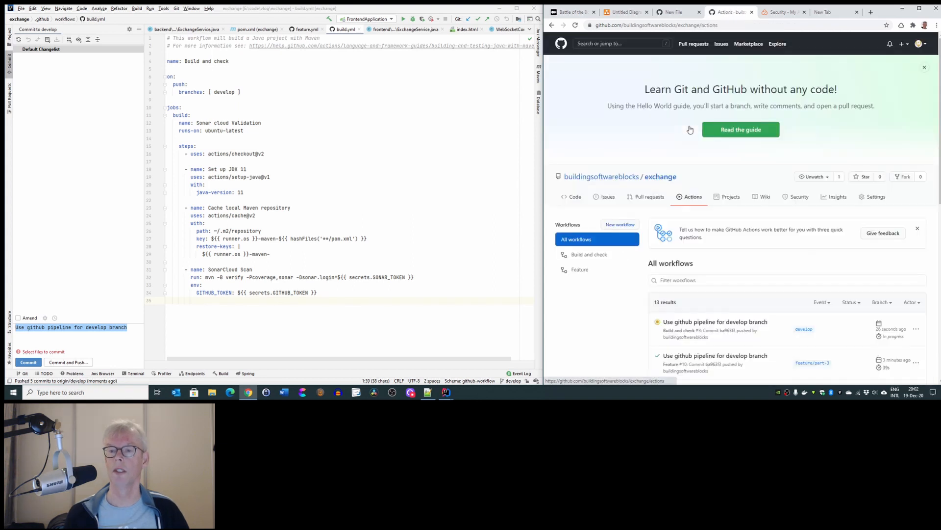
{"action": "scroll", "scroll_direction": "down", "scroll_amount": 3}
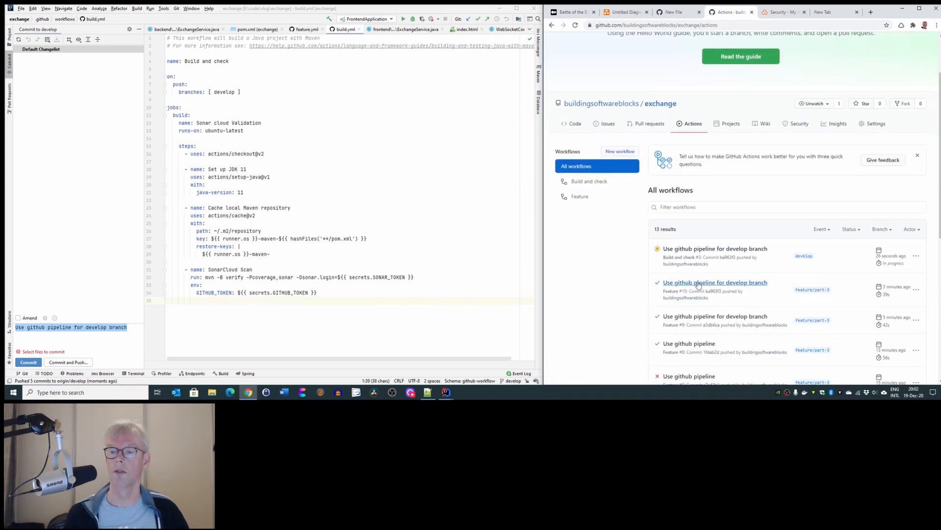
{"action": "mouse_move", "coordinate": [788, 301]}
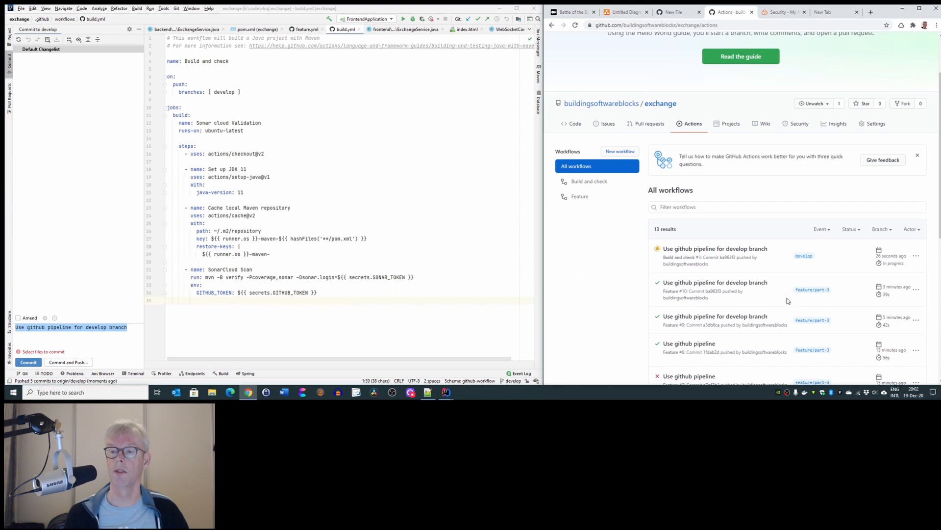
{"action": "mouse_move", "coordinate": [778, 264]}
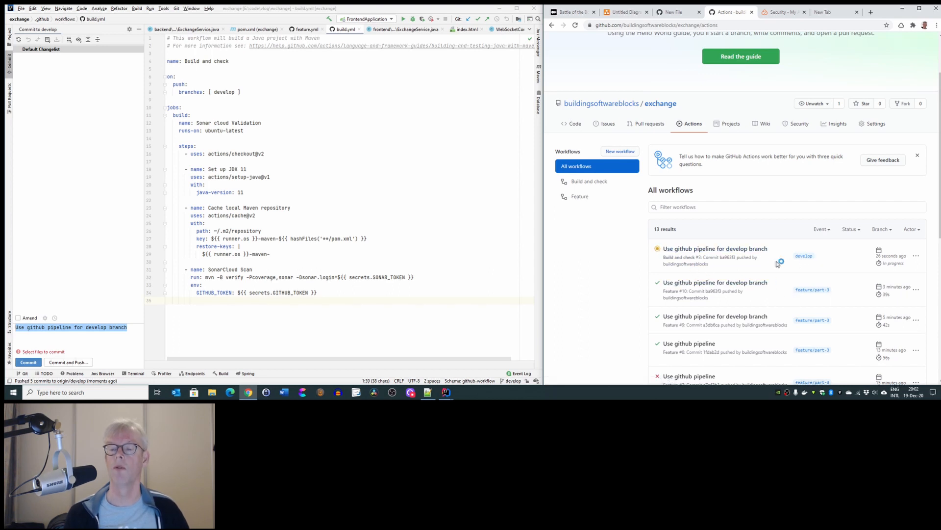
{"action": "left_click", "coordinate": [714, 248]}
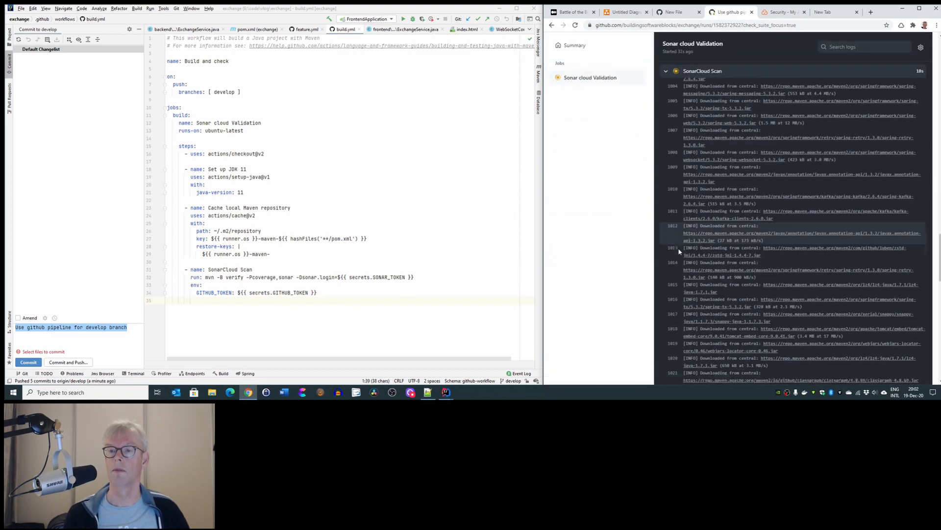
Step: Follow the SonarCloud Scan log to its latest lines, then switch to SonarCloud
{"action": "scroll", "scroll_direction": "down", "scroll_amount": 3}
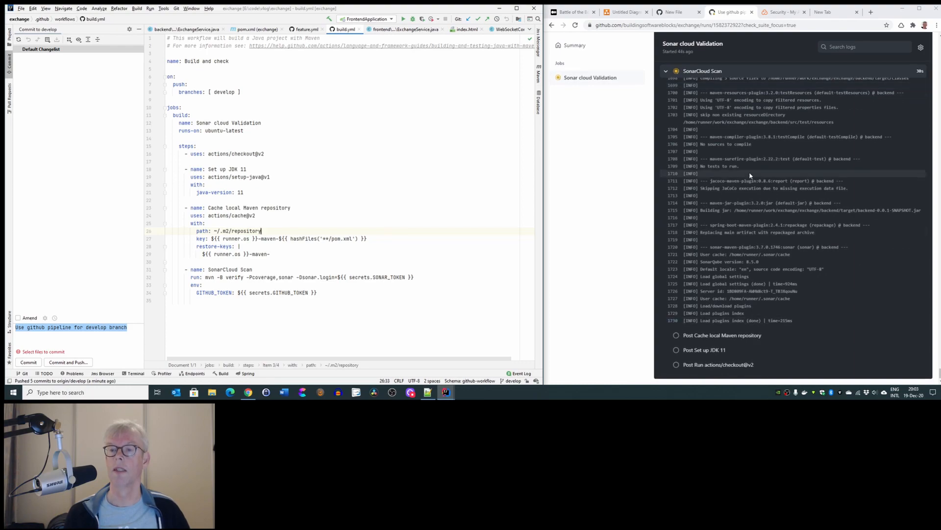
{"action": "scroll", "scroll_direction": "down", "scroll_amount": 3}
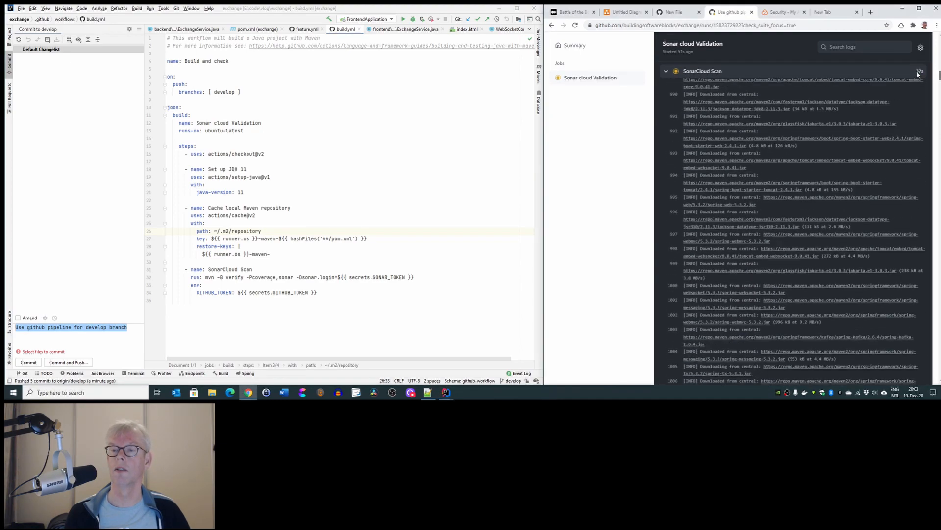
{"action": "left_click", "coordinate": [664, 71]}
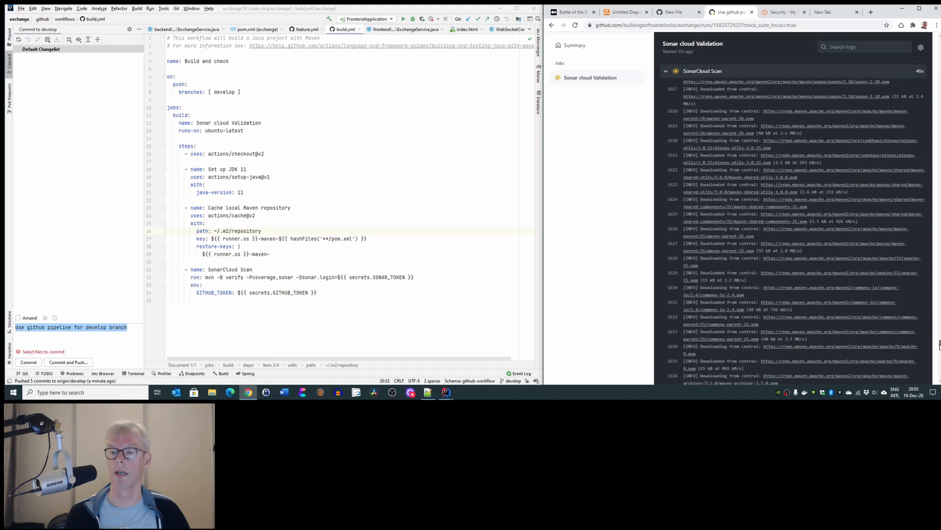
{"action": "scroll", "scroll_direction": "down", "scroll_amount": 3}
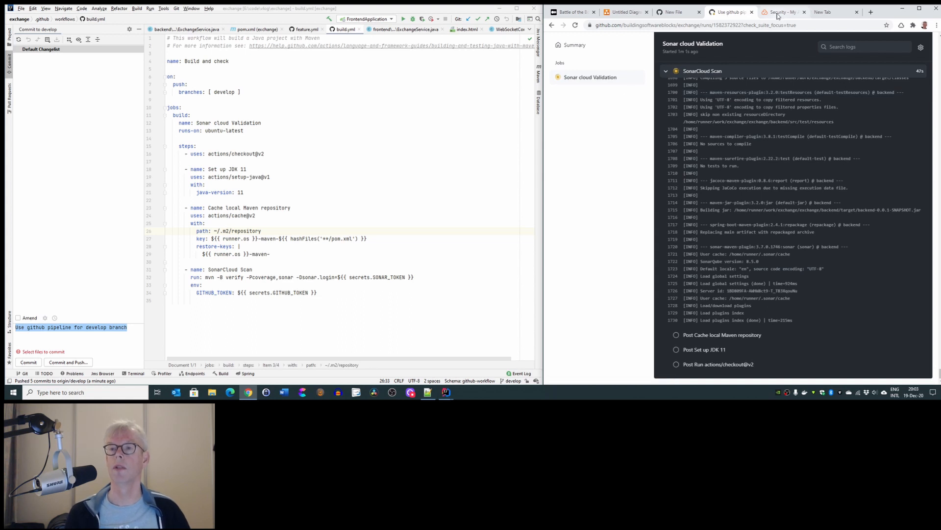
{"action": "left_click", "coordinate": [780, 12]}
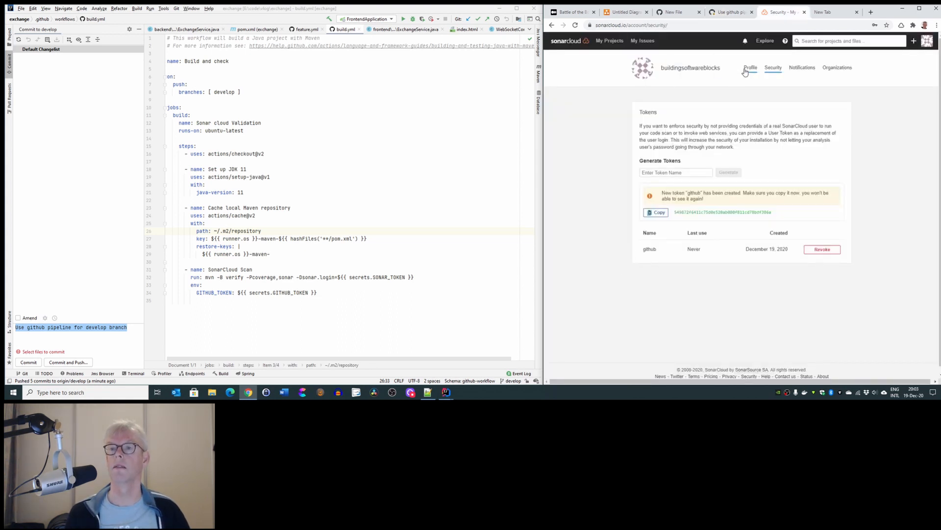
Step: Open the exchange project overview and list the code smell behind its maintainability debt
{"action": "left_click", "coordinate": [609, 41]}
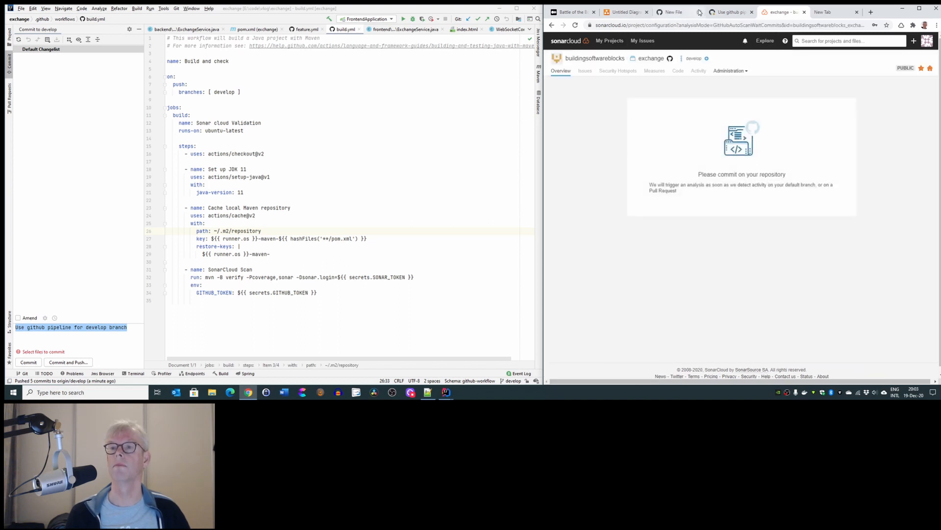
{"action": "left_click", "coordinate": [729, 12]}
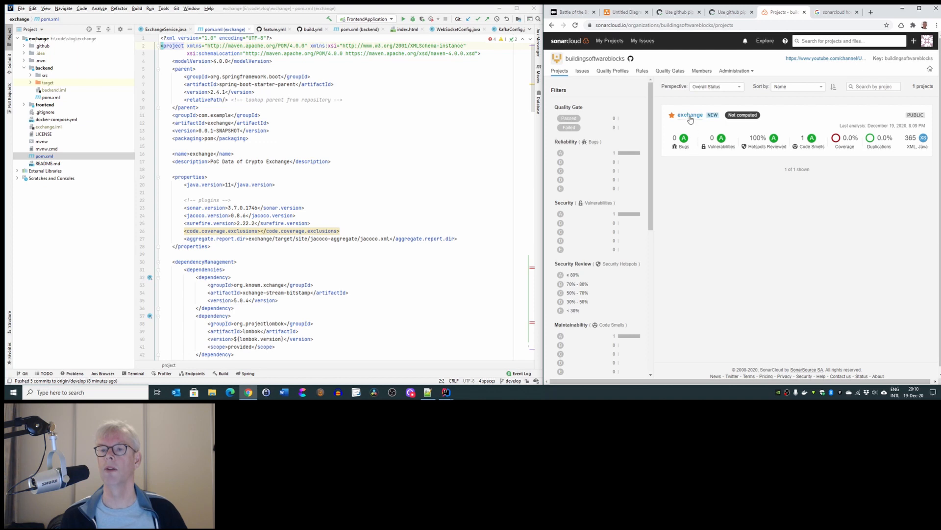
{"action": "left_click", "coordinate": [690, 115]}
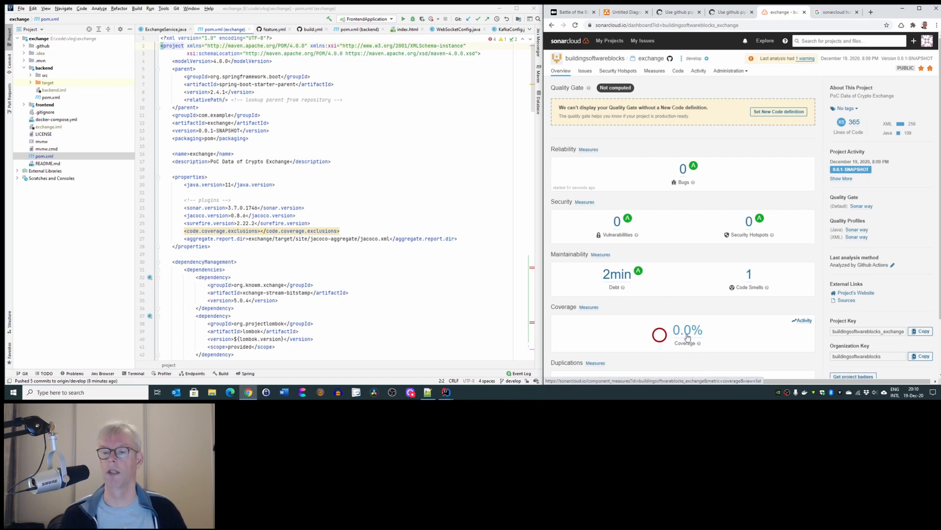
{"action": "mouse_move", "coordinate": [735, 332]}
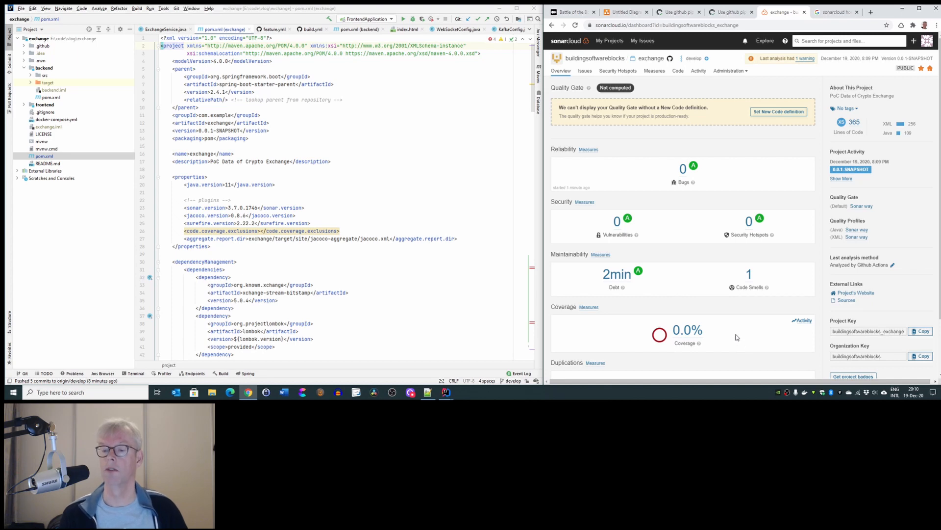
{"action": "mouse_move", "coordinate": [609, 322]}
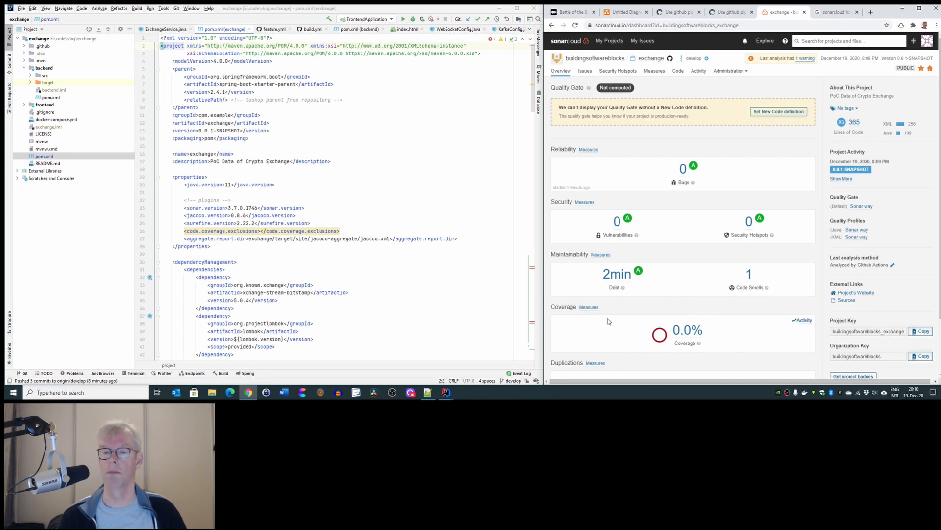
{"action": "mouse_move", "coordinate": [621, 266]}
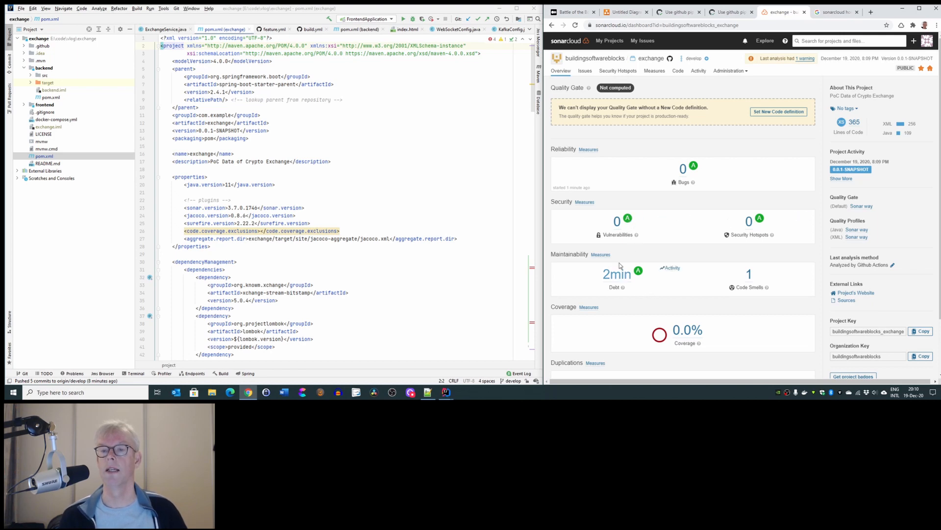
{"action": "mouse_move", "coordinate": [616, 276]}
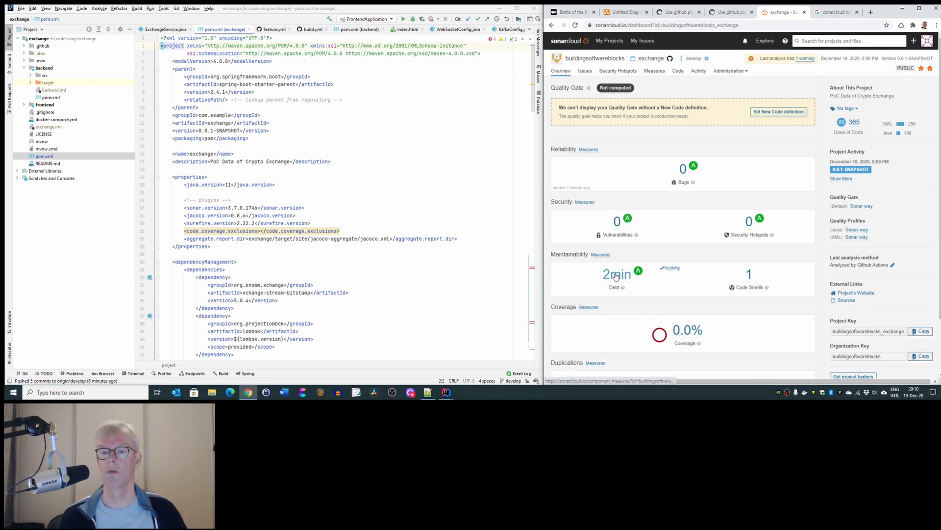
{"action": "left_click", "coordinate": [616, 273]}
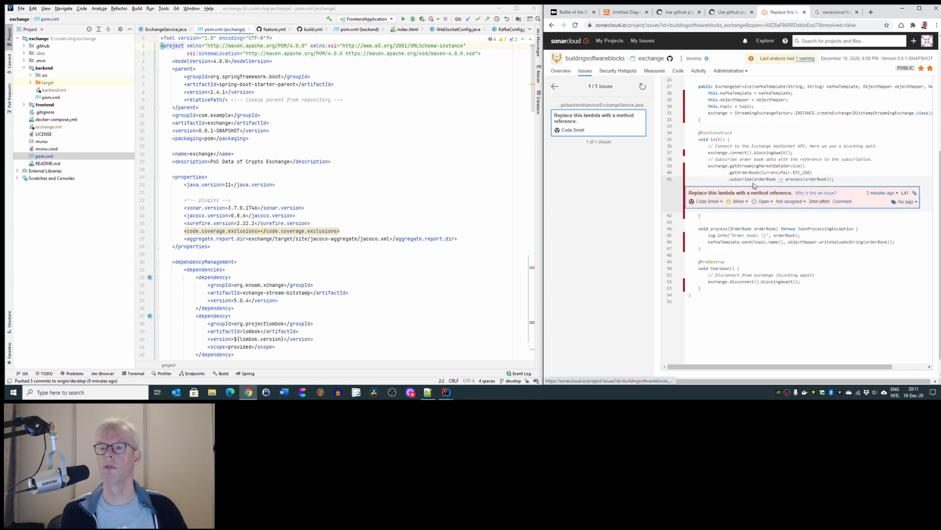
{"action": "mouse_move", "coordinate": [868, 173]}
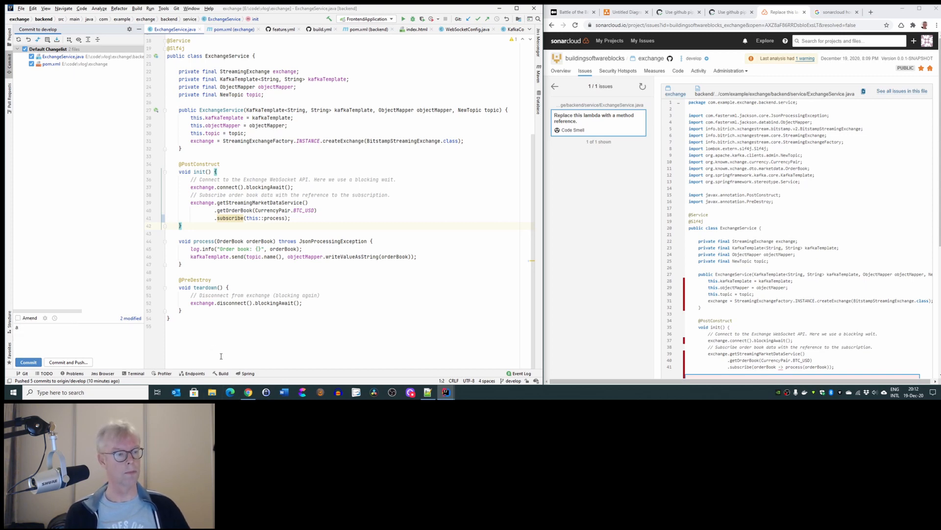
Step: Enter the commit message 'sonar cloud analysis results' and push to origin/develop
{"action": "type", "text": "sonar cloud analysis resul"}
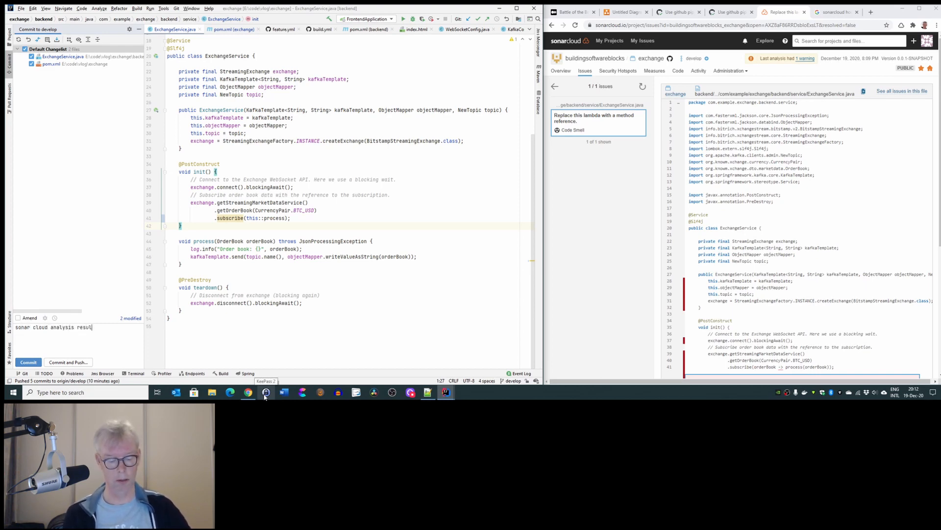
{"action": "type", "text": "s"}
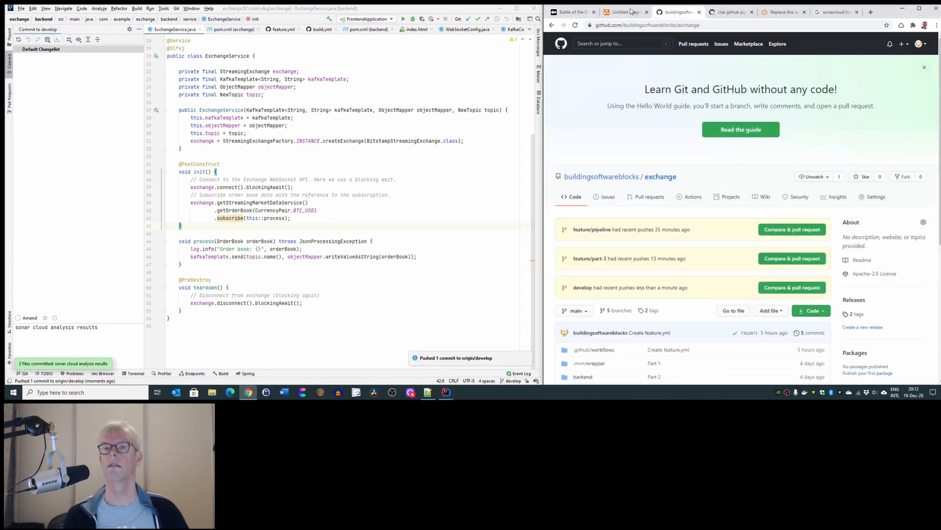
Step: Switch to the Untitled Diagram tab showing github feeding sonarcloud and docker hub
{"action": "left_click", "coordinate": [625, 12]}
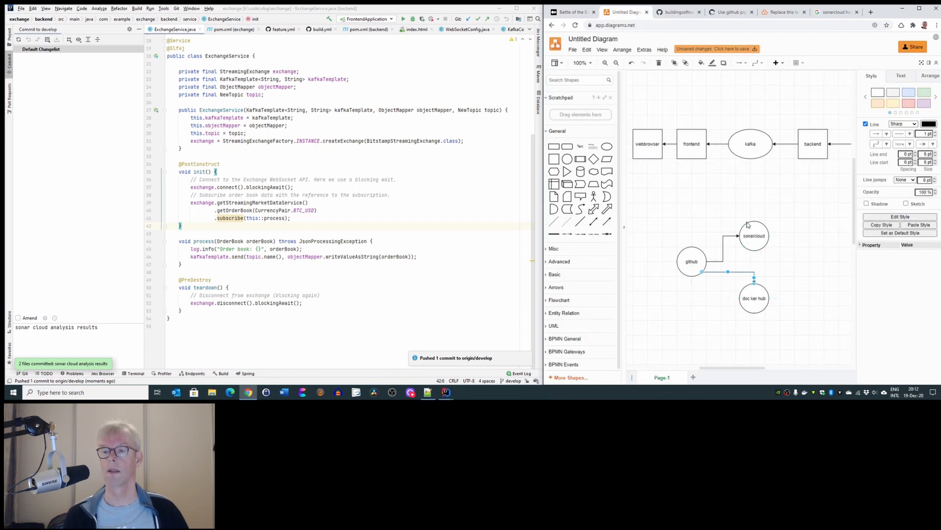
{"action": "mouse_move", "coordinate": [782, 12]}
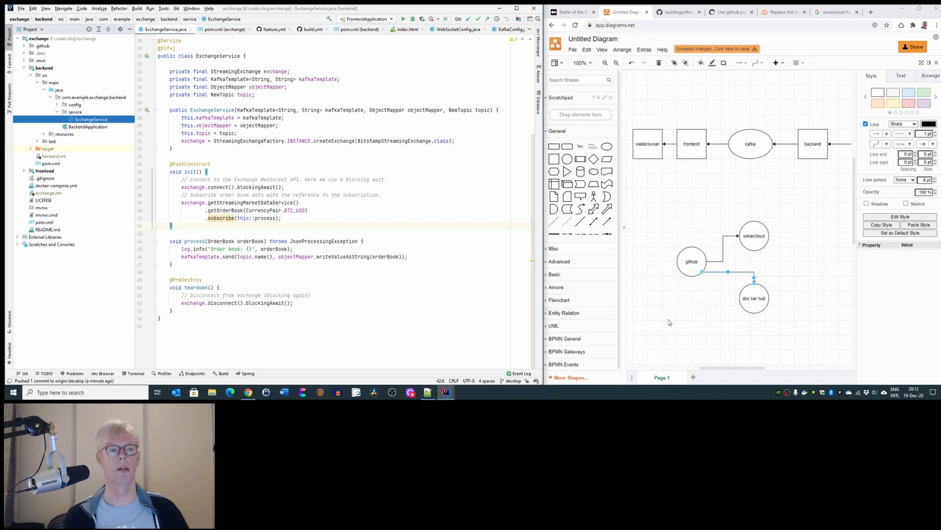
{"action": "mouse_move", "coordinate": [714, 315]}
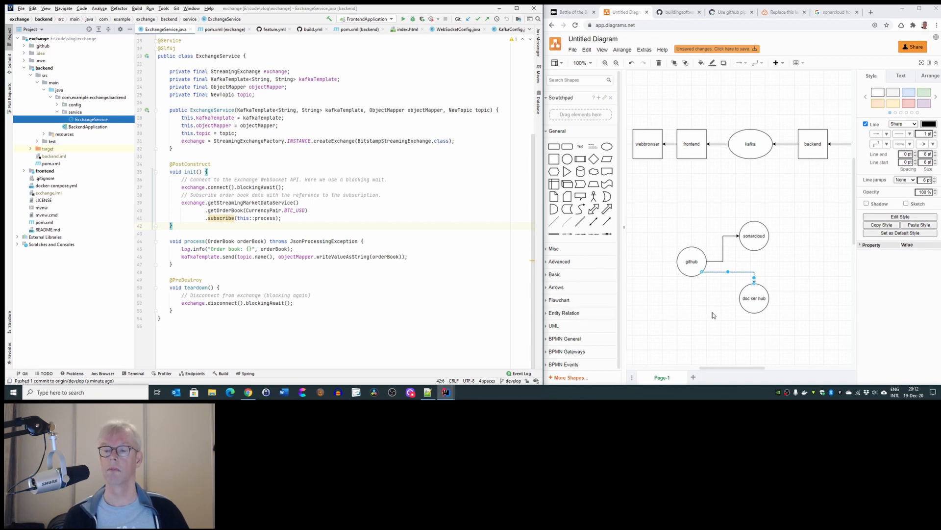
{"action": "mouse_move", "coordinate": [732, 287]}
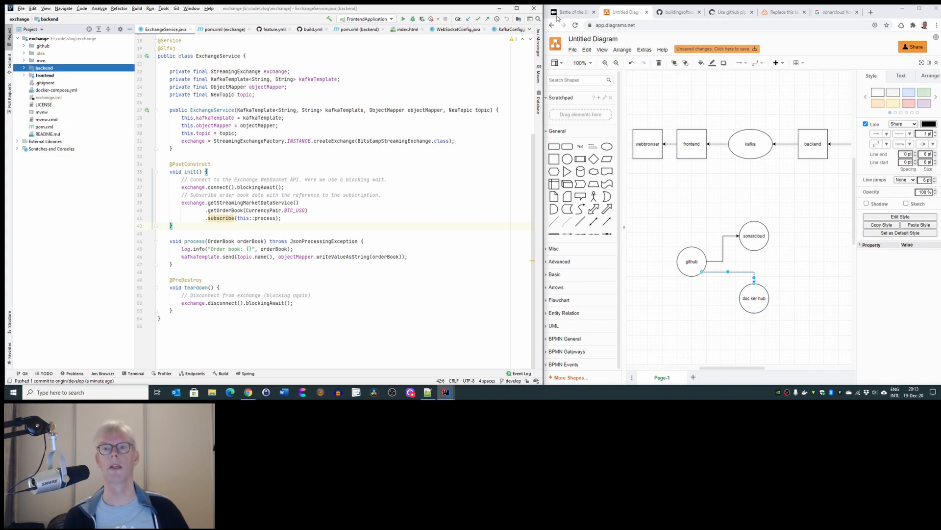
Step: Open the in-progress 'sonar cloud analysis results' Build and check run in GitHub Actions, then return to the IDE
{"action": "left_click", "coordinate": [678, 12]}
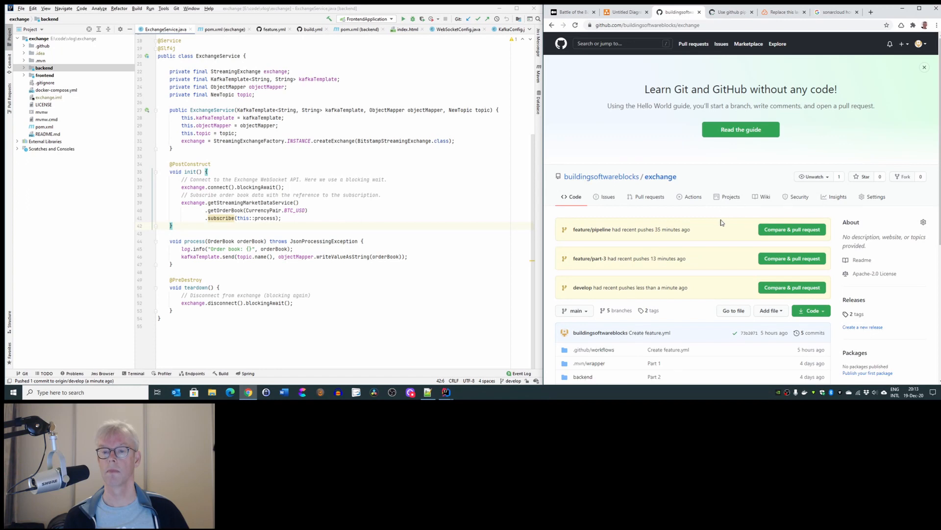
{"action": "left_click", "coordinate": [689, 196]}
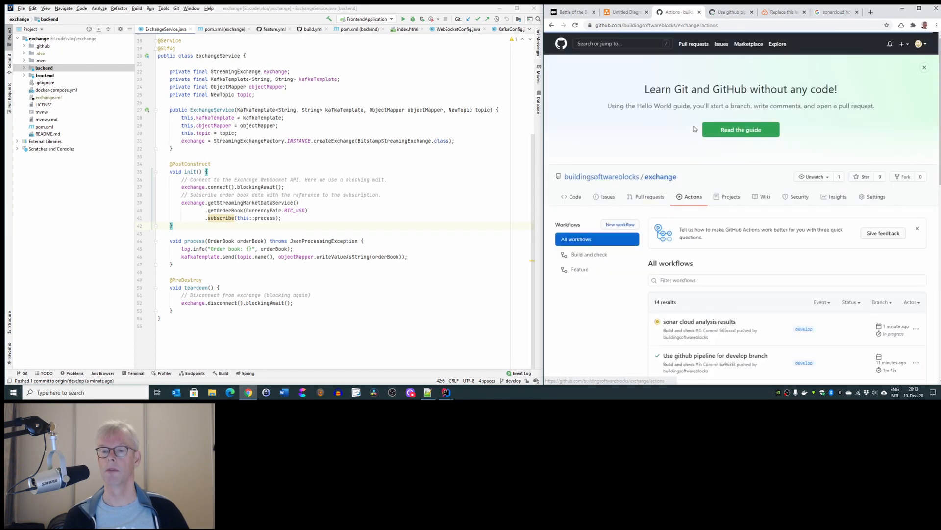
{"action": "left_click", "coordinate": [698, 322]}
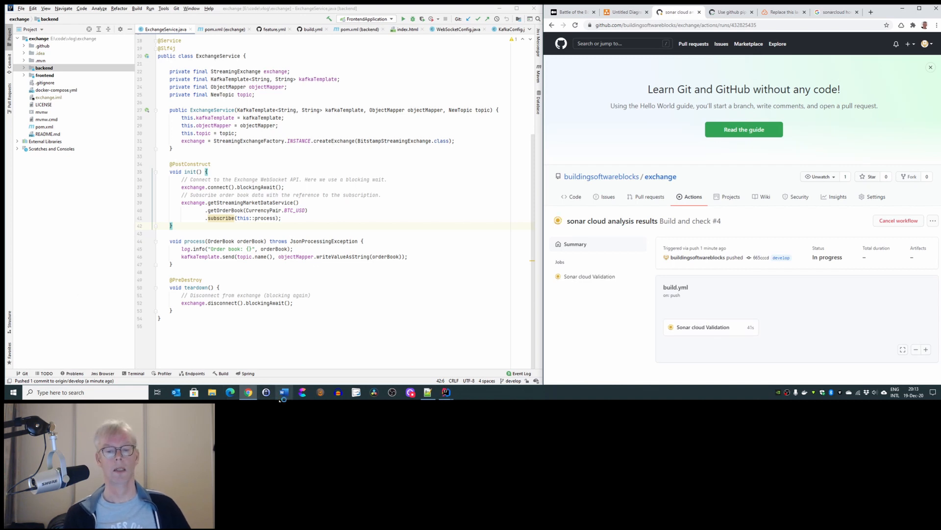
{"action": "left_click", "coordinate": [511, 381]}
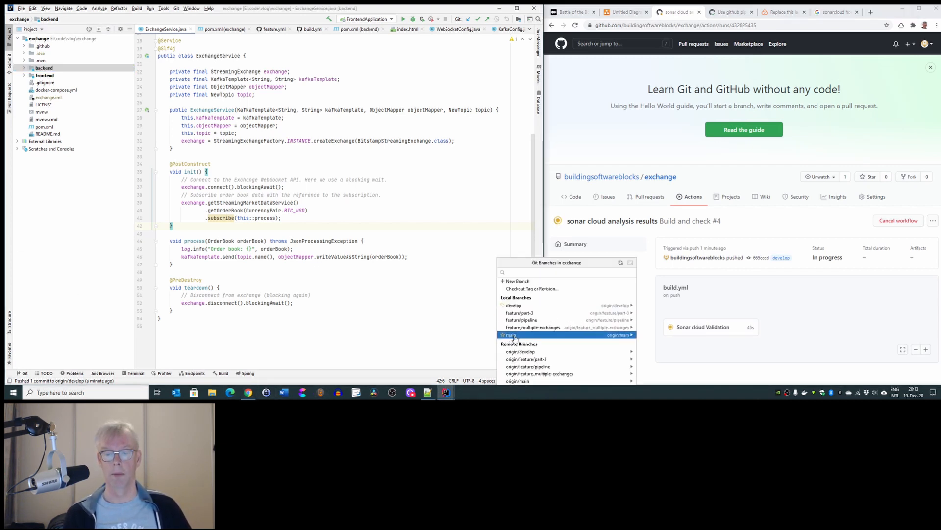
Step: Merge develop into the checked-out main branch from the Git Branches popup
{"action": "right_click", "coordinate": [510, 335]}
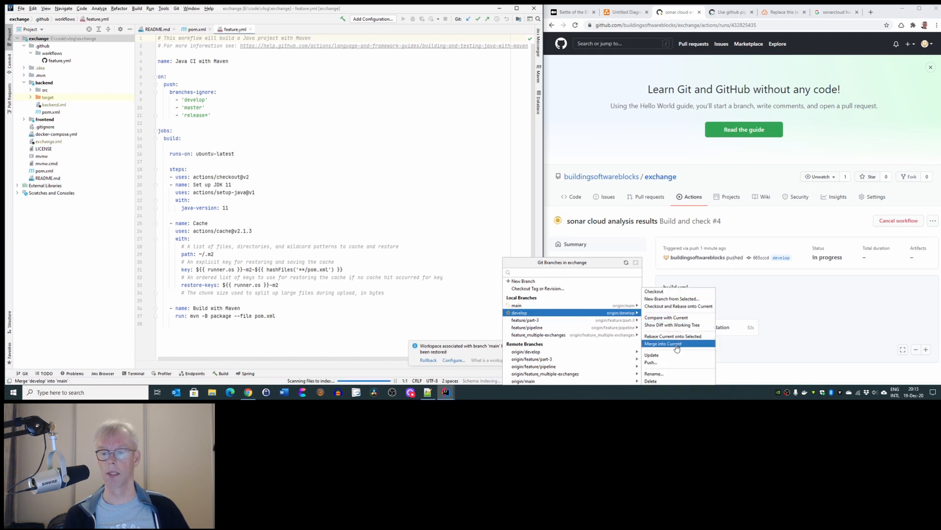
{"action": "left_click", "coordinate": [663, 343]}
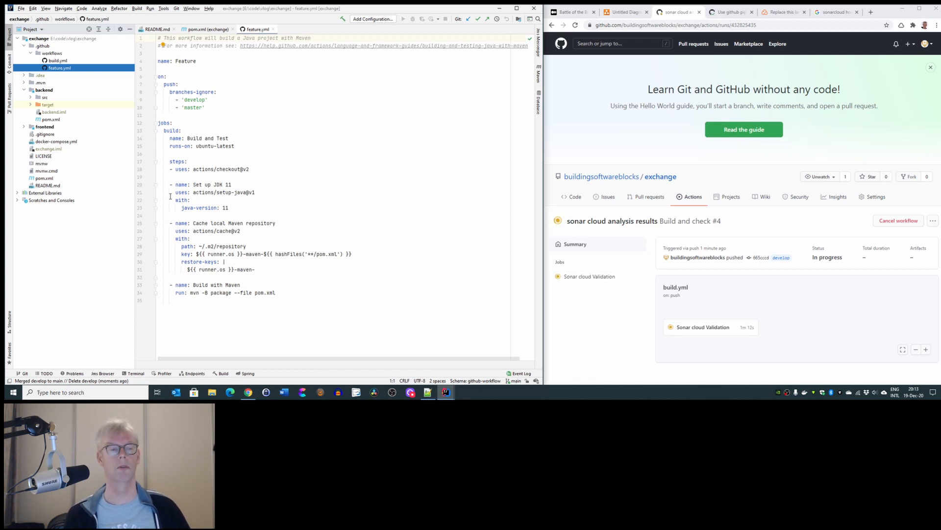
Step: Open hub.docker.com in a new tab, signed in as buildingsoftwareblocks on the welcome page
{"action": "left_click", "coordinate": [871, 12]}
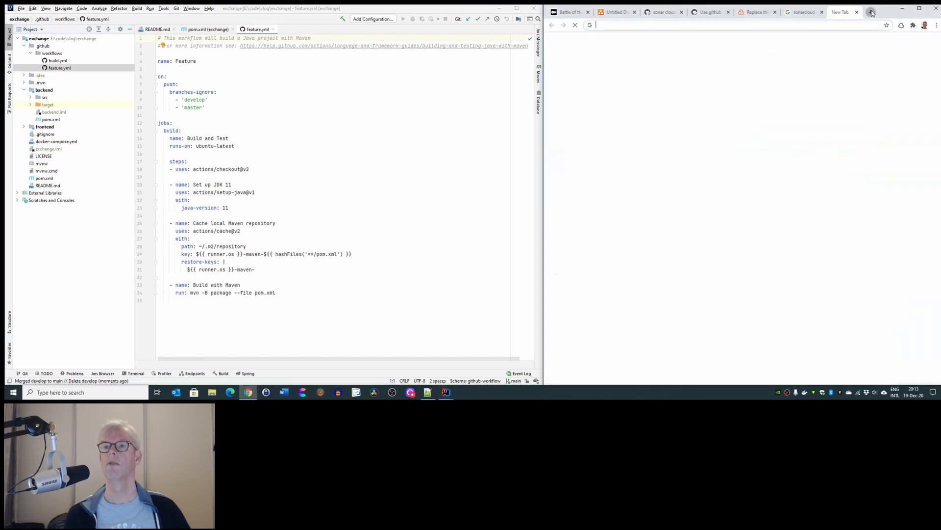
{"action": "type", "text": "docker-compose mongodb"}
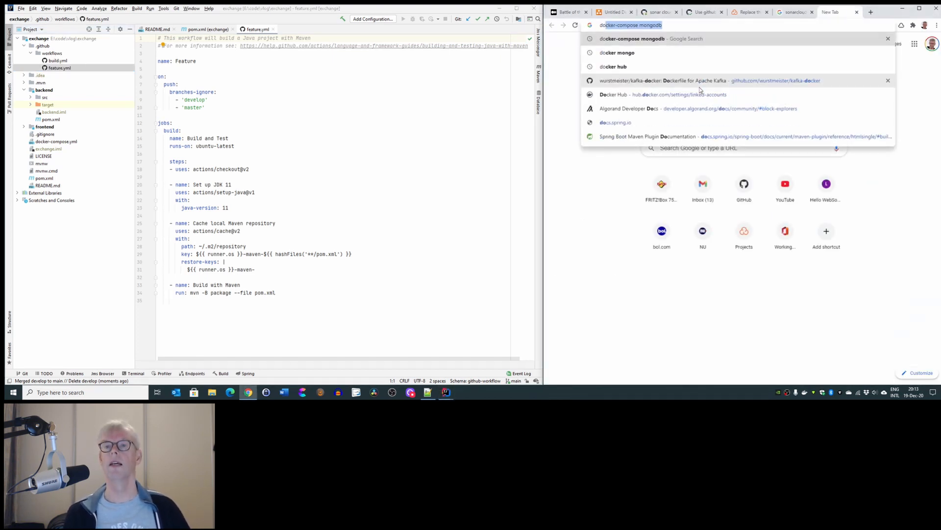
{"action": "type", "text": "docker"}
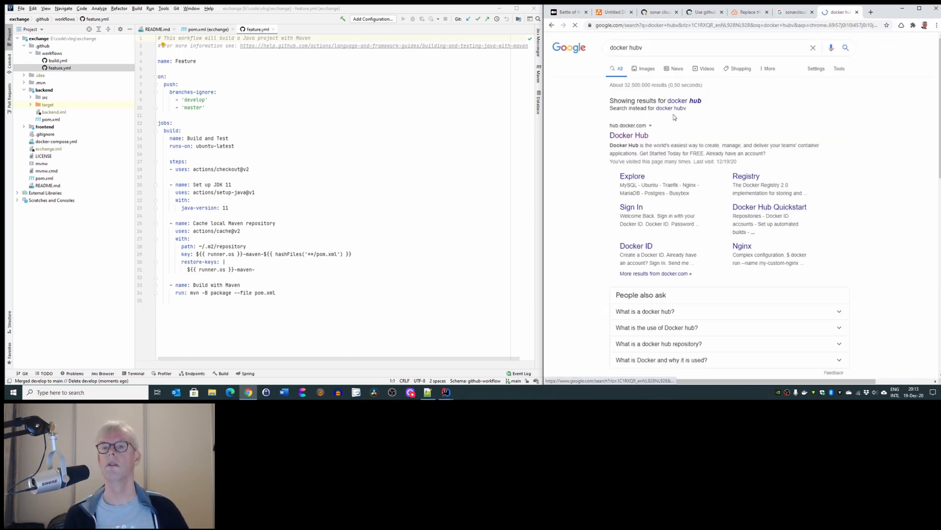
{"action": "left_click", "coordinate": [628, 136]}
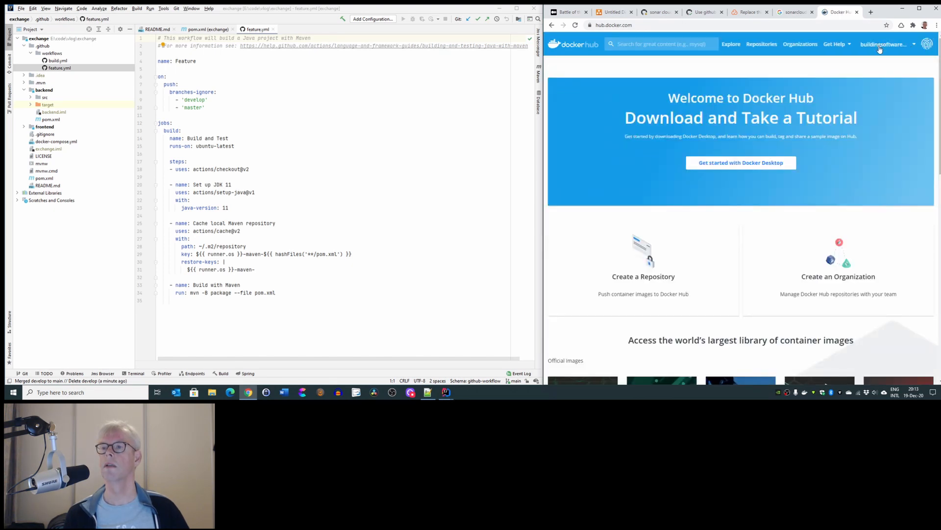
{"action": "left_click", "coordinate": [885, 44]}
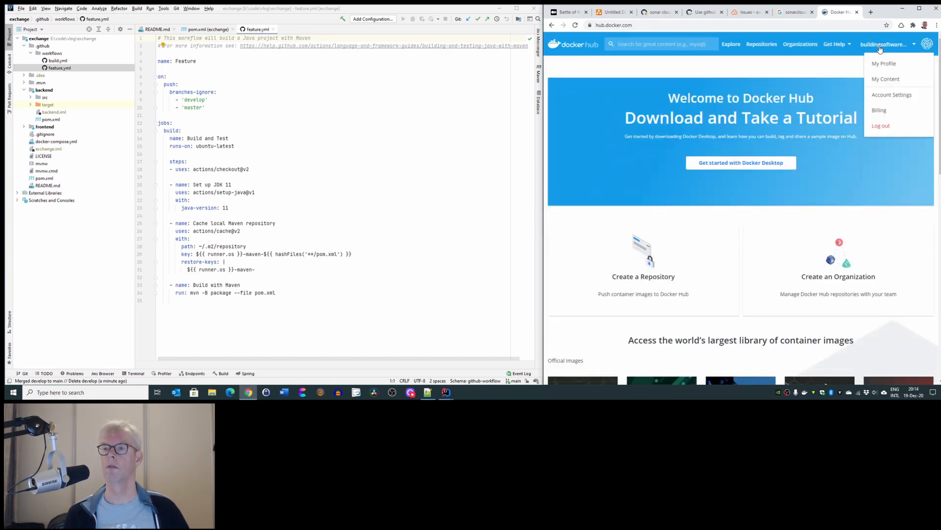
{"action": "left_click", "coordinate": [831, 76]}
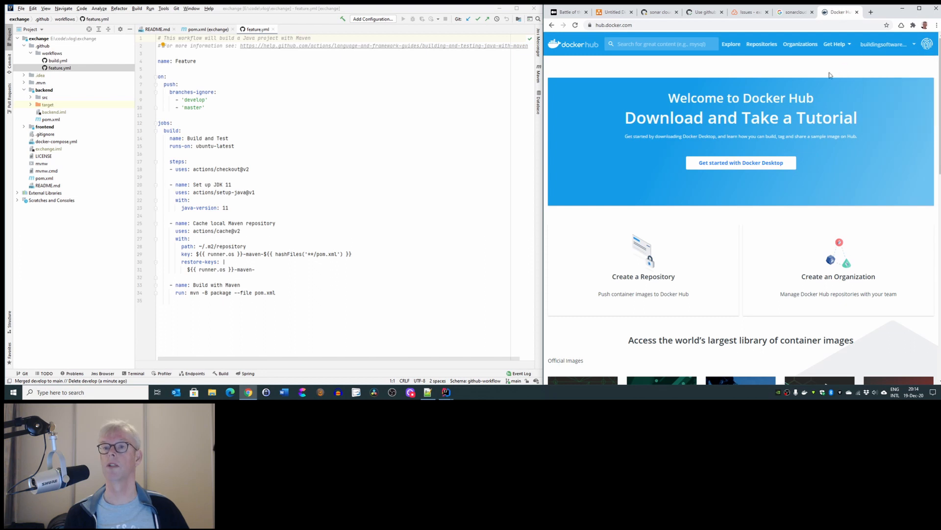
{"action": "mouse_move", "coordinate": [624, 60]}
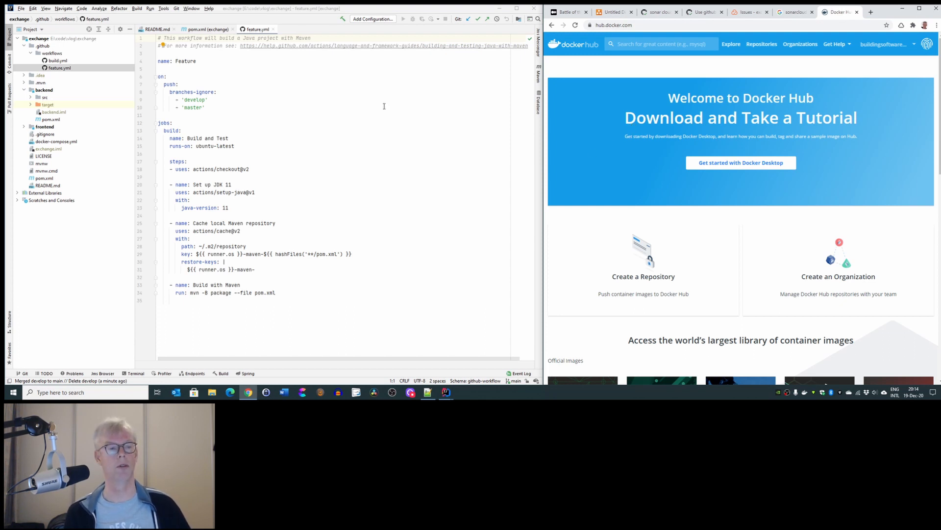
Step: Copy feature.yml to a new publish.yml in the workflows folder and add it to Git
{"action": "left_click", "coordinate": [59, 67]}
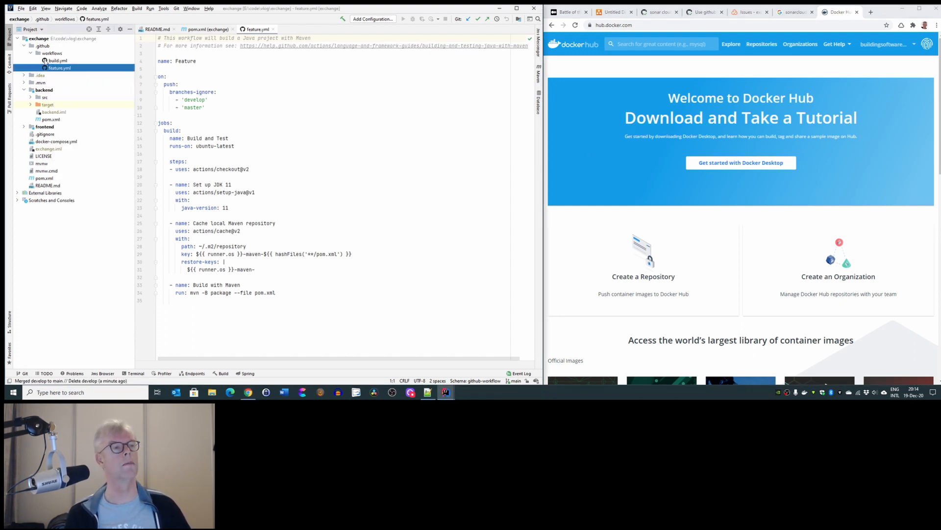
{"action": "right_click", "coordinate": [57, 67]}
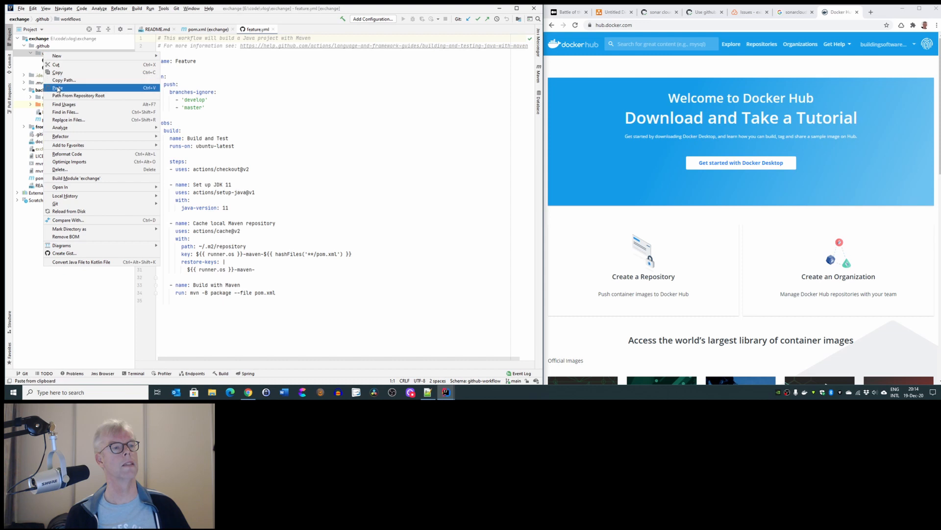
{"action": "left_click", "coordinate": [57, 87]}
{"action": "type", "text": "publish.yml"}
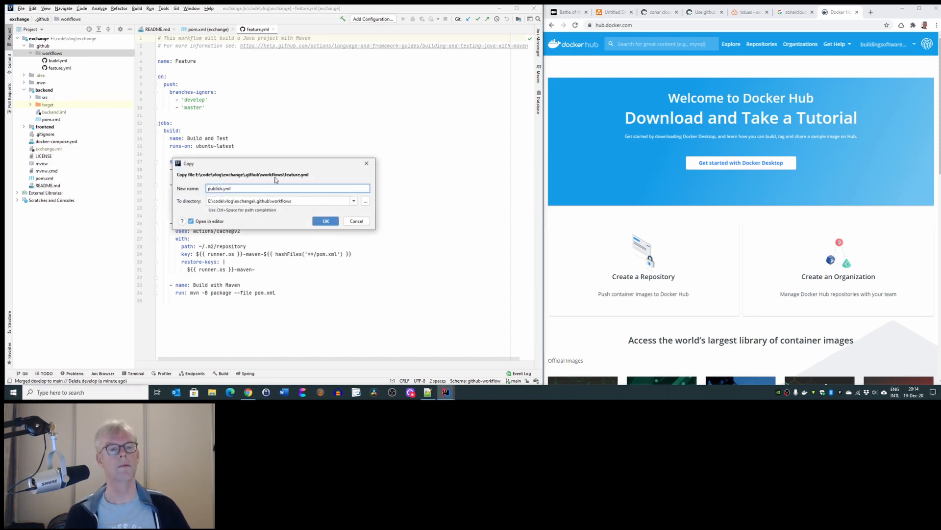
{"action": "left_click", "coordinate": [326, 221]}
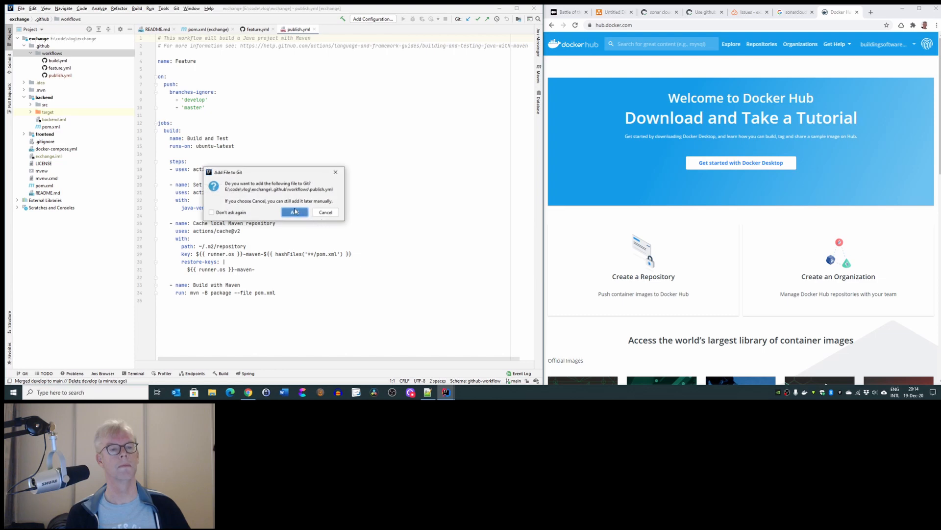
{"action": "left_click", "coordinate": [294, 212]}
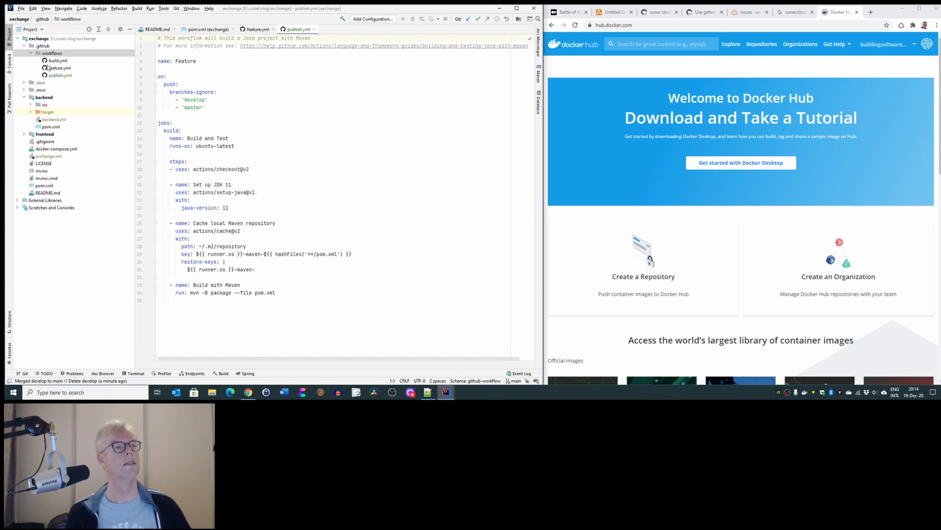
Step: Name publish.yml 'Publish images to Docker hub' with build.yml's on/push trigger on branch main
{"action": "left_click", "coordinate": [57, 60]}
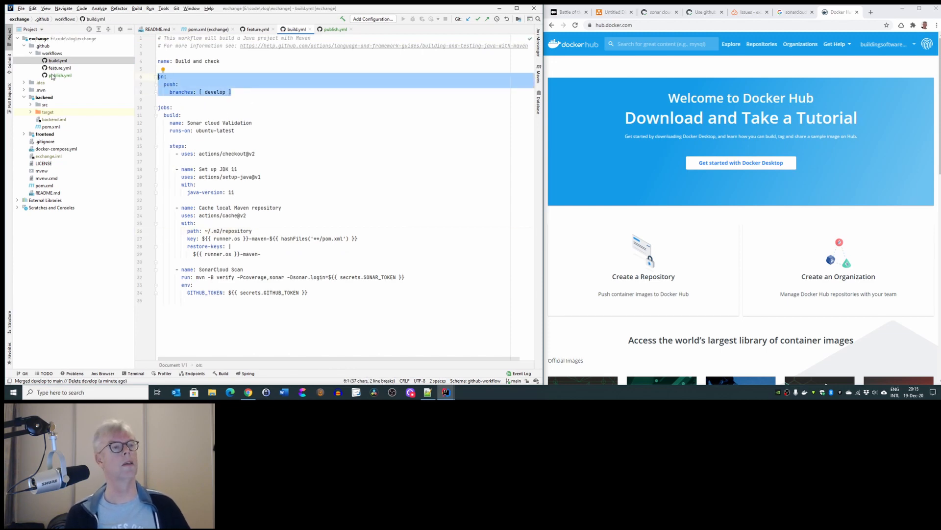
{"action": "left_click", "coordinate": [59, 75]}
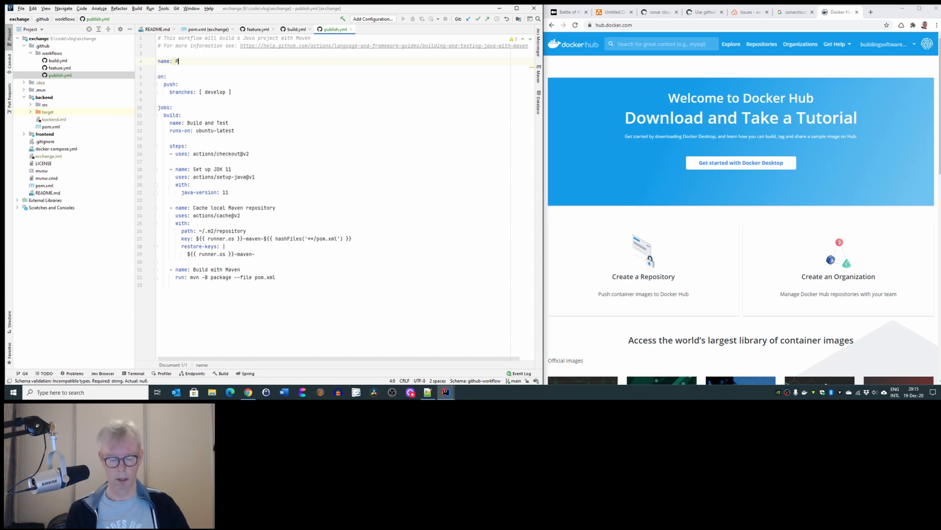
{"action": "type", "text": "uiblish"}
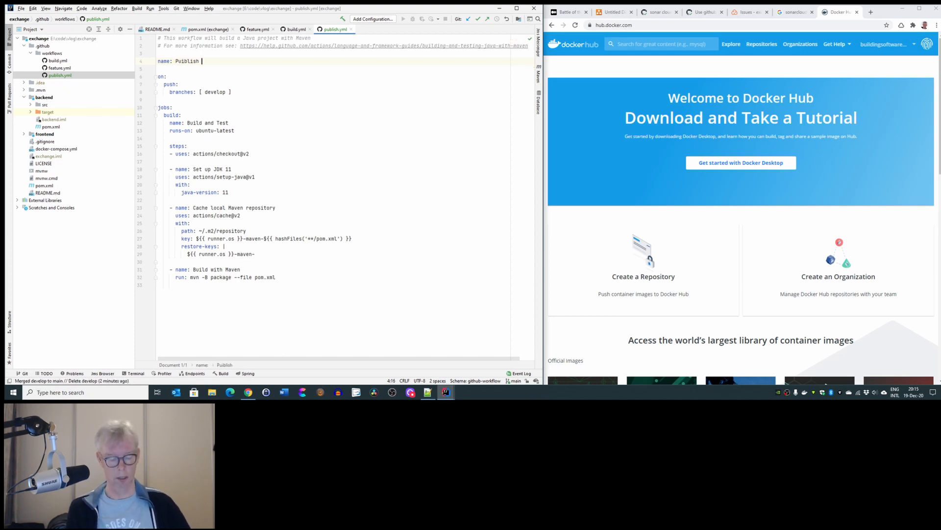
{"action": "type", "text": "imah"}
{"action": "left_click", "coordinate": [201, 91]}
{"action": "type", "text": "main"}
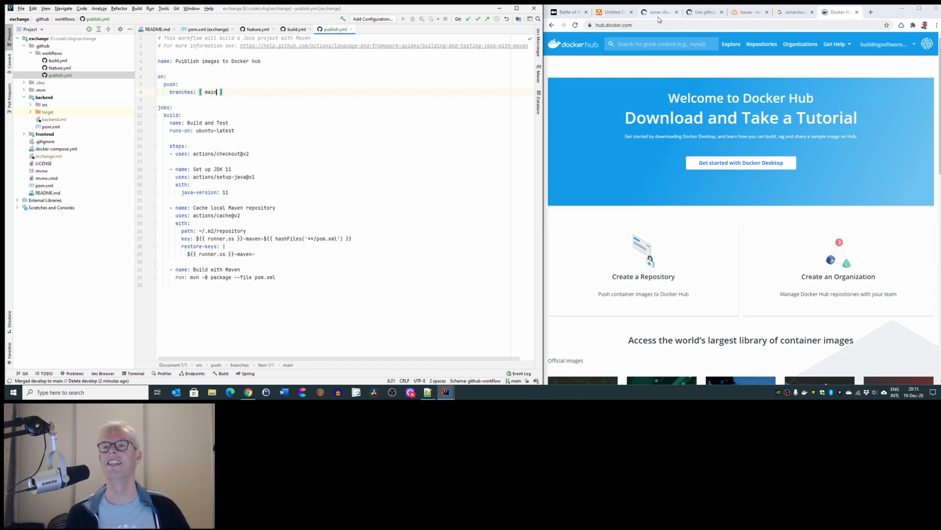
{"action": "left_click", "coordinate": [658, 12]}
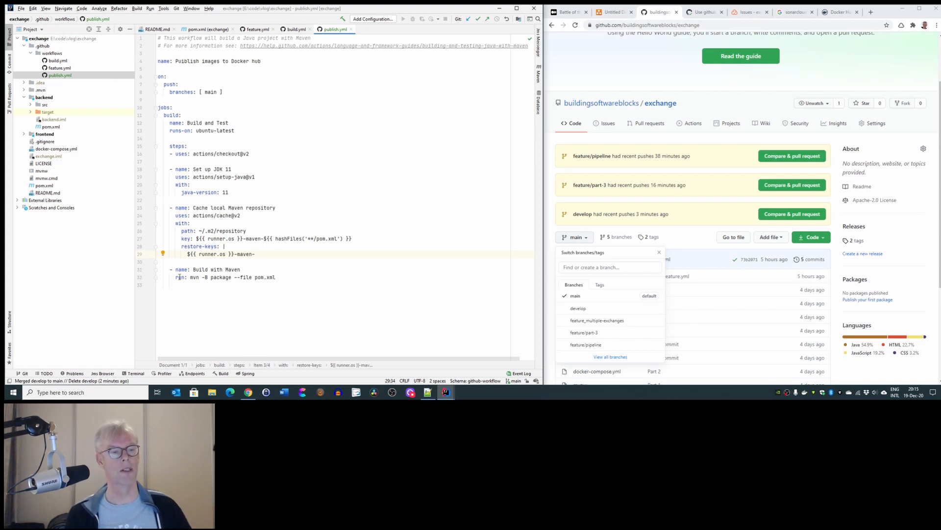
{"action": "mouse_move", "coordinate": [562, 384]}
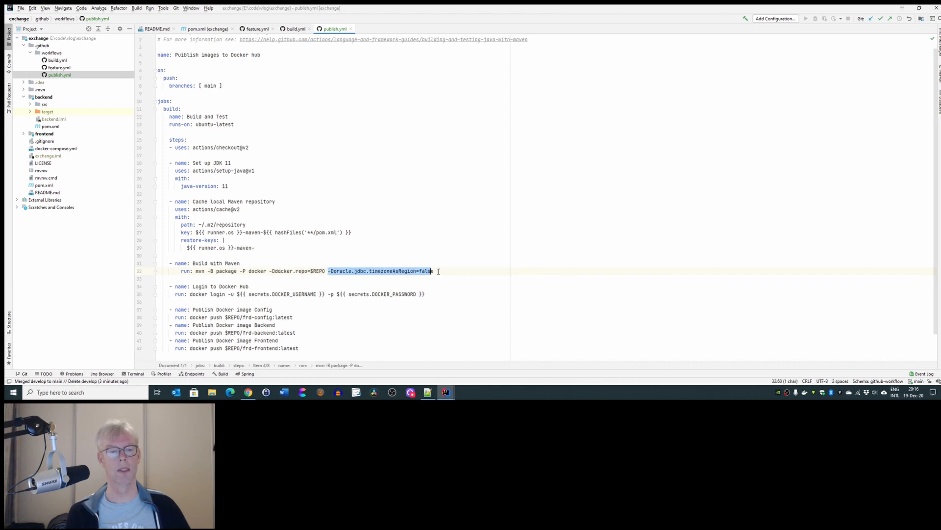
Step: Use mvn -P docker, drop the config image push, and keep docker login plus backend and frontend pushes to DOCKER_REPO
{"action": "key", "text": "Delete"}
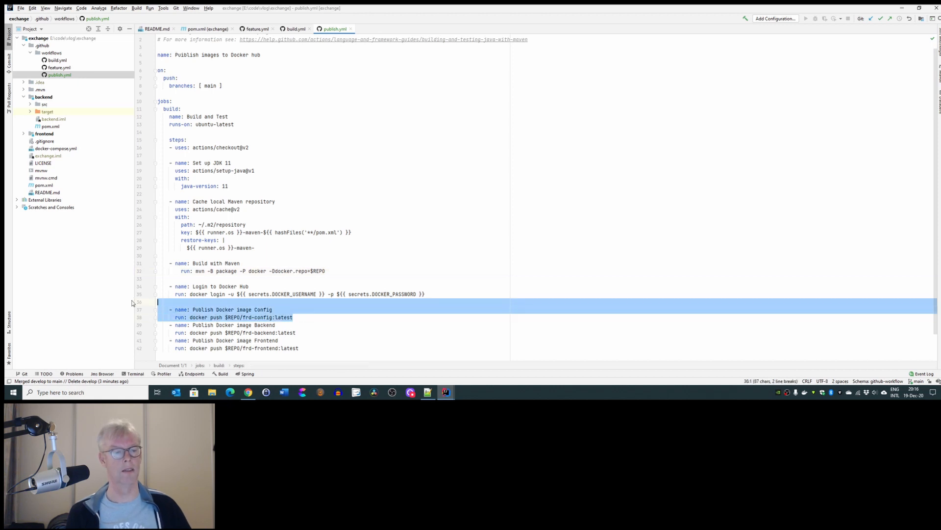
{"action": "key", "text": "Delete"}
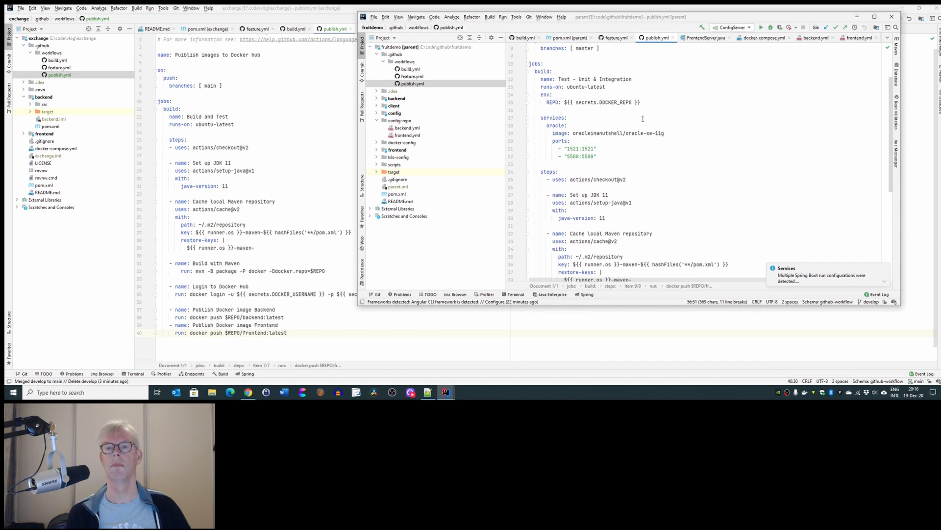
{"action": "left_click", "coordinate": [530, 102]}
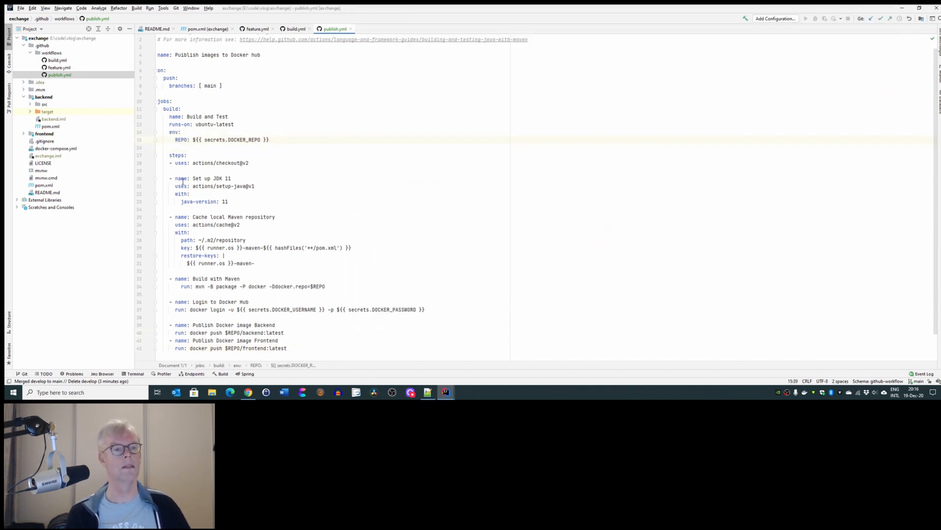
{"action": "type", "text": "Test - Unit & Integration"}
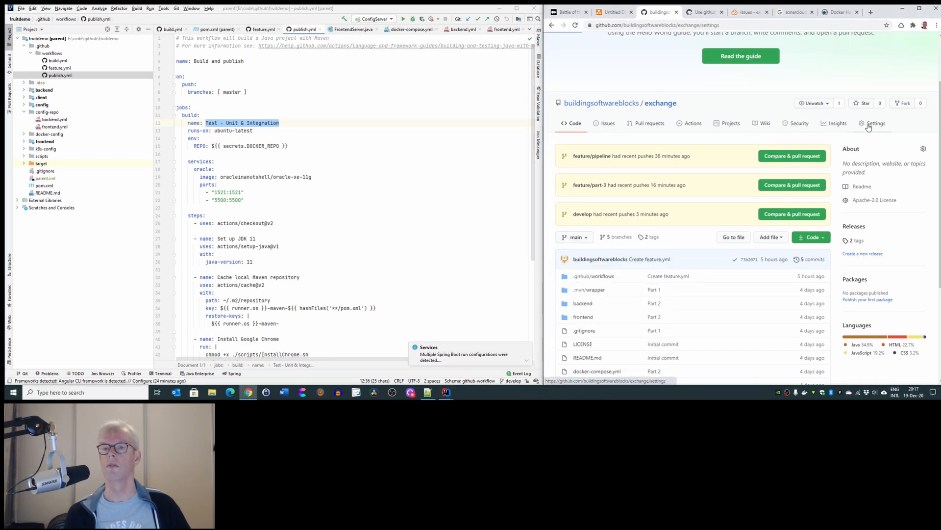
Step: Start a new repository secret named DOCKER_REPO in the exchange repository settings
{"action": "left_click", "coordinate": [875, 124]}
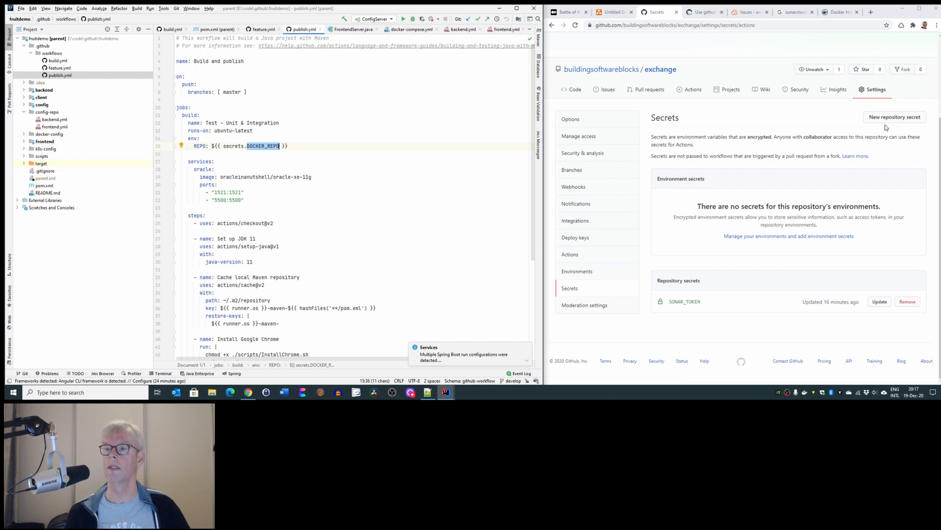
{"action": "left_click", "coordinate": [895, 117]}
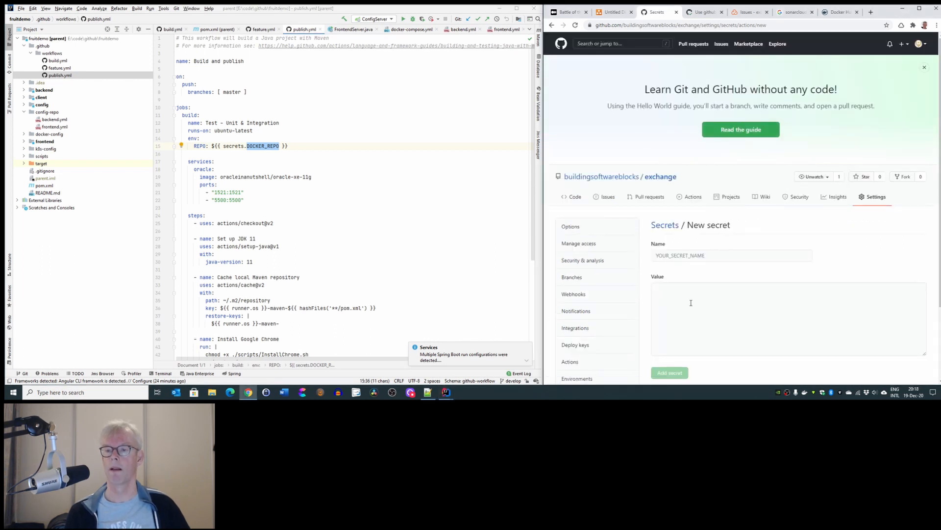
{"action": "type", "text": "DOCKER_REPO"}
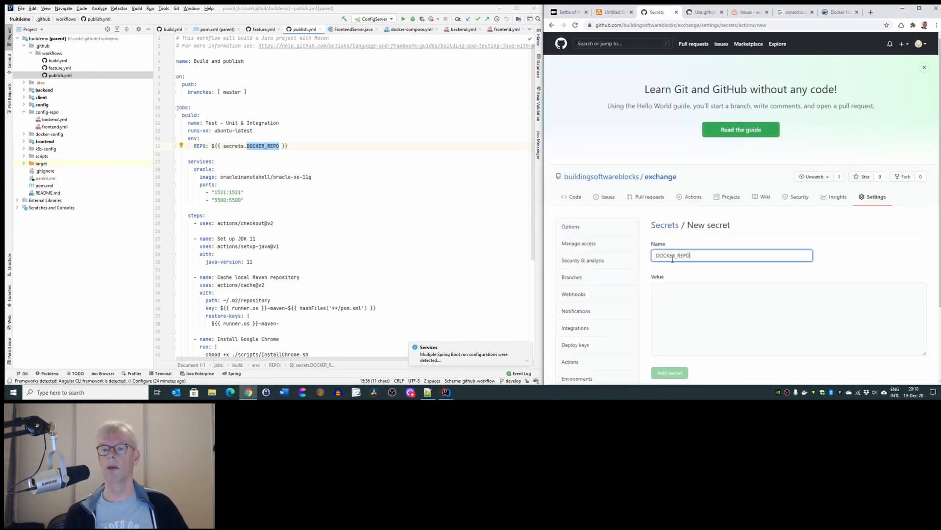
{"action": "left_click", "coordinate": [839, 12]}
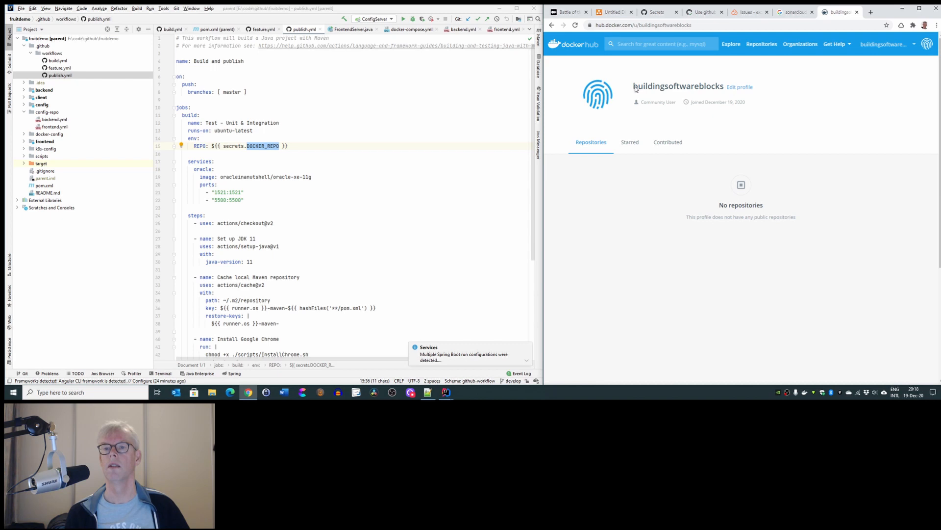
Step: Copy the Docker Hub account name buildingsoftwareblocks as the secret value and save it
{"action": "double_click", "coordinate": [679, 86]}
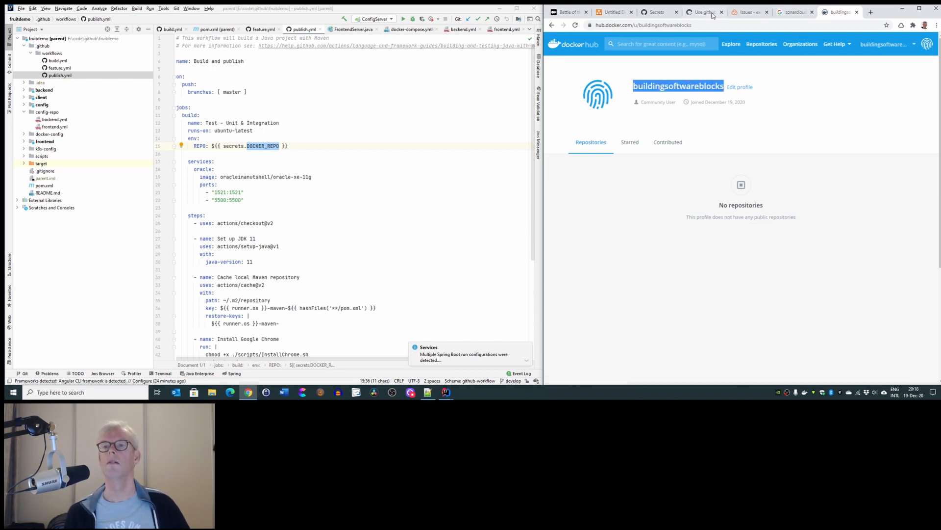
{"action": "left_click", "coordinate": [657, 11]}
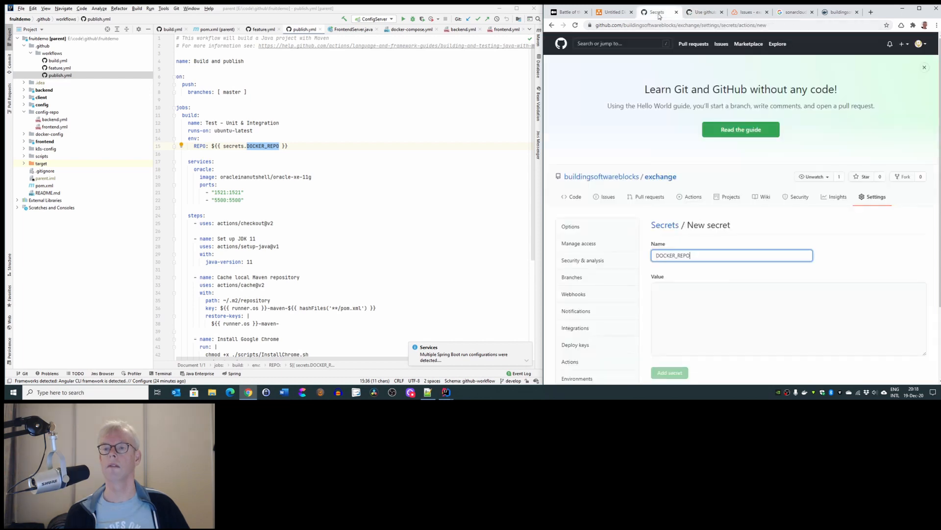
{"action": "type", "text": "buildingsoftwareblocks"}
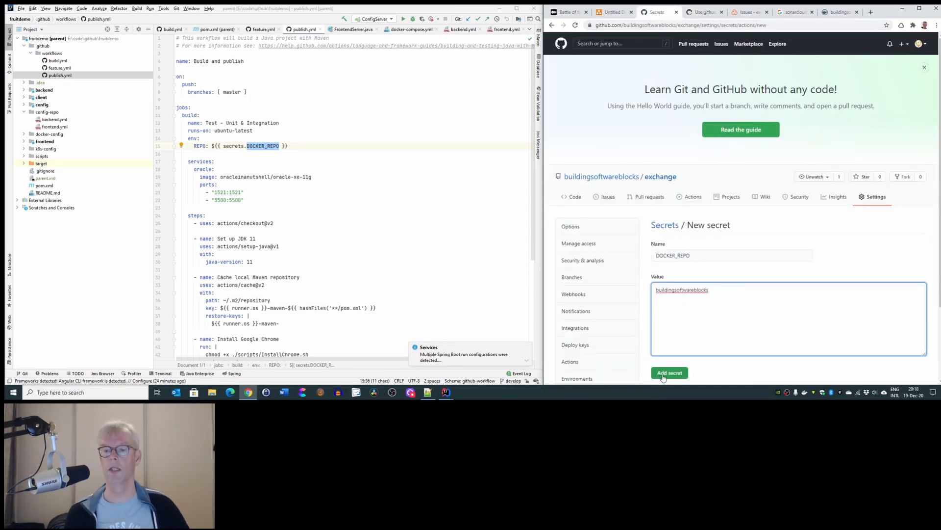
{"action": "left_click", "coordinate": [669, 373]}
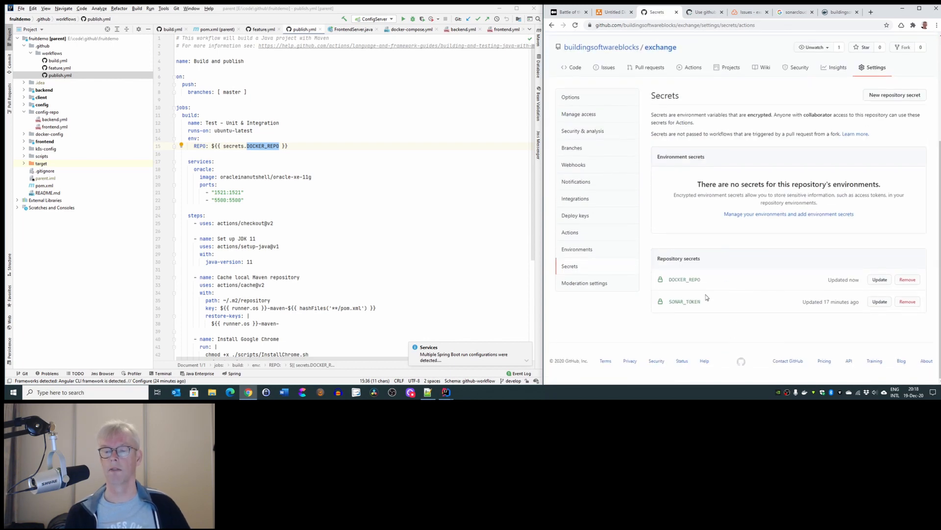
{"action": "mouse_move", "coordinate": [636, 308]}
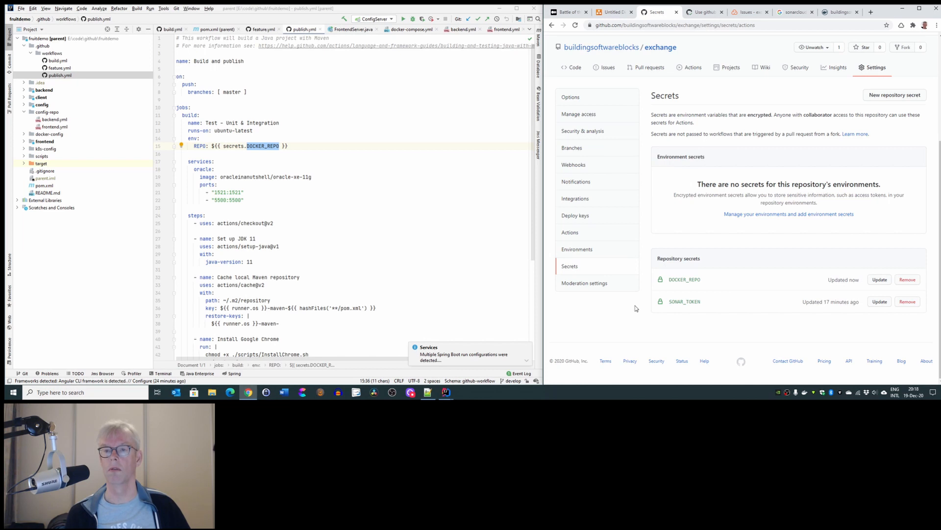
{"action": "mouse_move", "coordinate": [678, 313]}
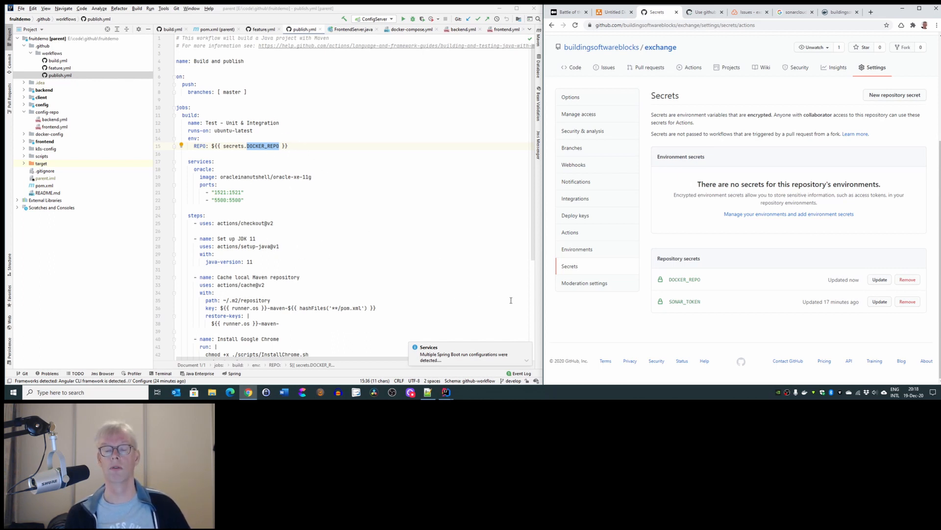
{"action": "mouse_move", "coordinate": [712, 53]}
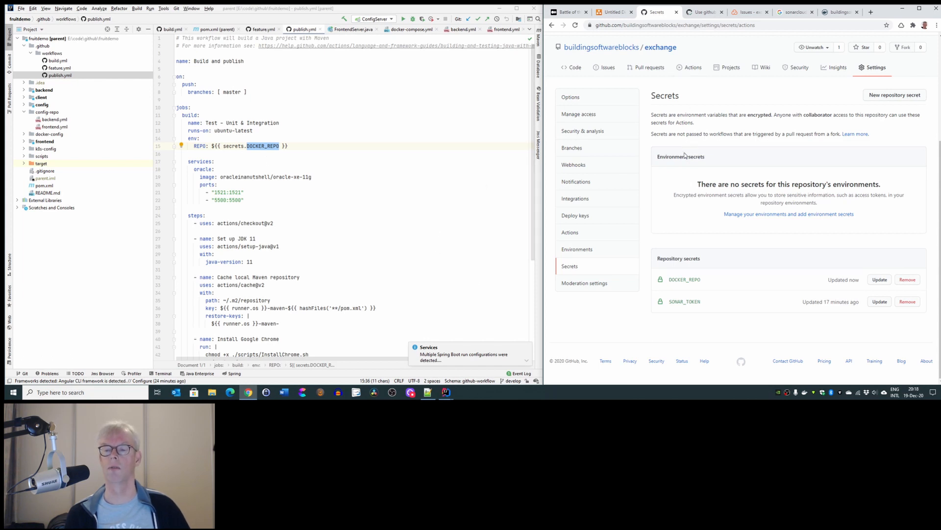
{"action": "mouse_move", "coordinate": [716, 81]}
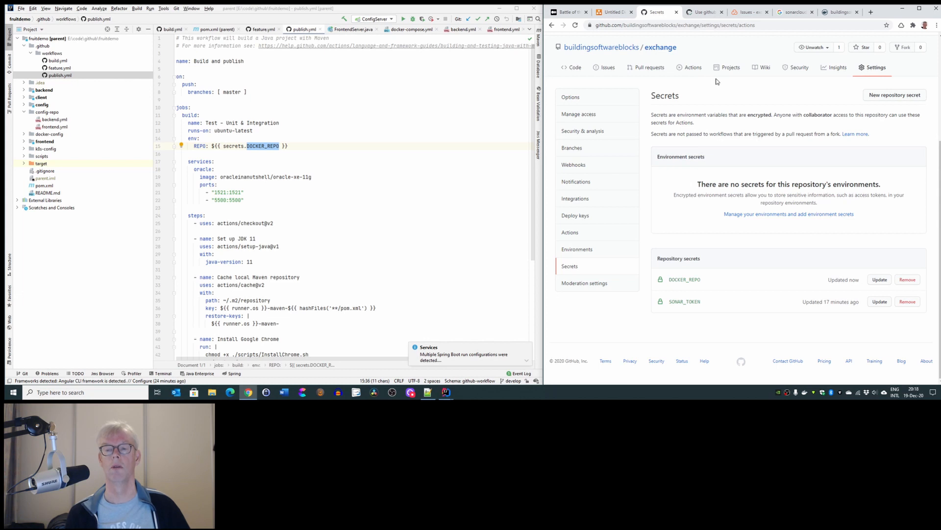
{"action": "mouse_move", "coordinate": [730, 68]}
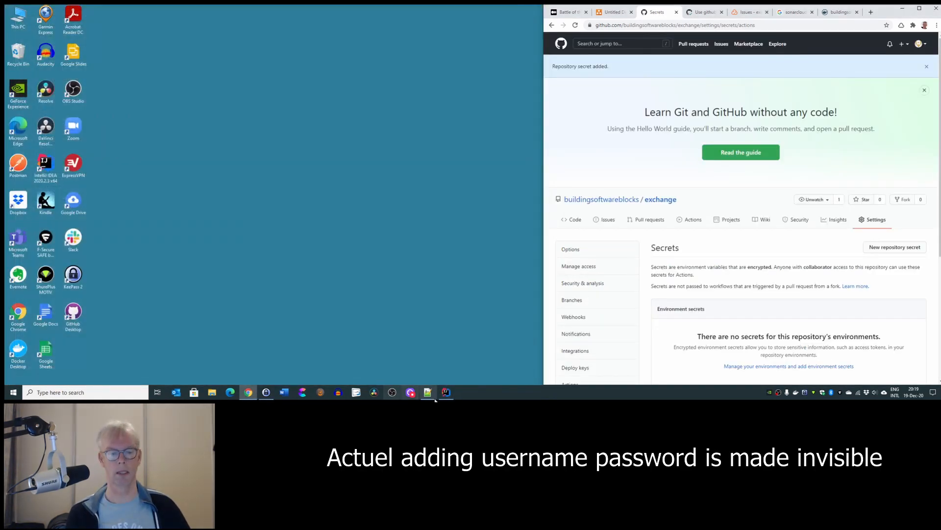
Step: Commit publish.yml as 'publish docker images to Docker Hub' and push six commits to origin/main
{"action": "left_click", "coordinate": [427, 393]}
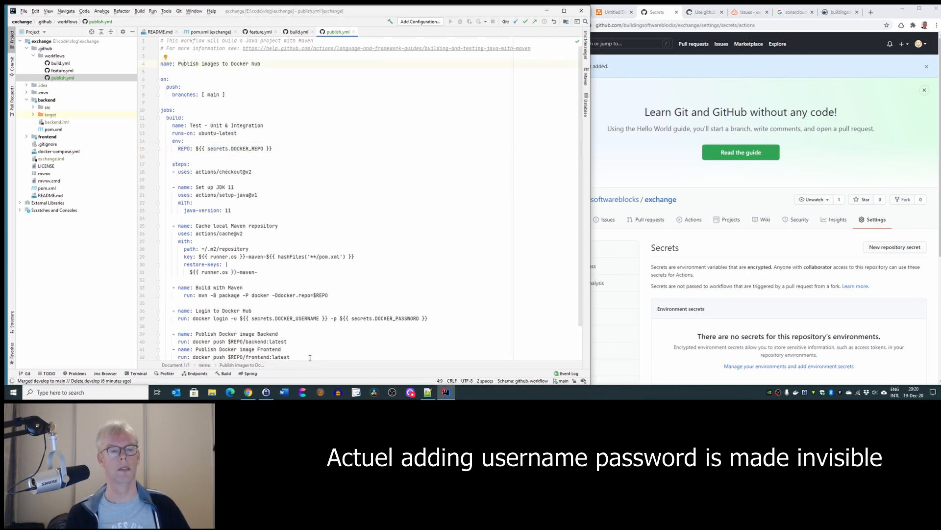
{"action": "mouse_move", "coordinate": [445, 392]}
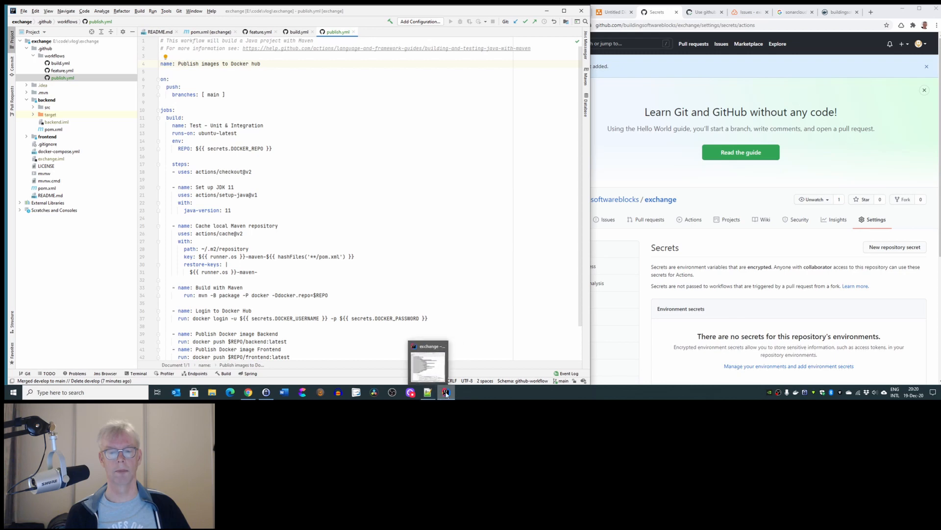
{"action": "mouse_move", "coordinate": [527, 22]}
{"action": "type", "text": "publish docker images to Docker Hub"}
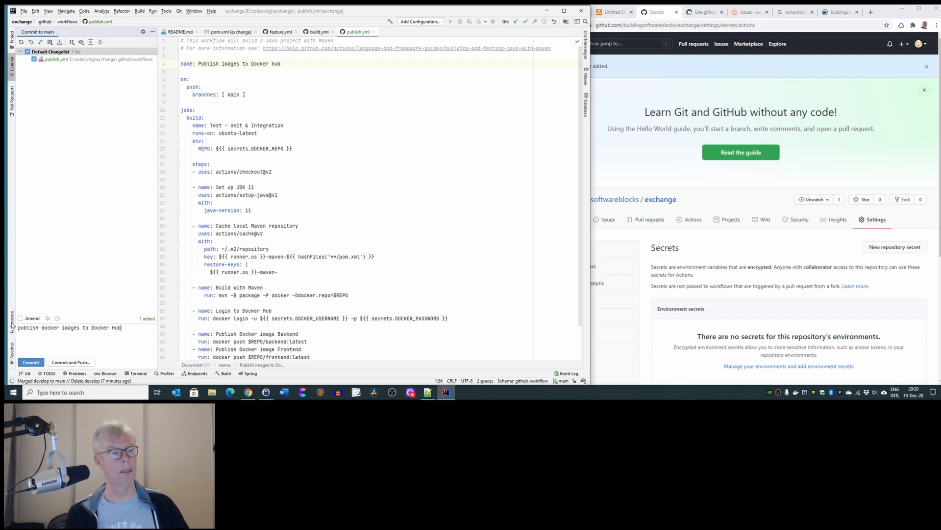
{"action": "left_click", "coordinate": [71, 362]}
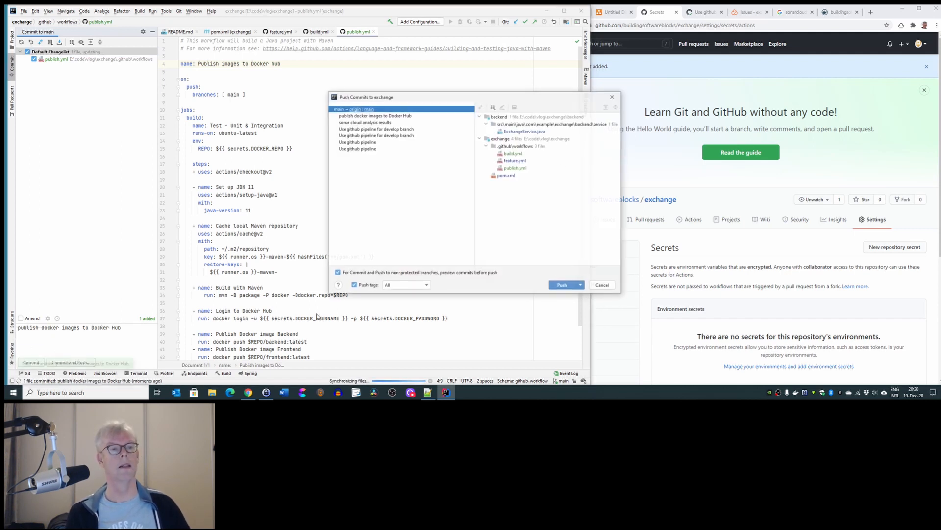
{"action": "left_click", "coordinate": [563, 285]}
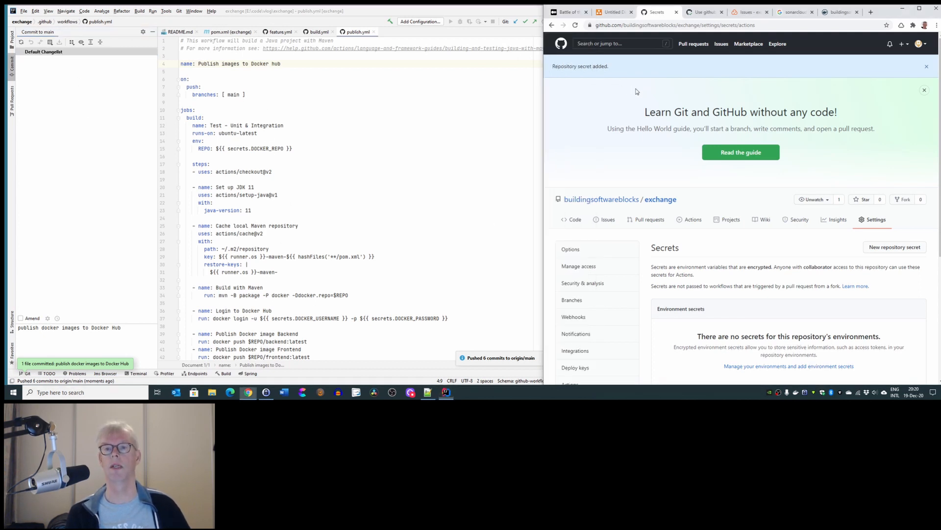
Step: Open the in-progress 'publish docker images to Docker Hub' run and view its Publish to Docker Hub job log
{"action": "left_click", "coordinate": [705, 11]}
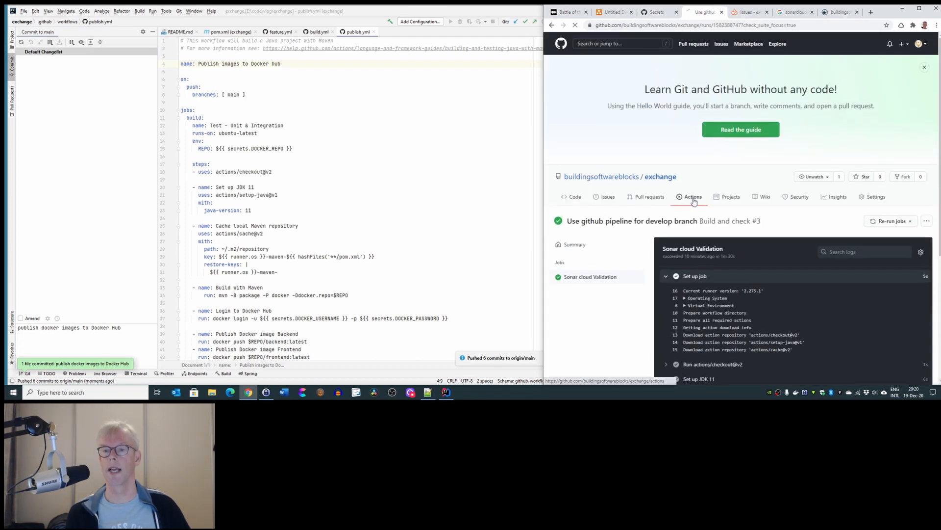
{"action": "left_click", "coordinate": [694, 196]}
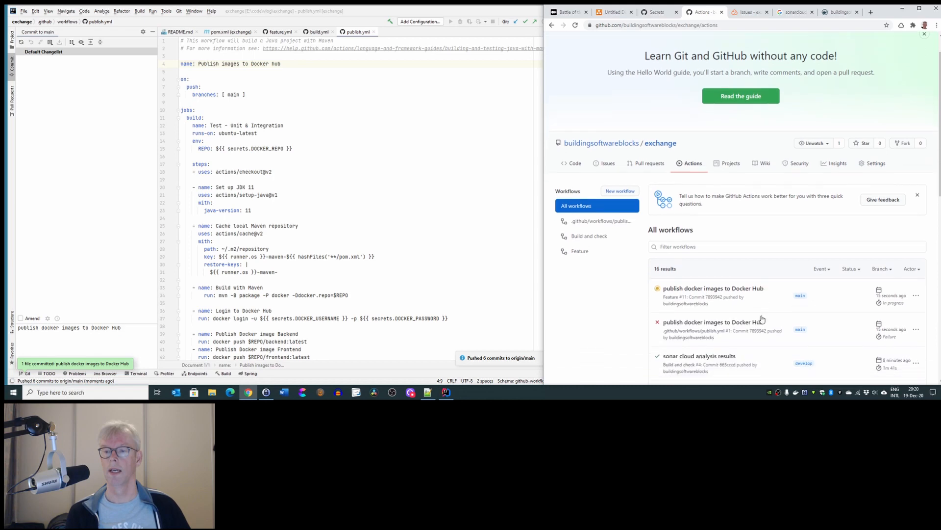
{"action": "left_click", "coordinate": [714, 288]}
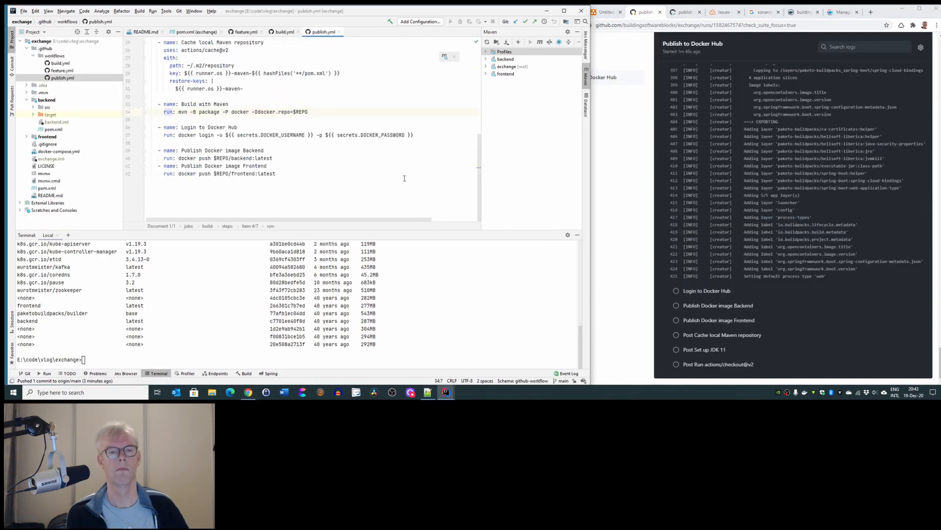
{"action": "left_click", "coordinate": [707, 269]}
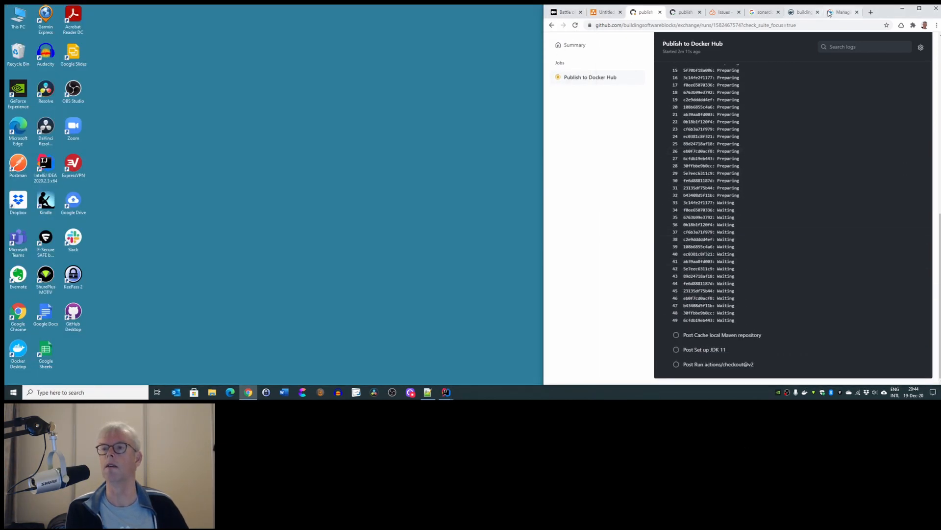
Step: Check the backend repository and finished publish run, then list frontend and backend under buildingsoftwareblocks
{"action": "left_click", "coordinate": [841, 12]}
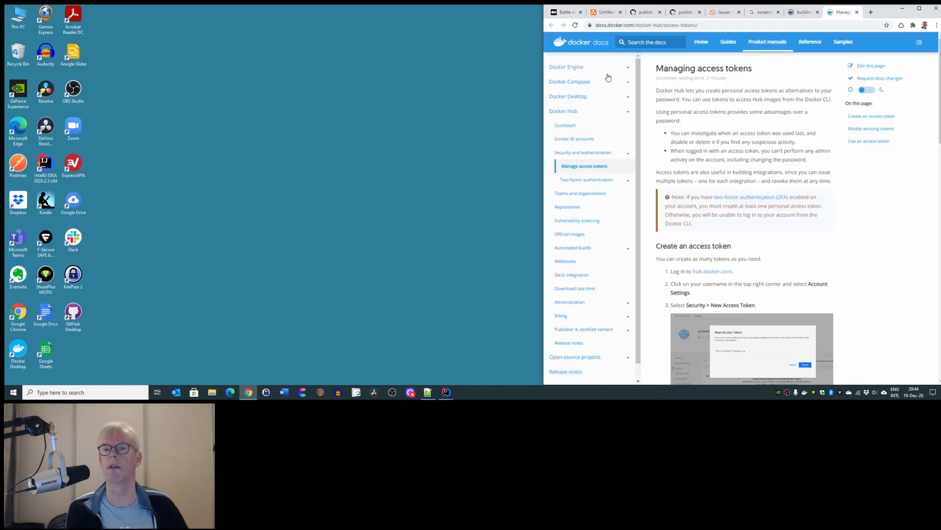
{"action": "left_click", "coordinate": [804, 12]}
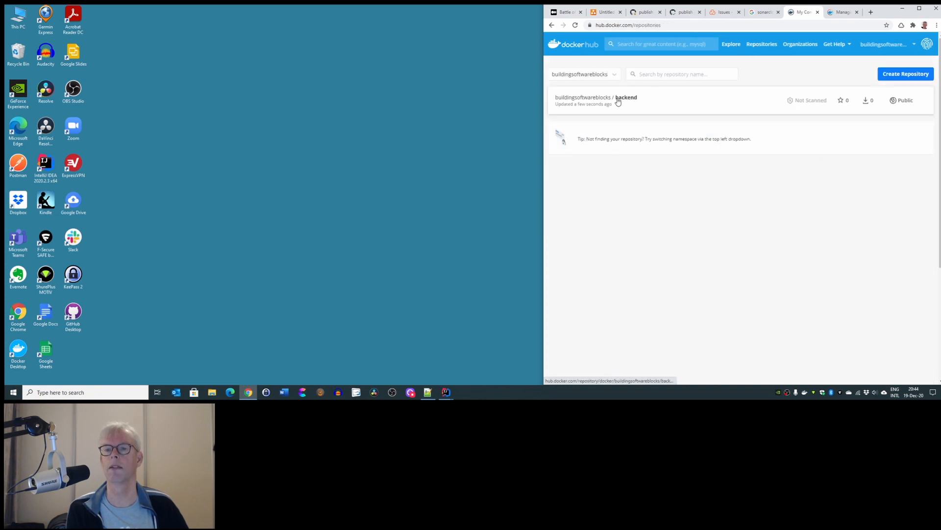
{"action": "left_click", "coordinate": [625, 97]}
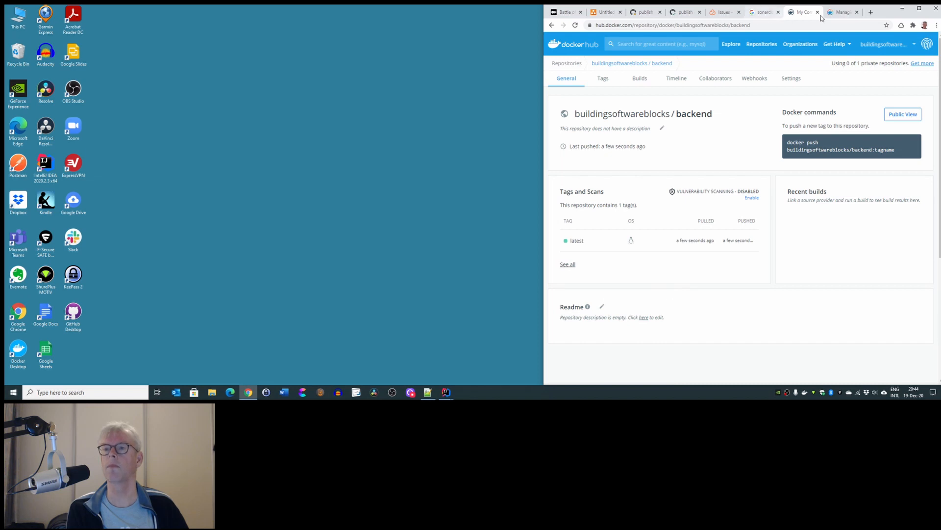
{"action": "left_click", "coordinate": [645, 12]}
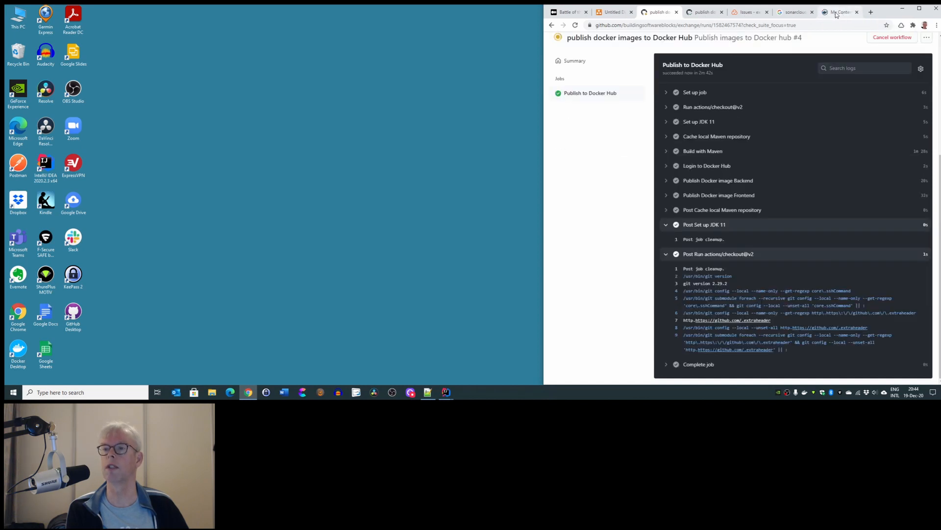
{"action": "left_click", "coordinate": [839, 12]}
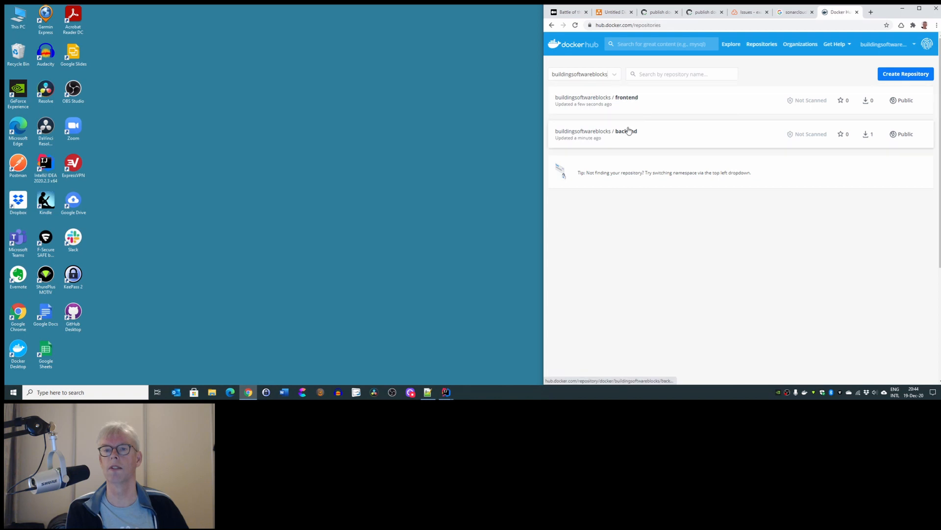
{"action": "mouse_move", "coordinate": [626, 108]}
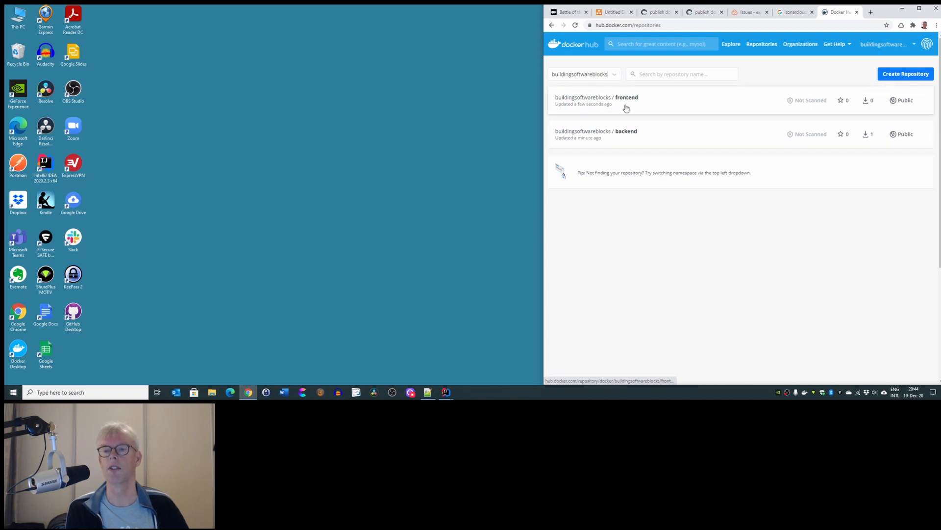
{"action": "mouse_move", "coordinate": [619, 103]}
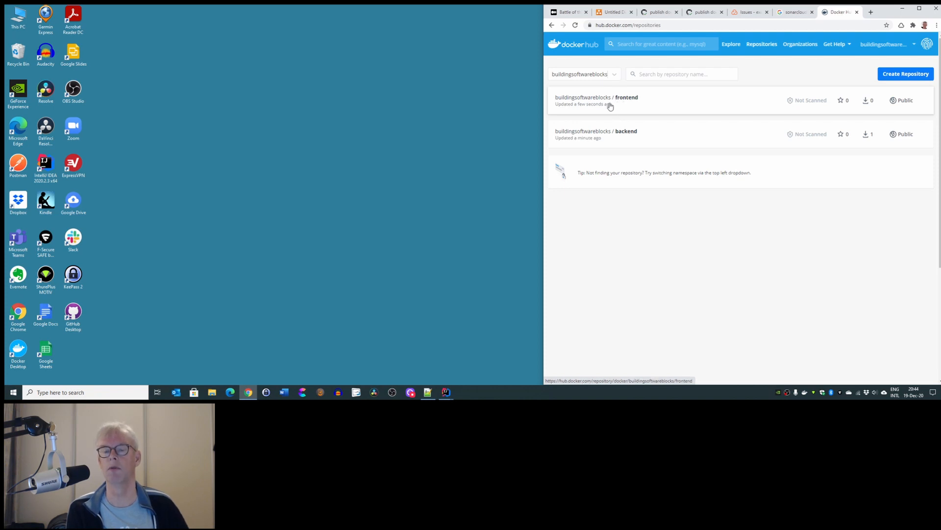
{"action": "mouse_move", "coordinate": [621, 135]}
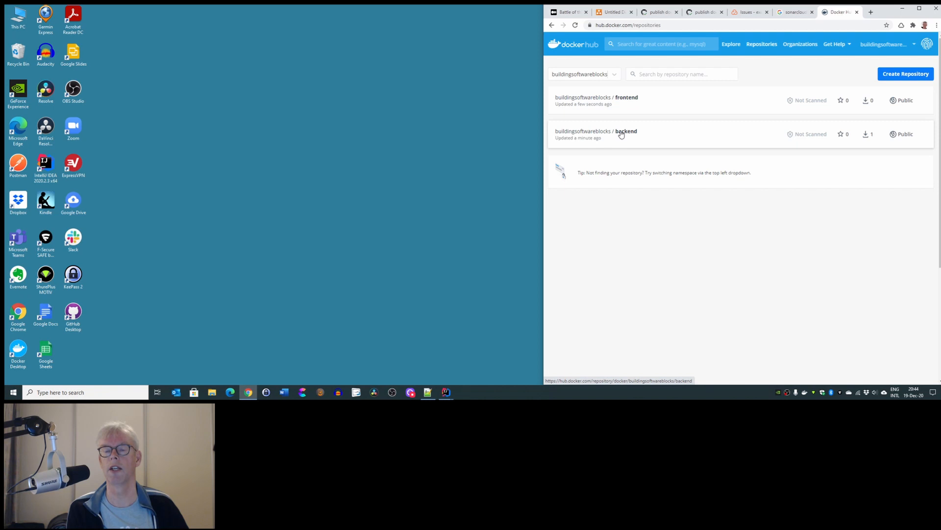
{"action": "mouse_move", "coordinate": [609, 176]}
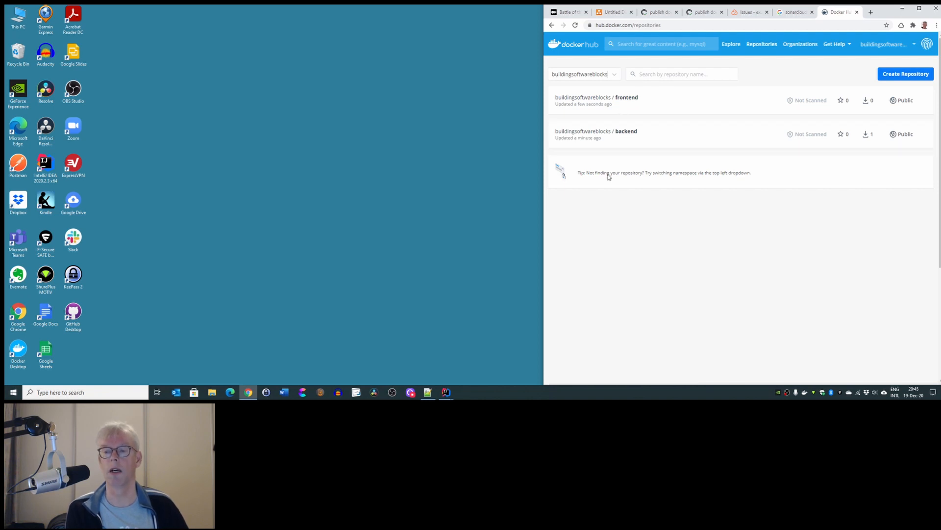
{"action": "mouse_move", "coordinate": [591, 218]}
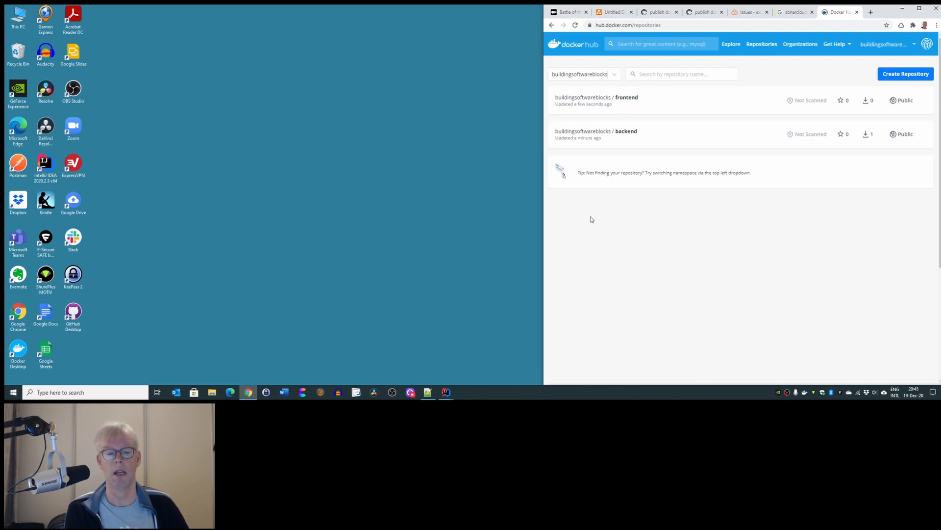
{"action": "mouse_move", "coordinate": [656, 303]}
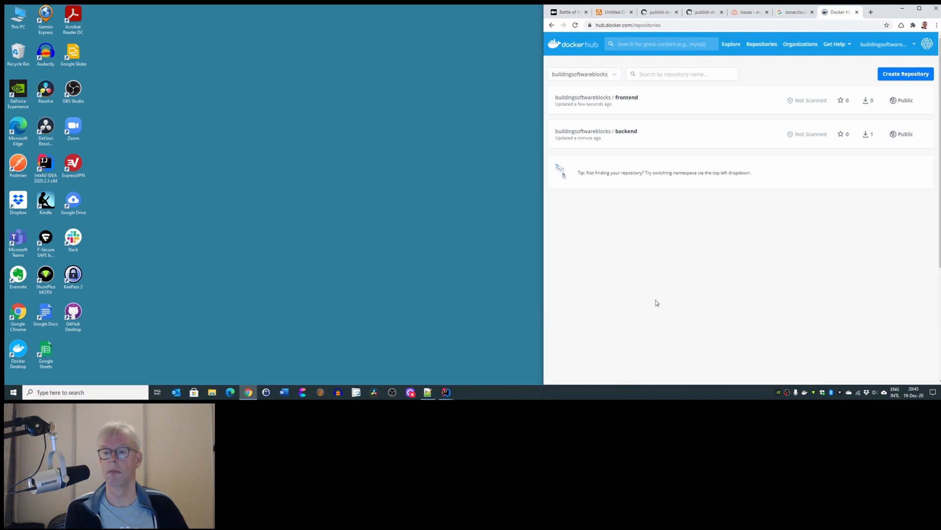
Step: Switch to the Untitled Diagram tab showing github linked to sonarcloud and docker hub
{"action": "left_click", "coordinate": [612, 12]}
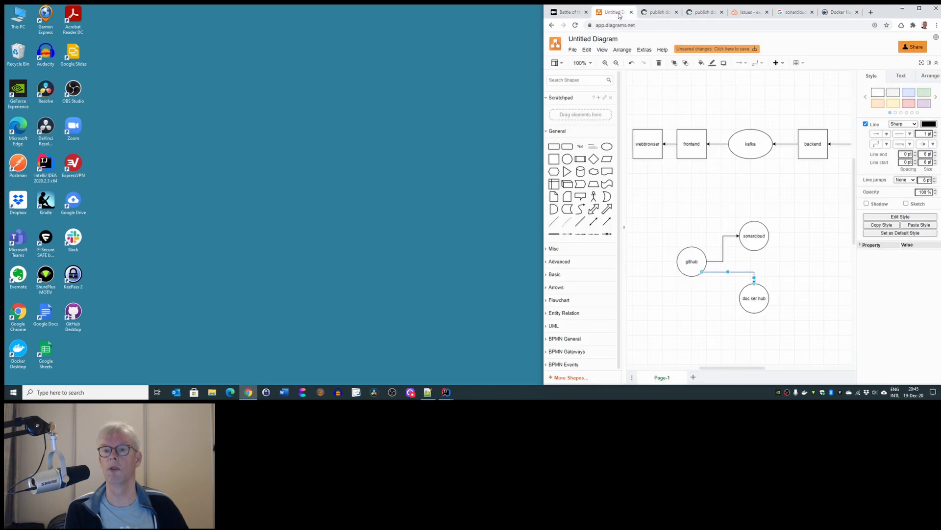
{"action": "mouse_move", "coordinate": [638, 272]}
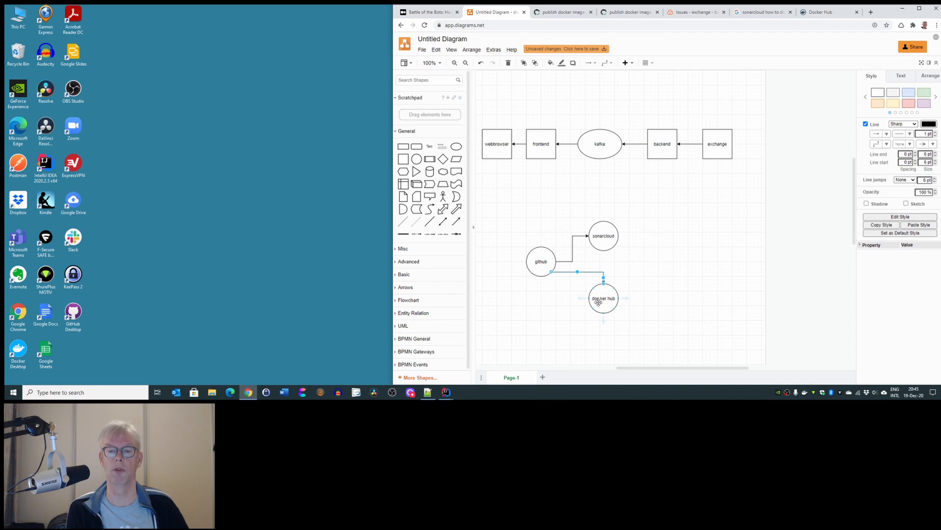
{"action": "mouse_move", "coordinate": [599, 303]}
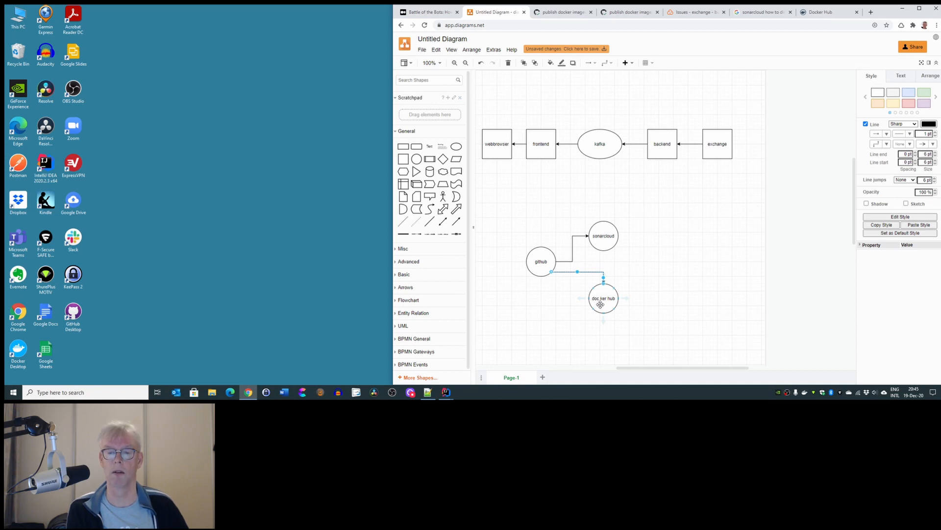
{"action": "mouse_move", "coordinate": [568, 158]}
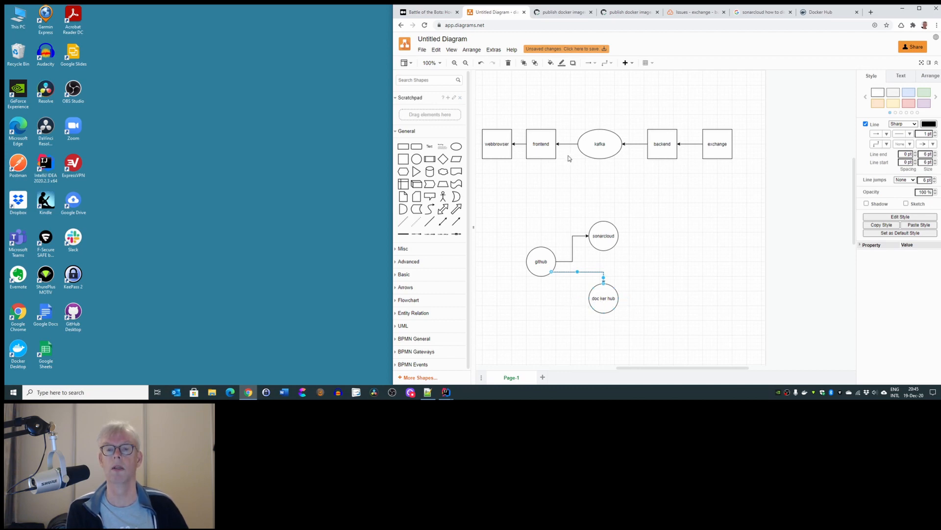
{"action": "mouse_move", "coordinate": [539, 103]}
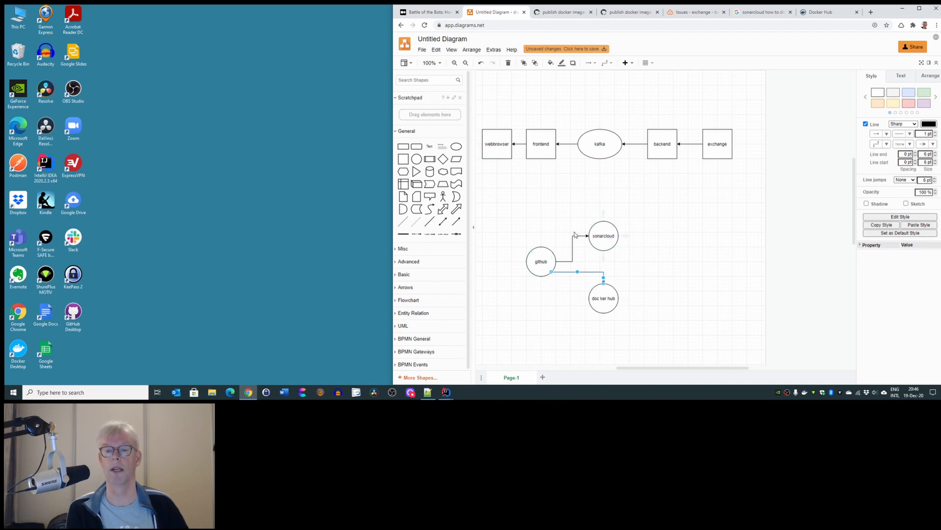
{"action": "mouse_move", "coordinate": [553, 231]}
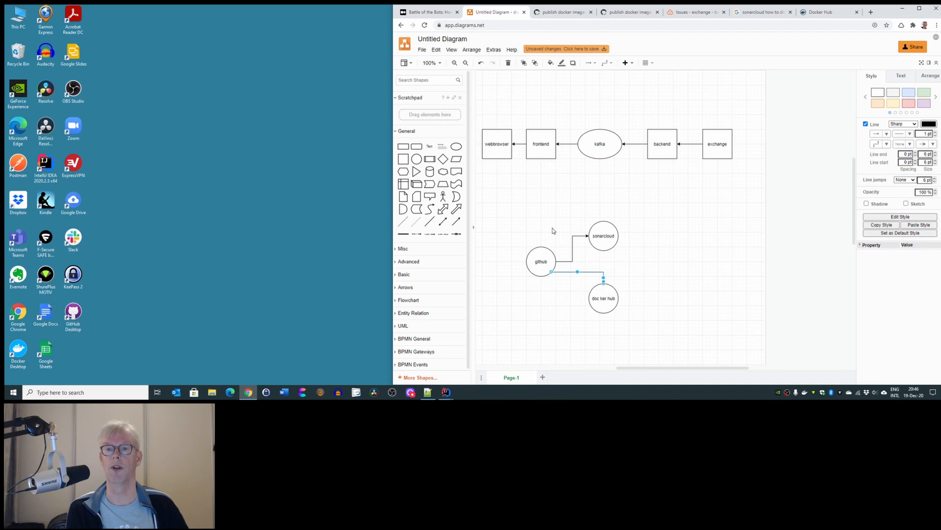